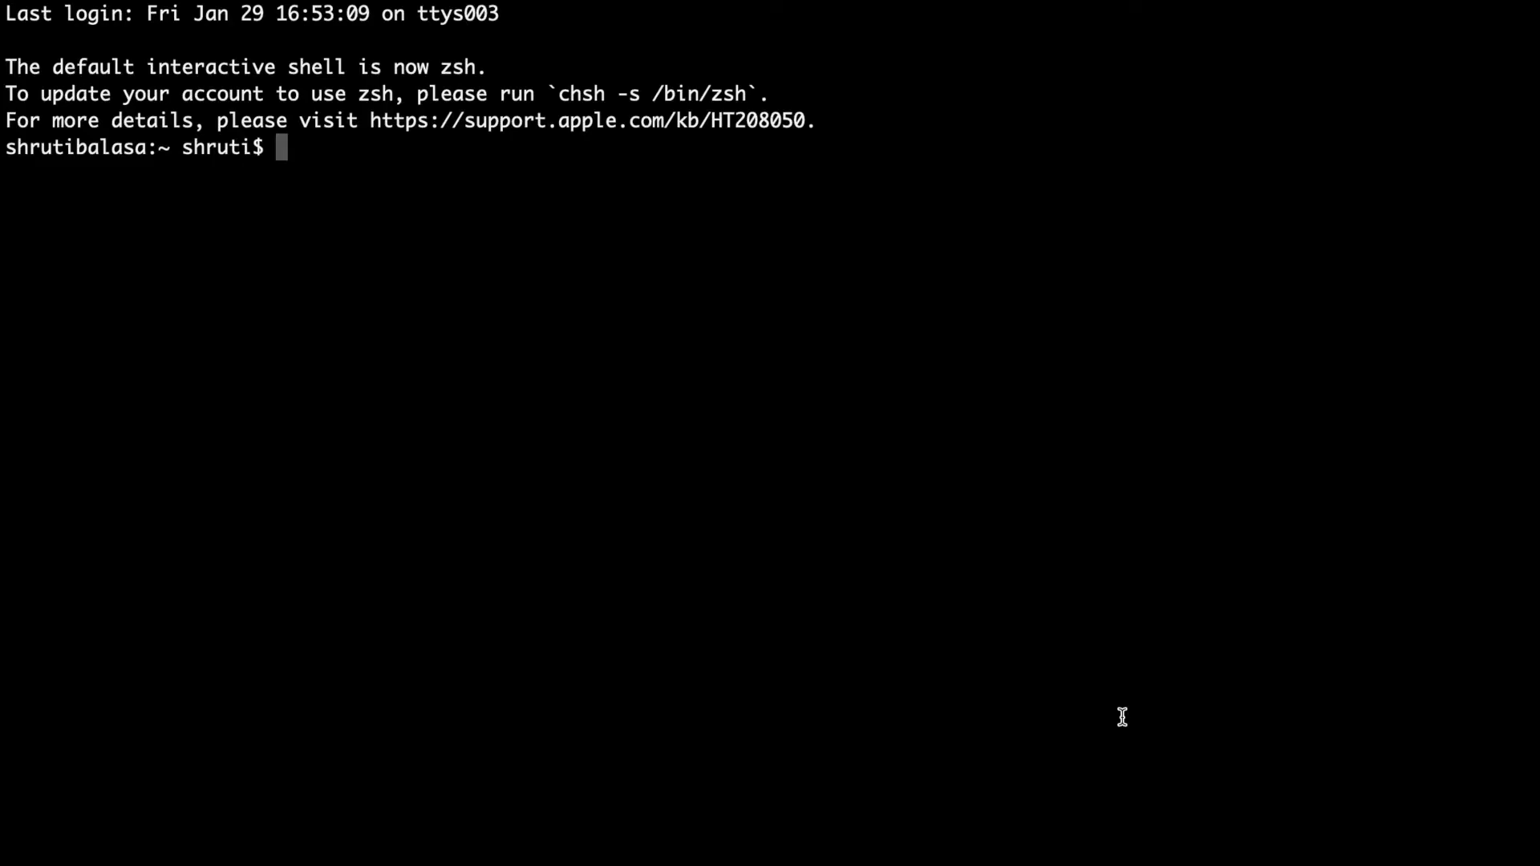
pyautogui.write('npm inst')
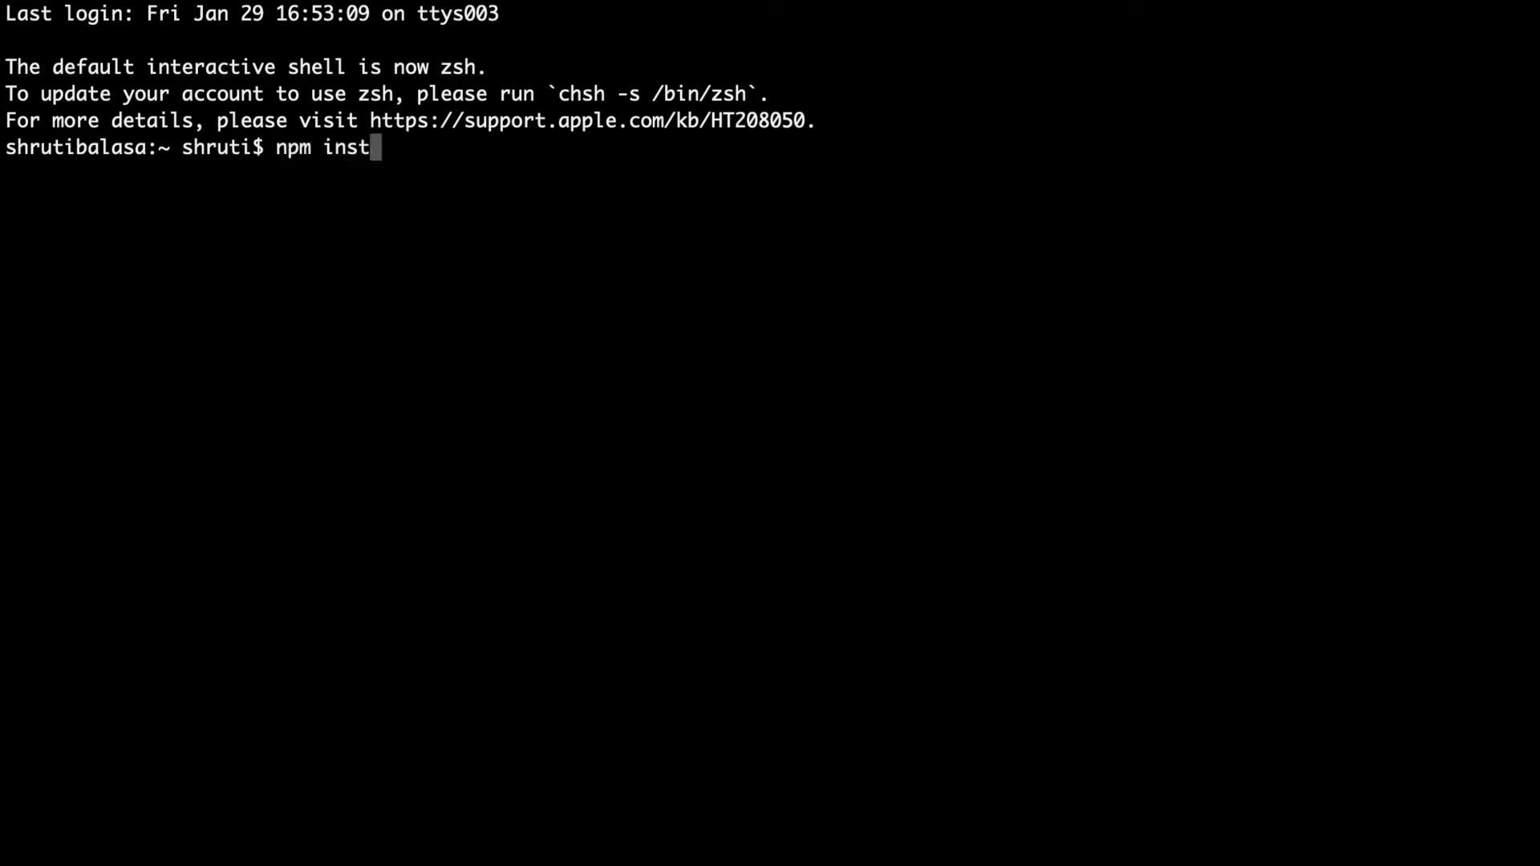
pyautogui.write('all -g')
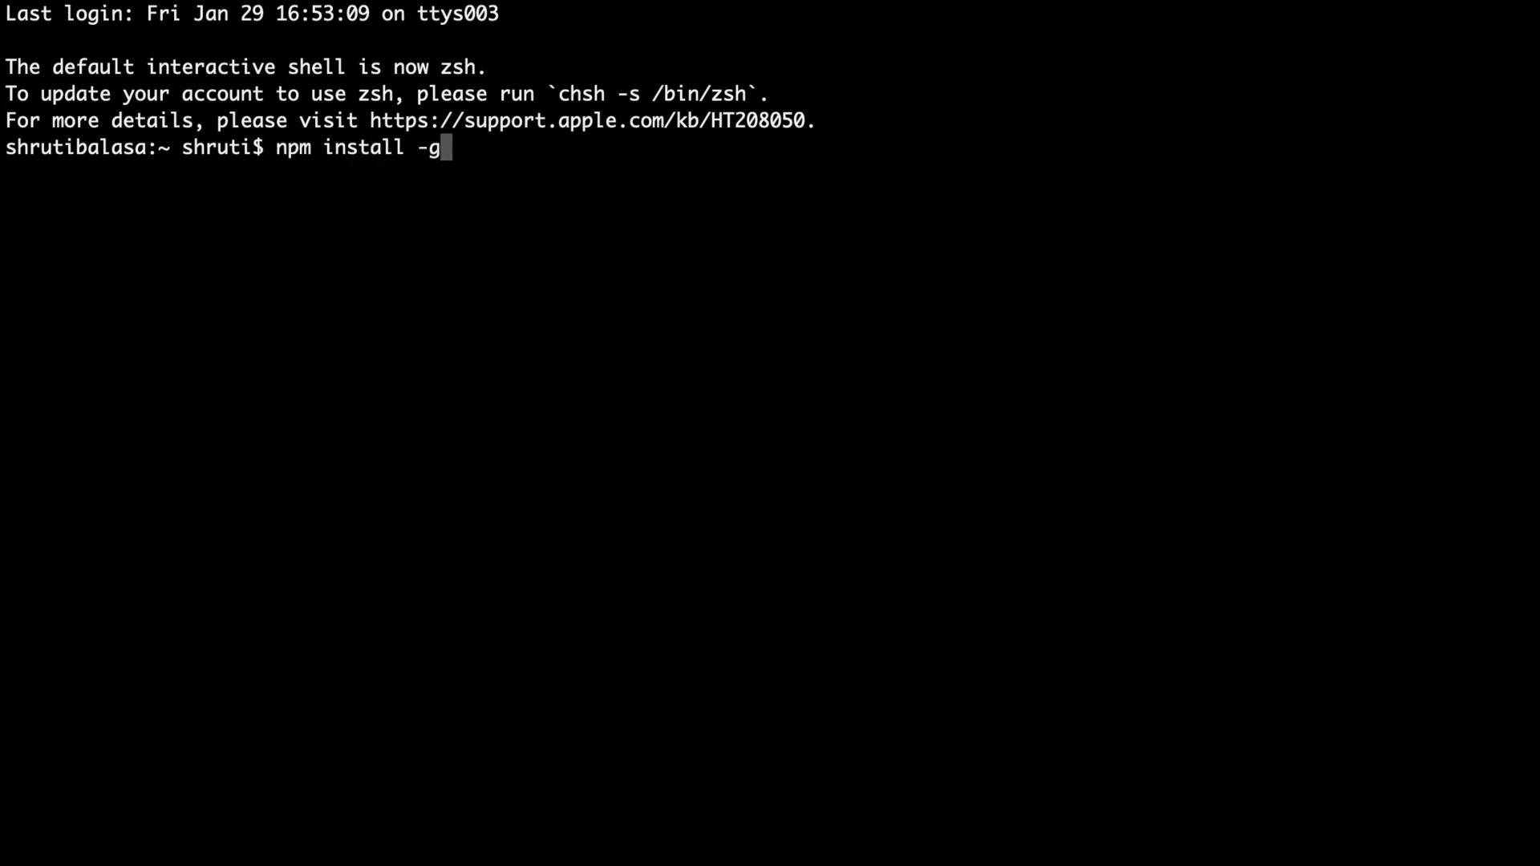
pyautogui.write('@angular')
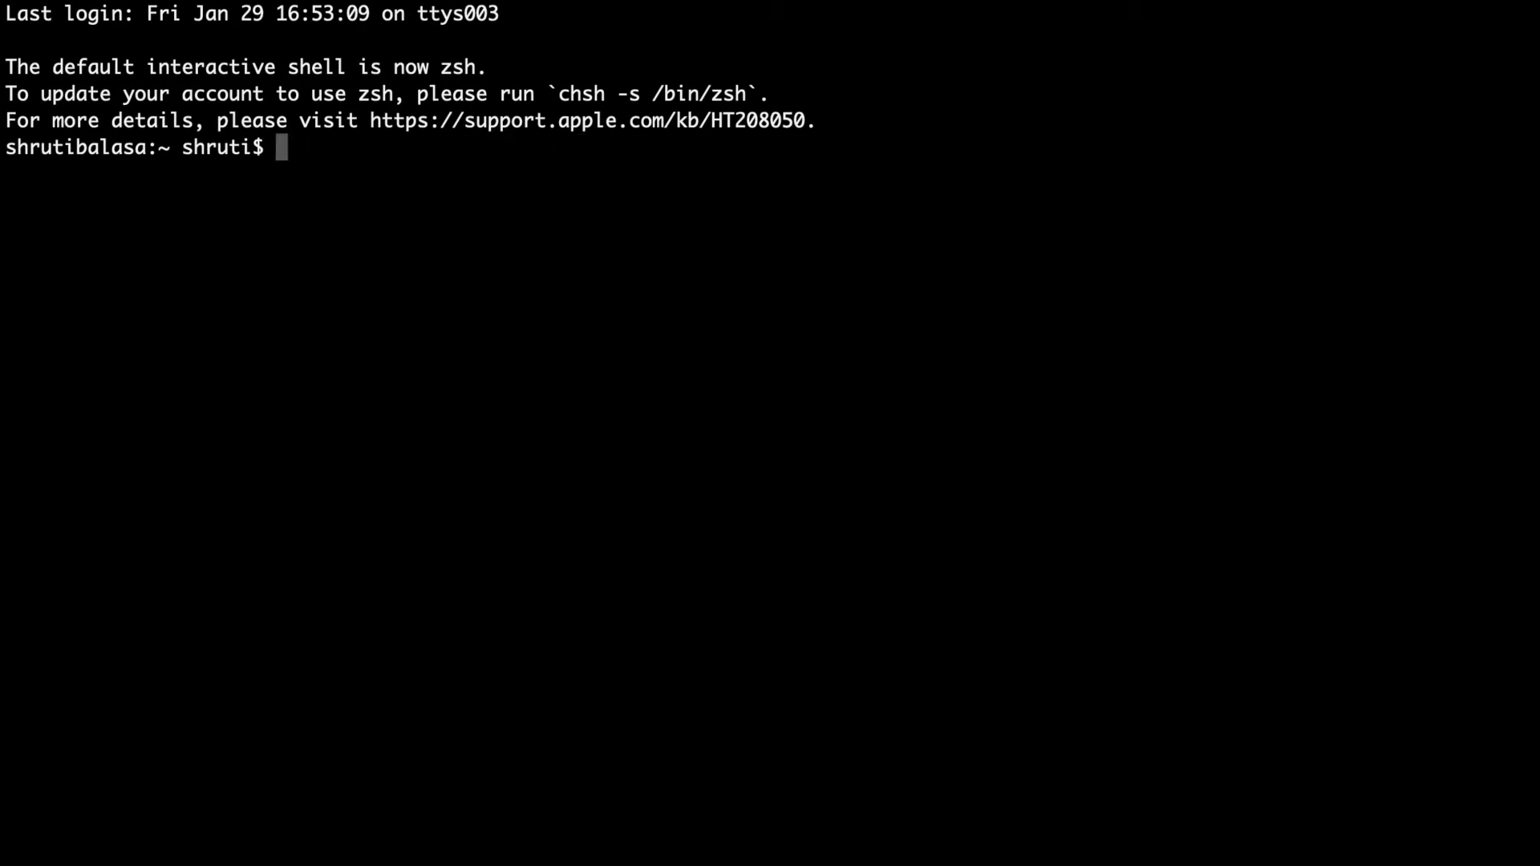
# Generate the angular-app project with strict mode, no routing and SCSS stylesheets
pyautogui.write('ng')
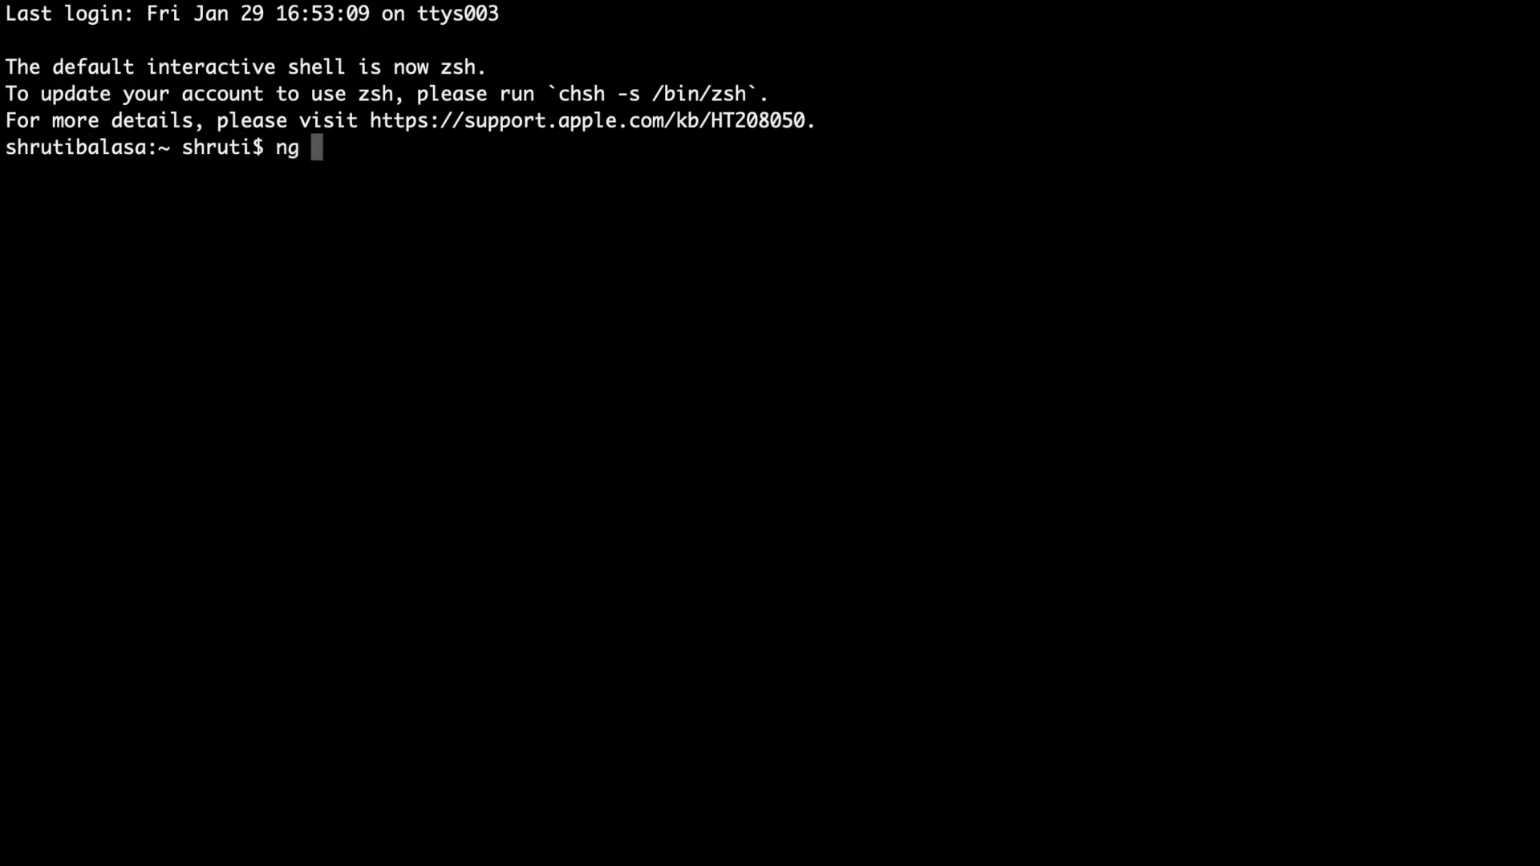
pyautogui.write('new angular')
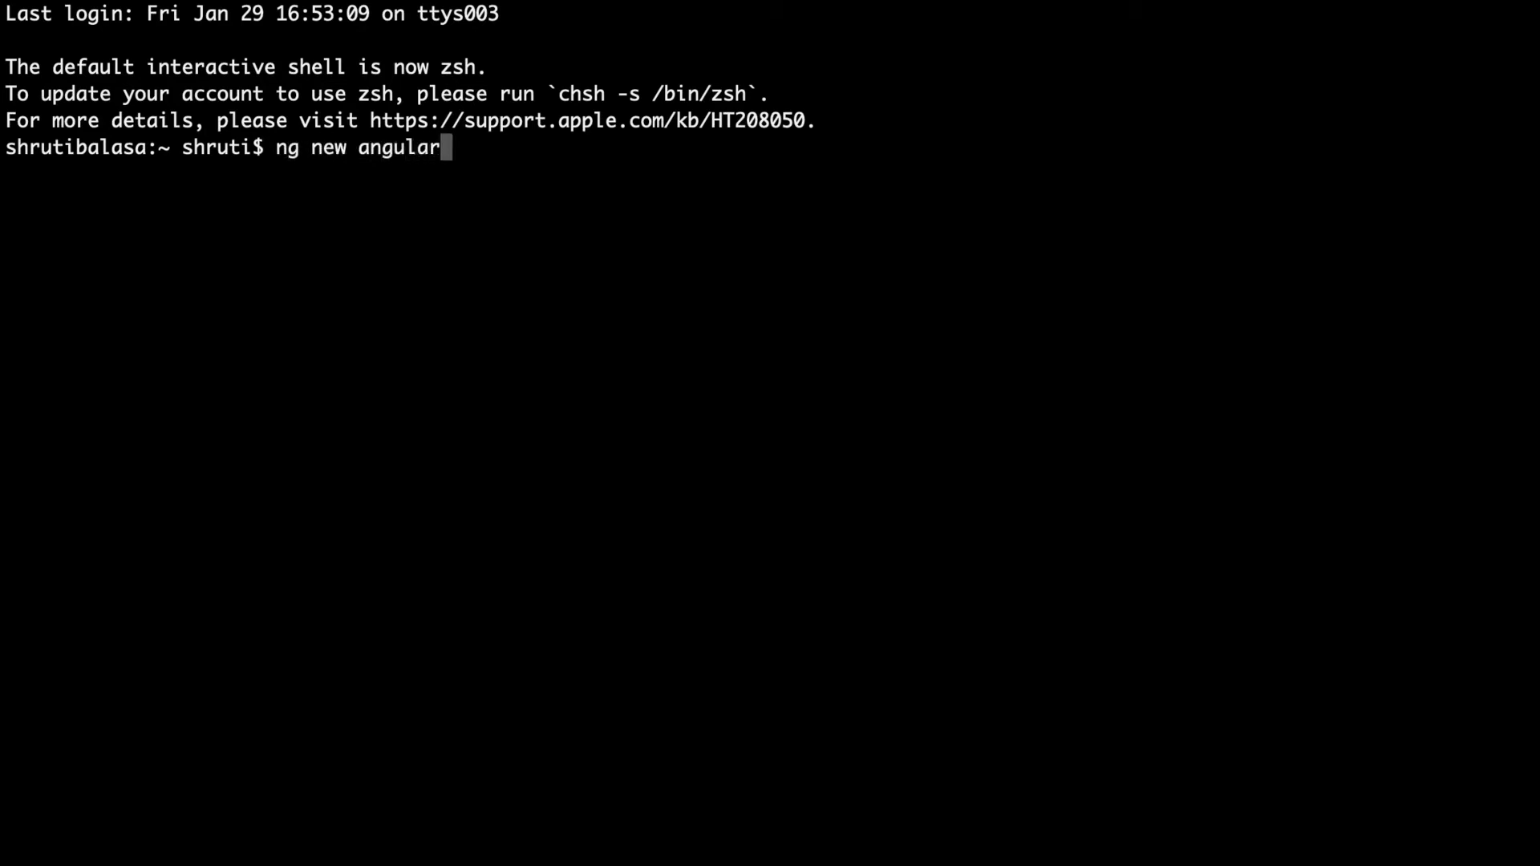
pyautogui.write('-app')
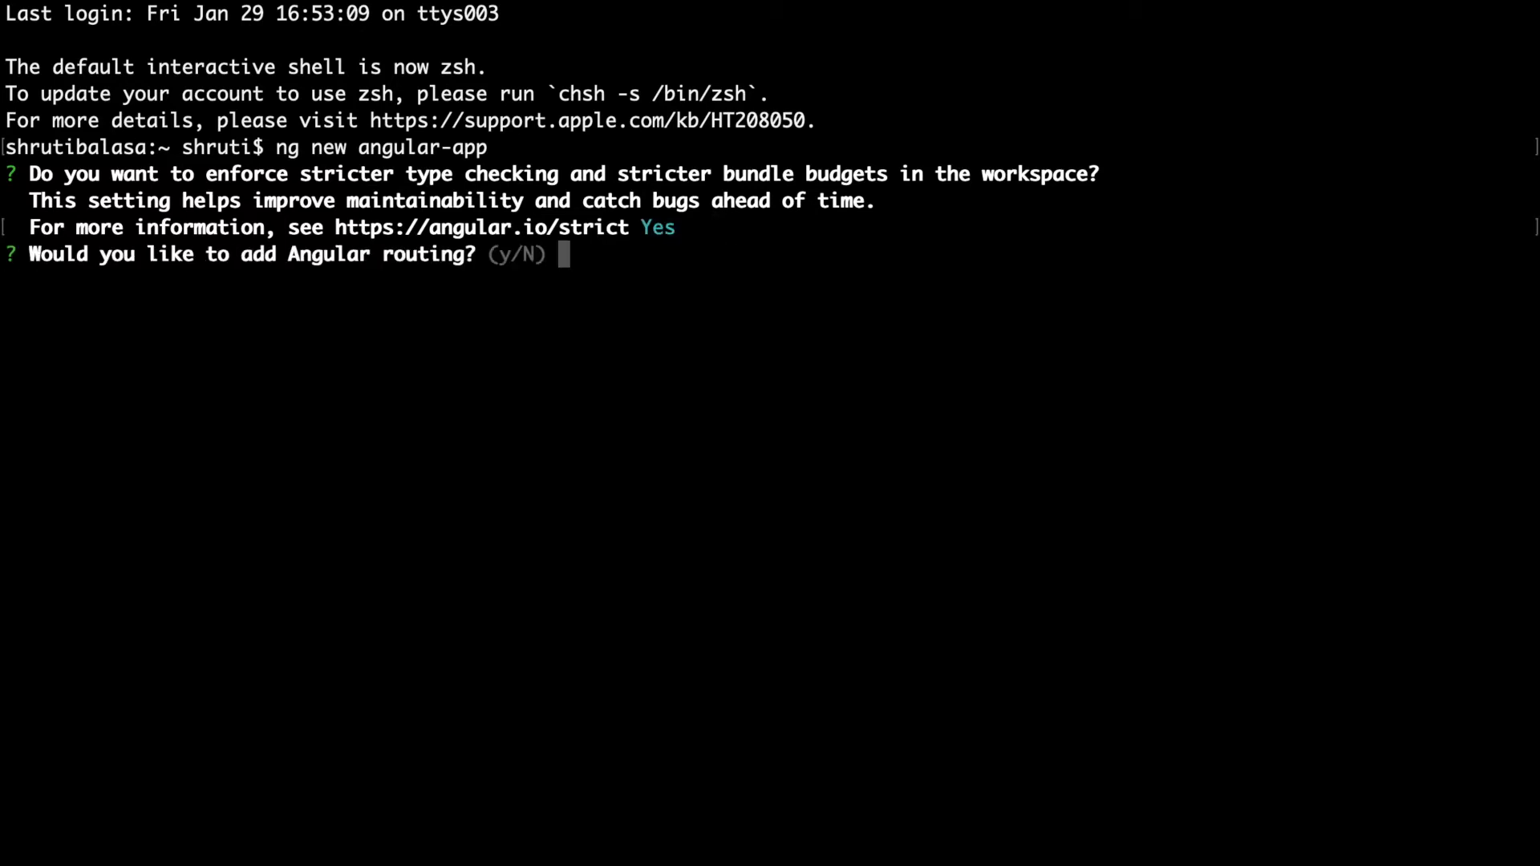
pyautogui.press('enter')
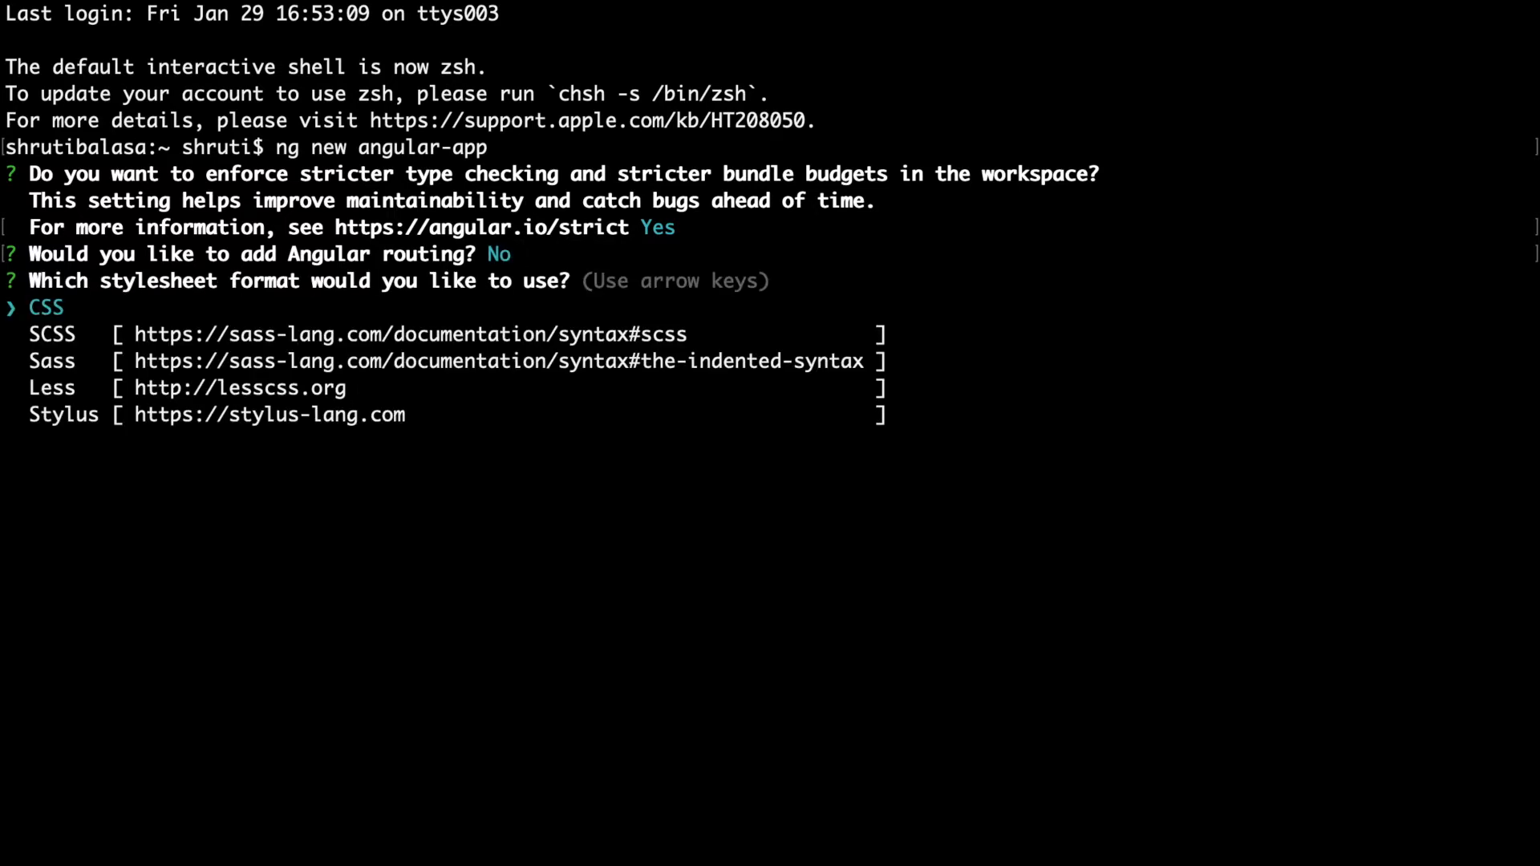
pyautogui.press('Down')
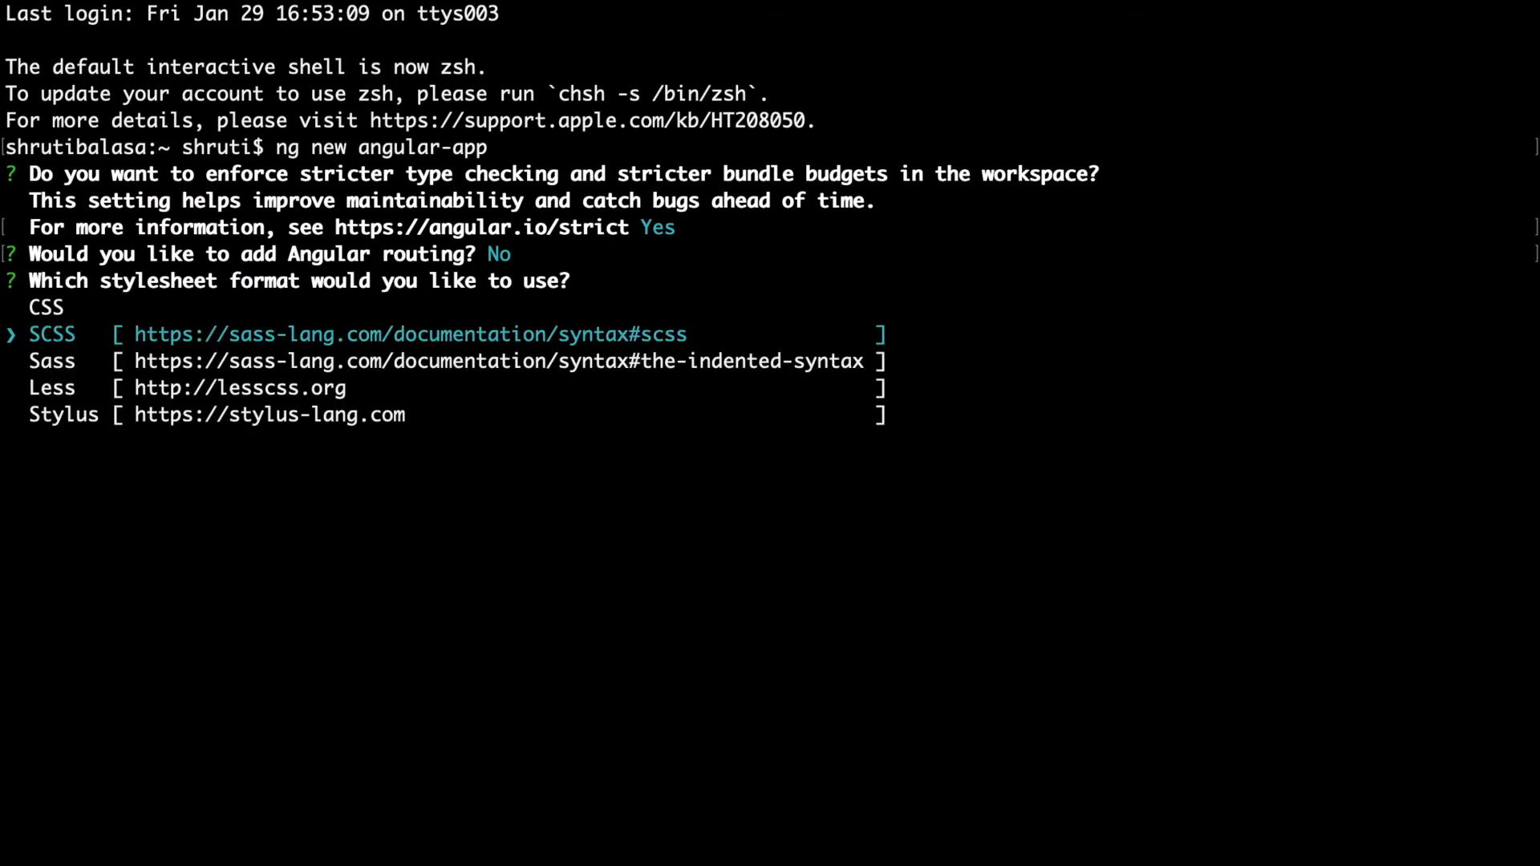
pyautogui.press('enter')
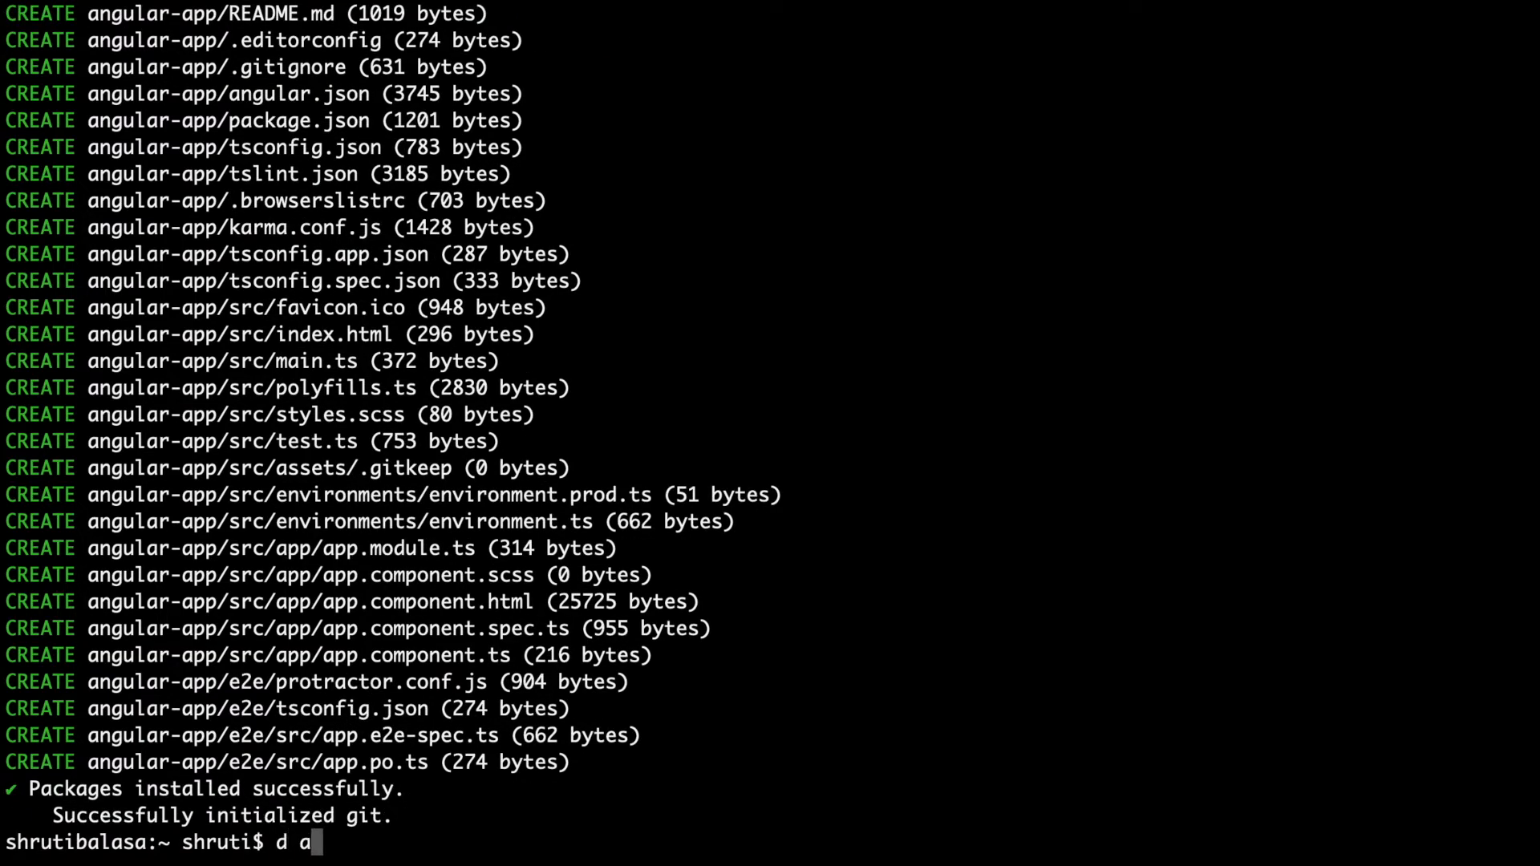
# Enter the angular-app folder and open it in VS Code with code
pyautogui.write('cd angular-app')
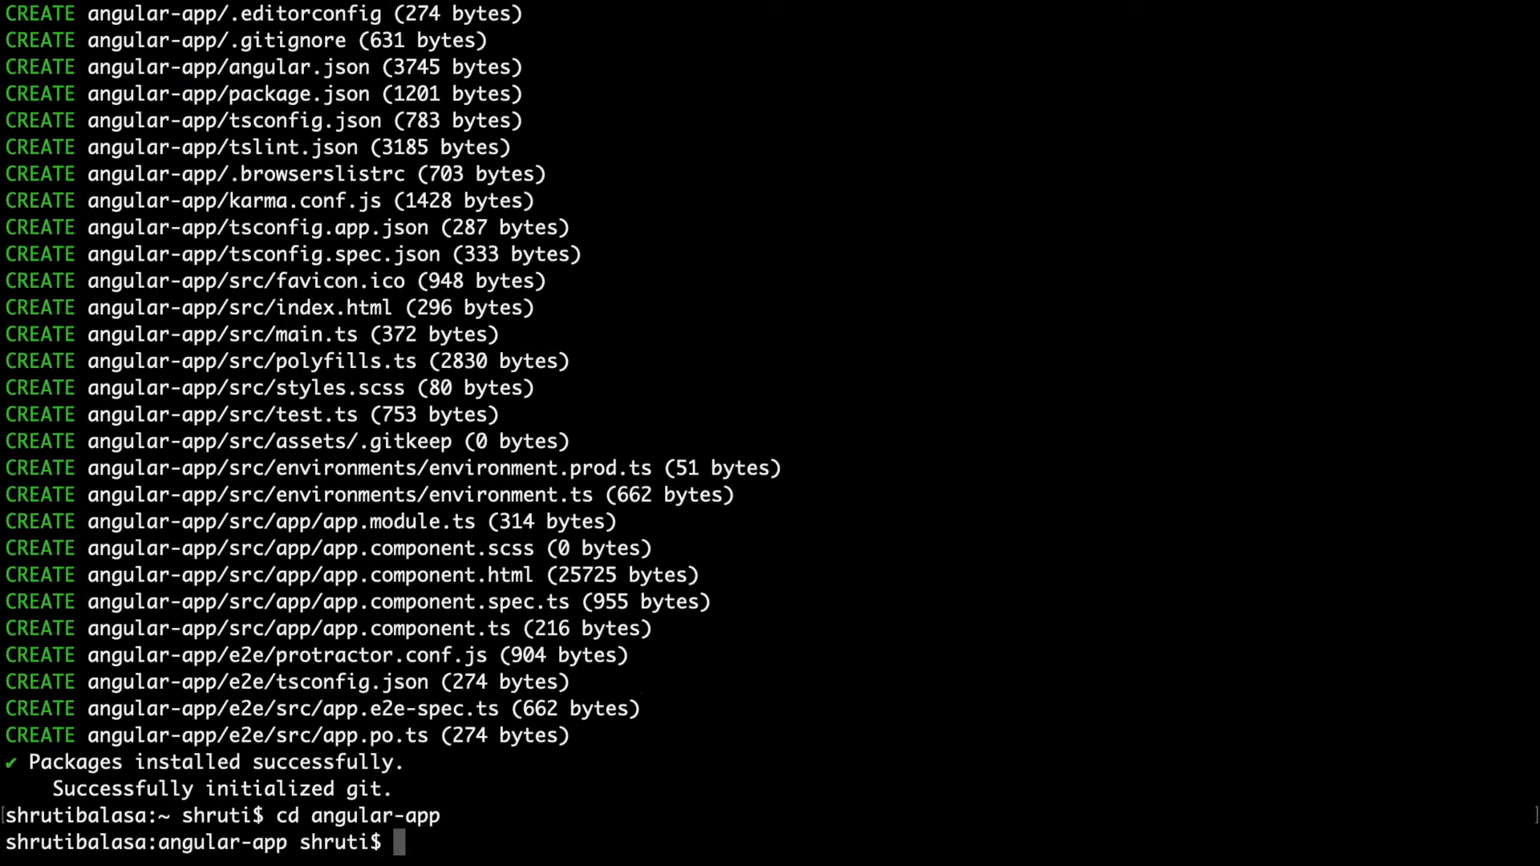
pyautogui.write('code .')
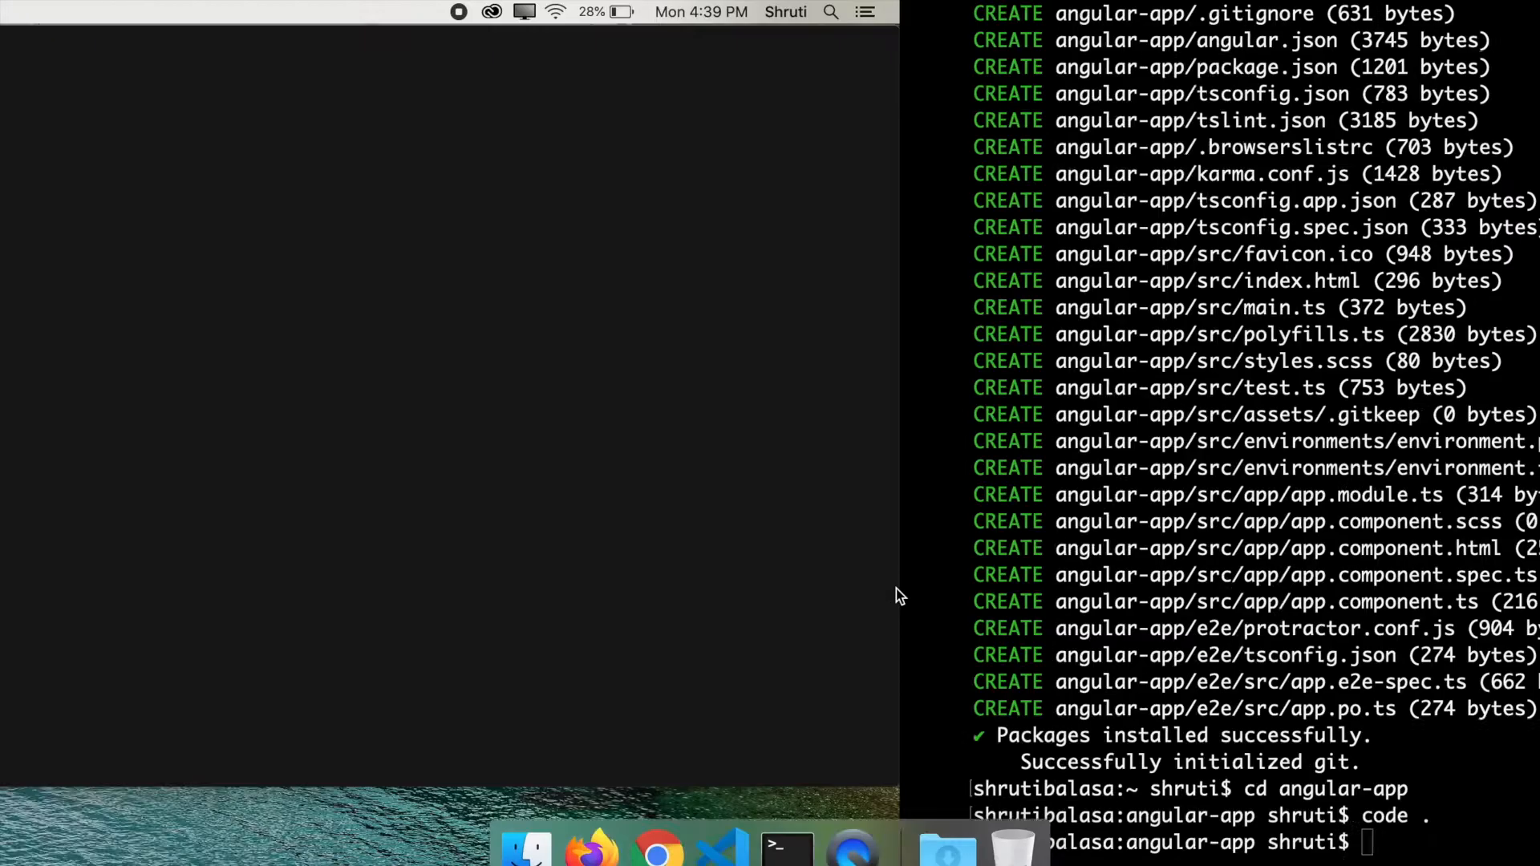
pyautogui.click(457, 11)
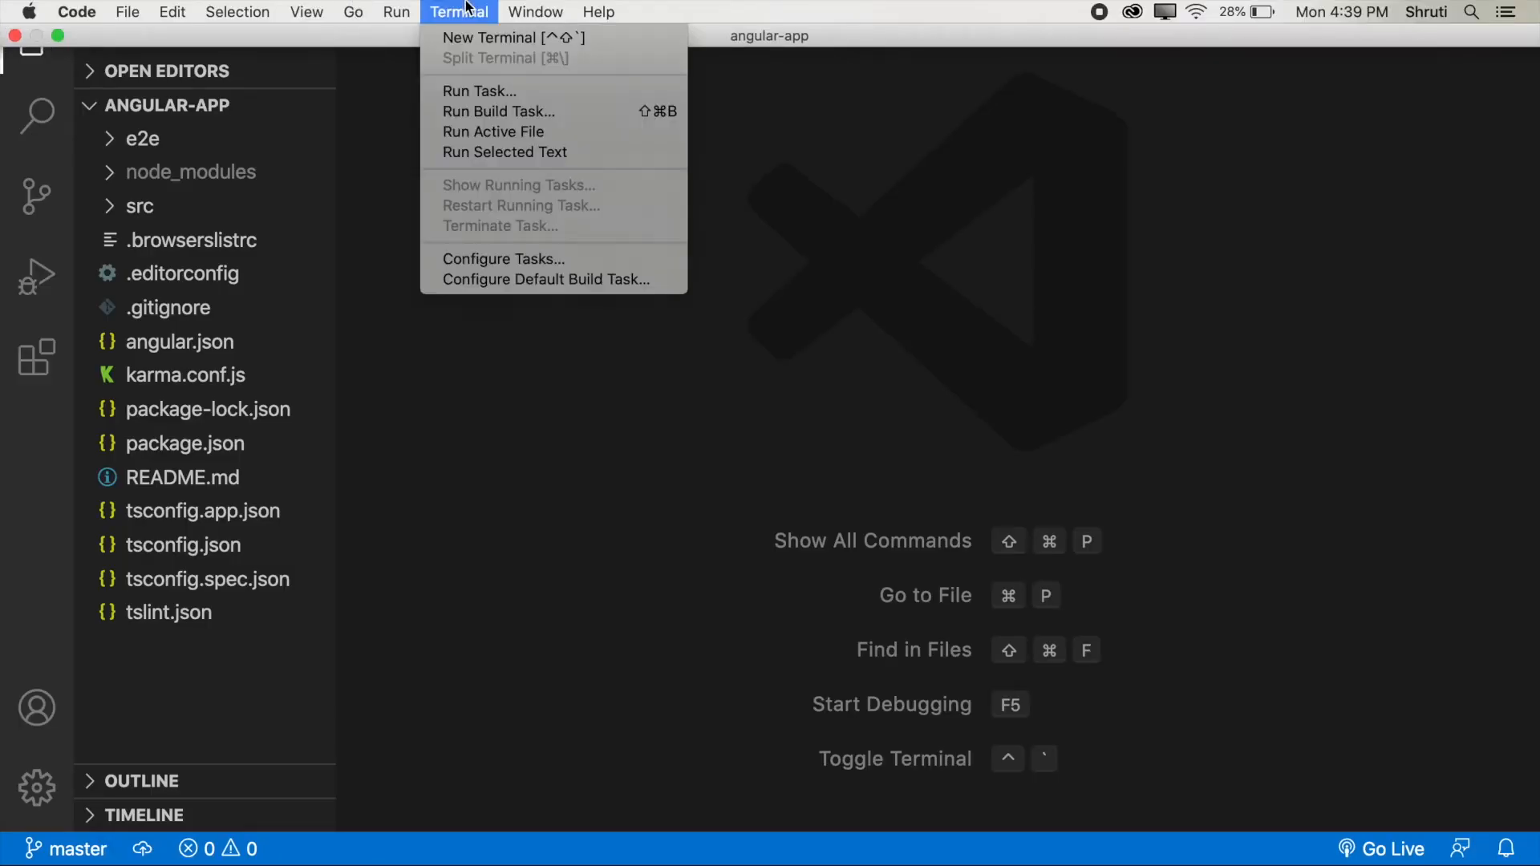
pyautogui.click(511, 37)
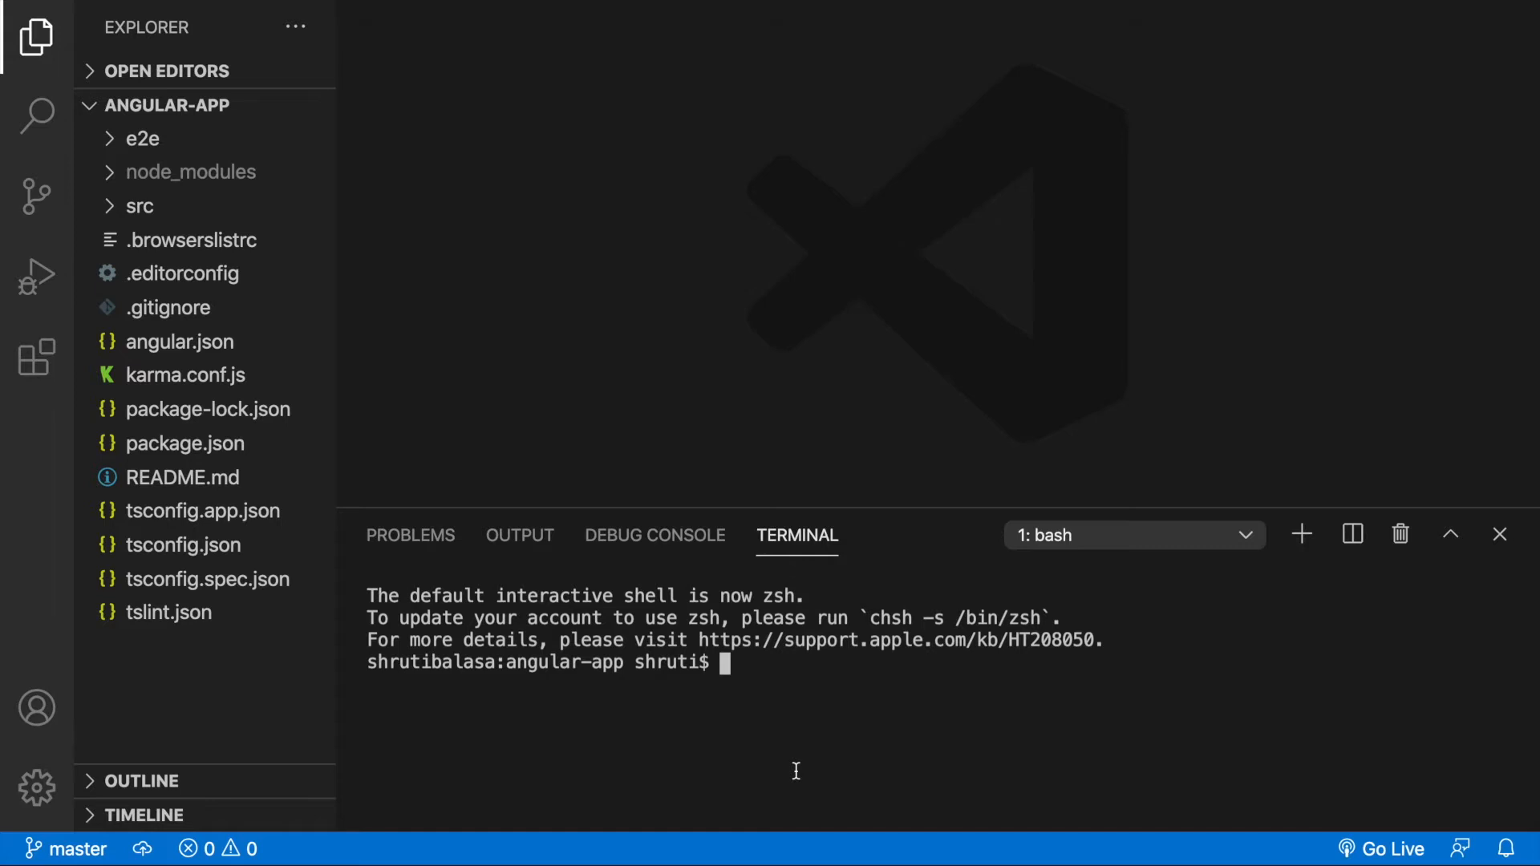
pyautogui.write('npm install -D')
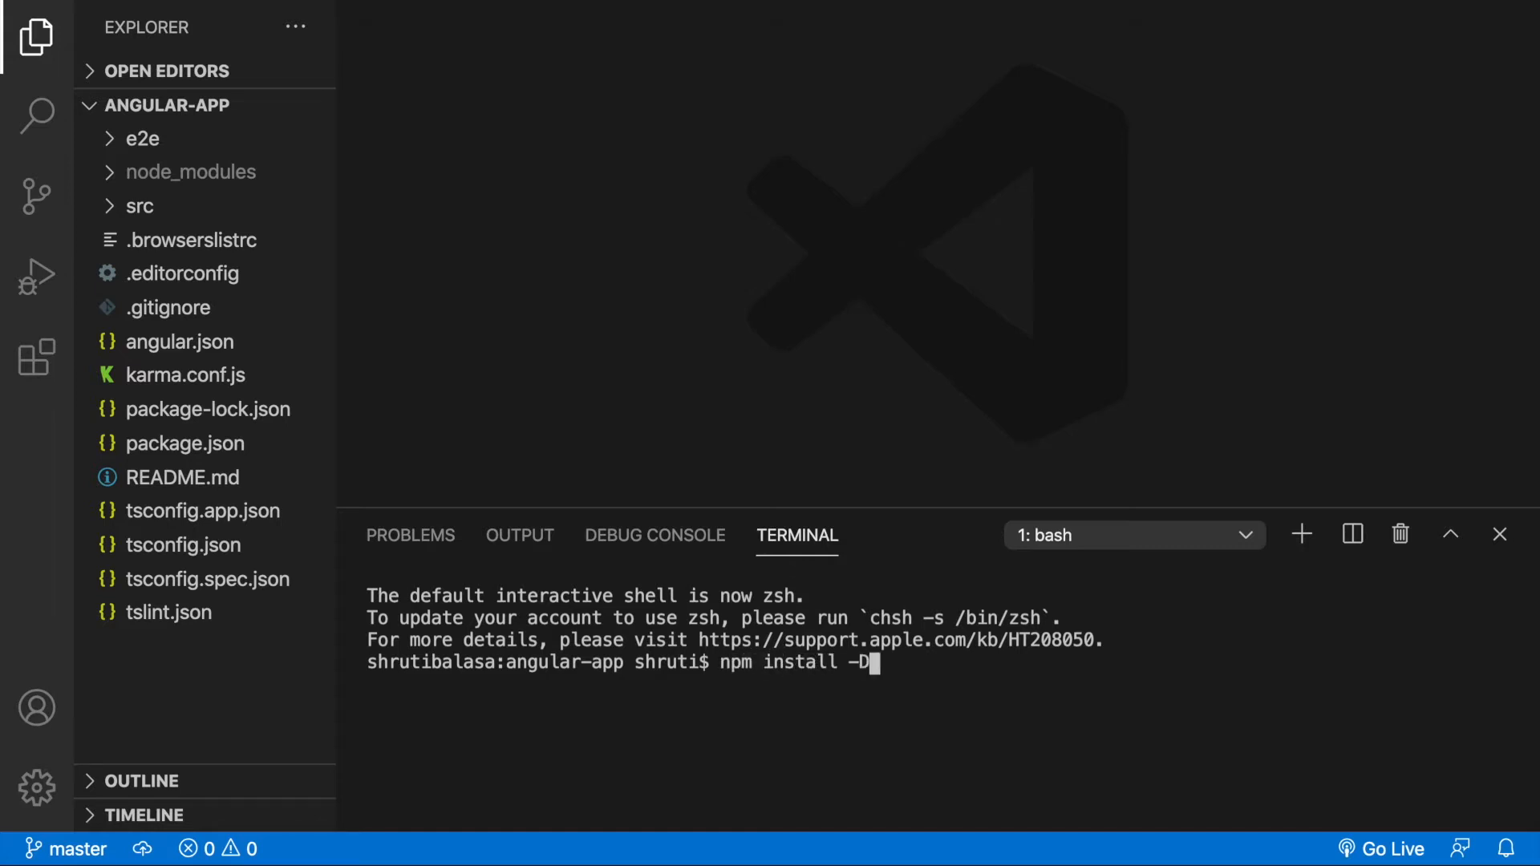
pyautogui.write('tailwin')
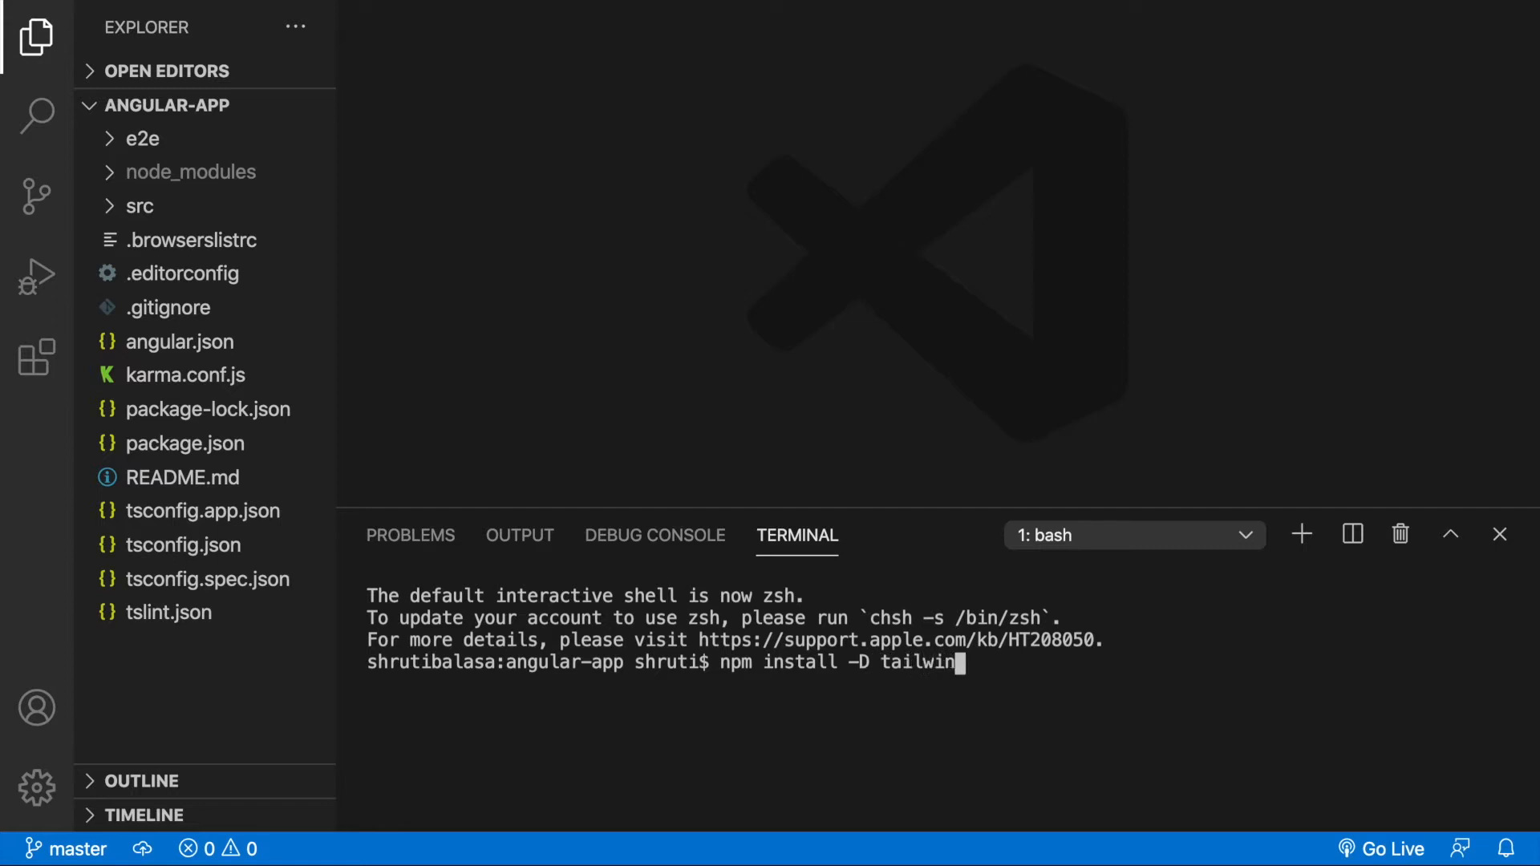
pyautogui.write('dcss autop')
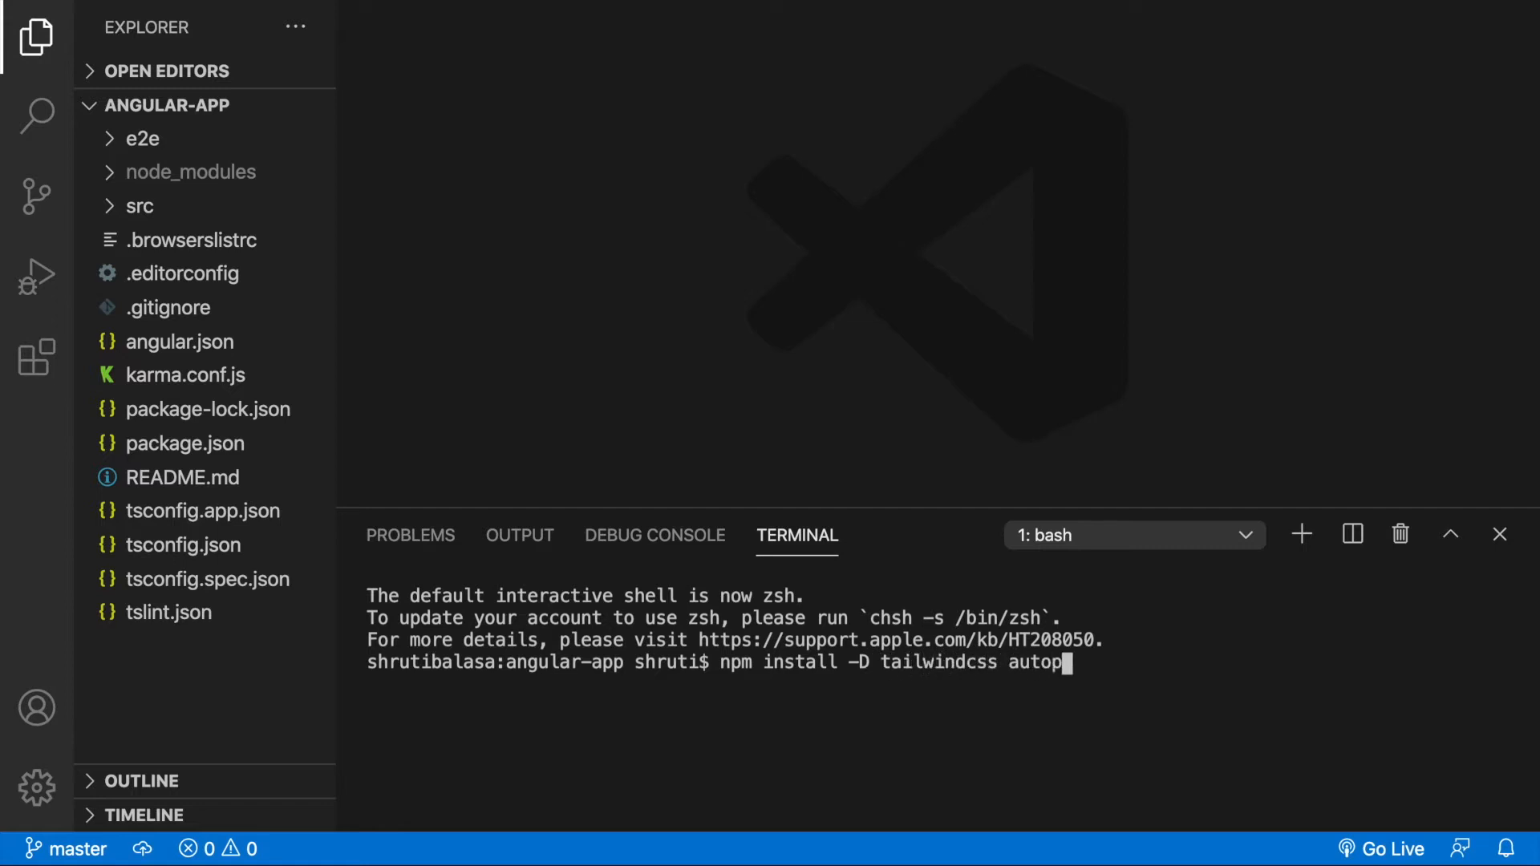
pyautogui.write('refixer')
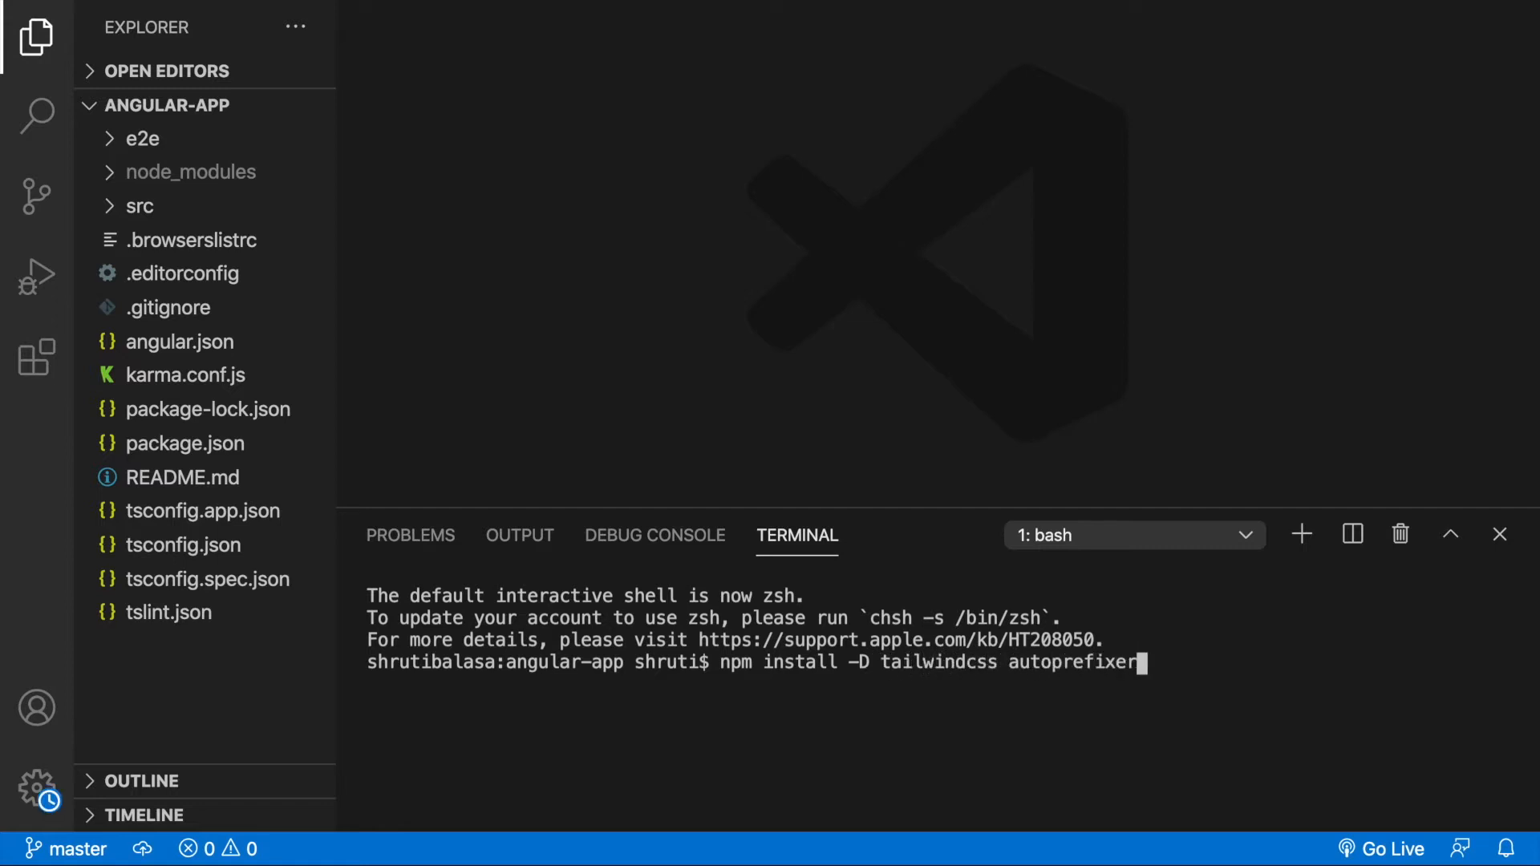
pyautogui.write('postcss')
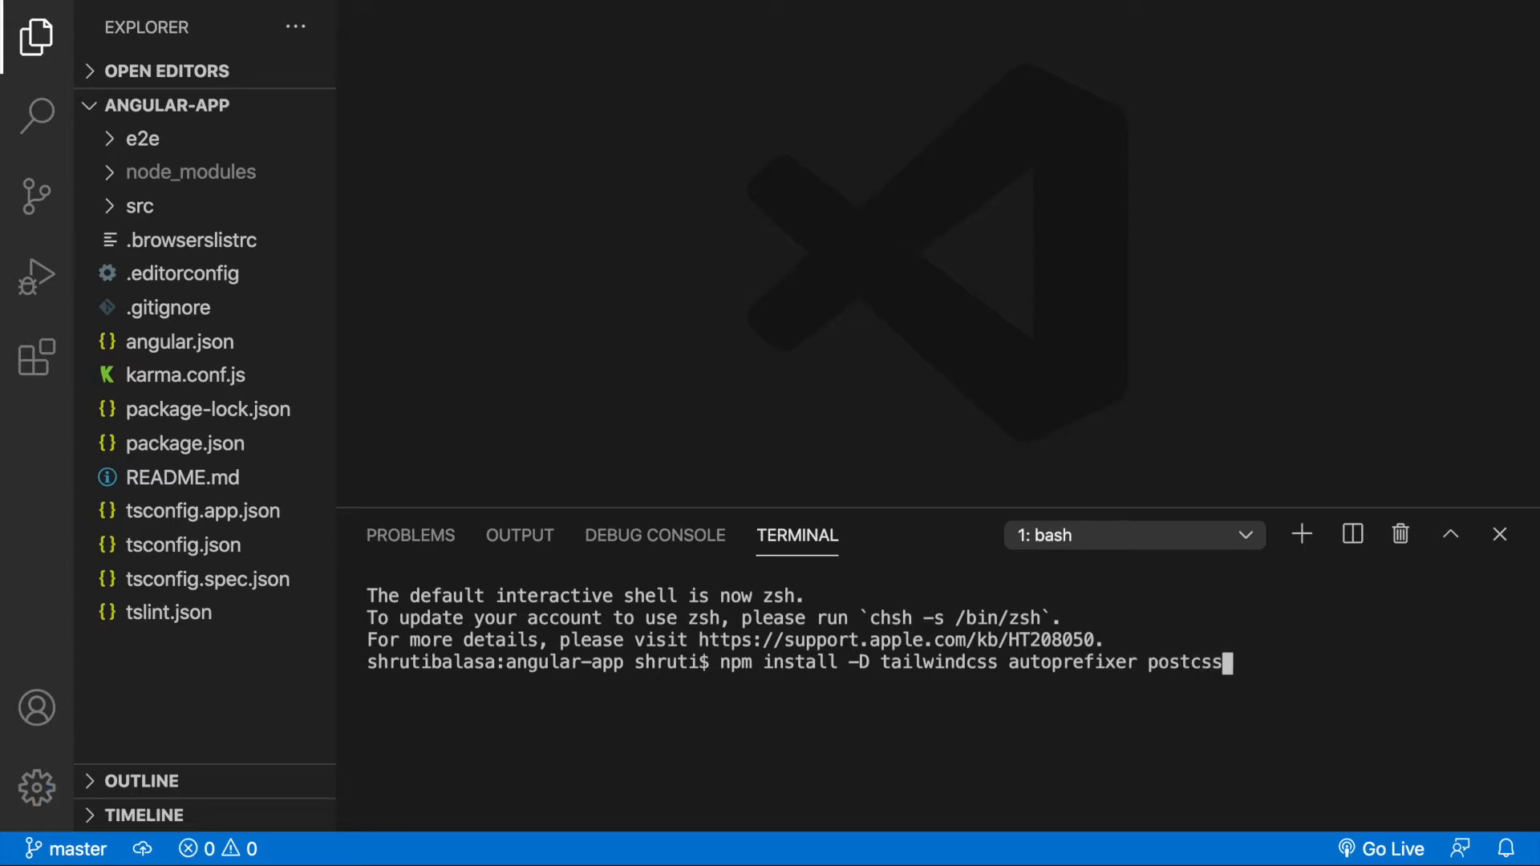
pyautogui.write('-import postc')
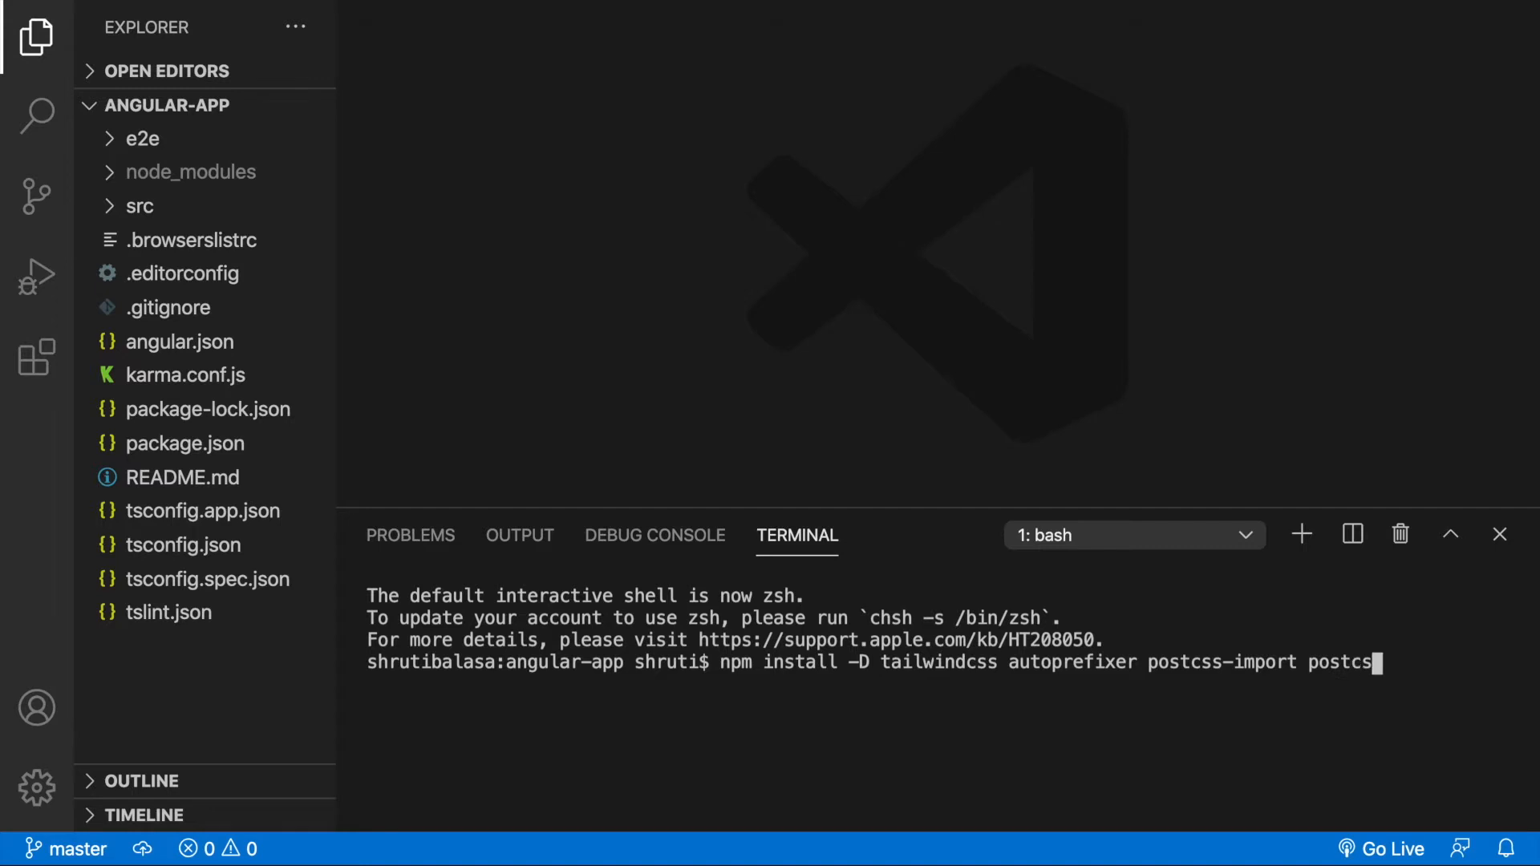
pyautogui.write('s-loader')
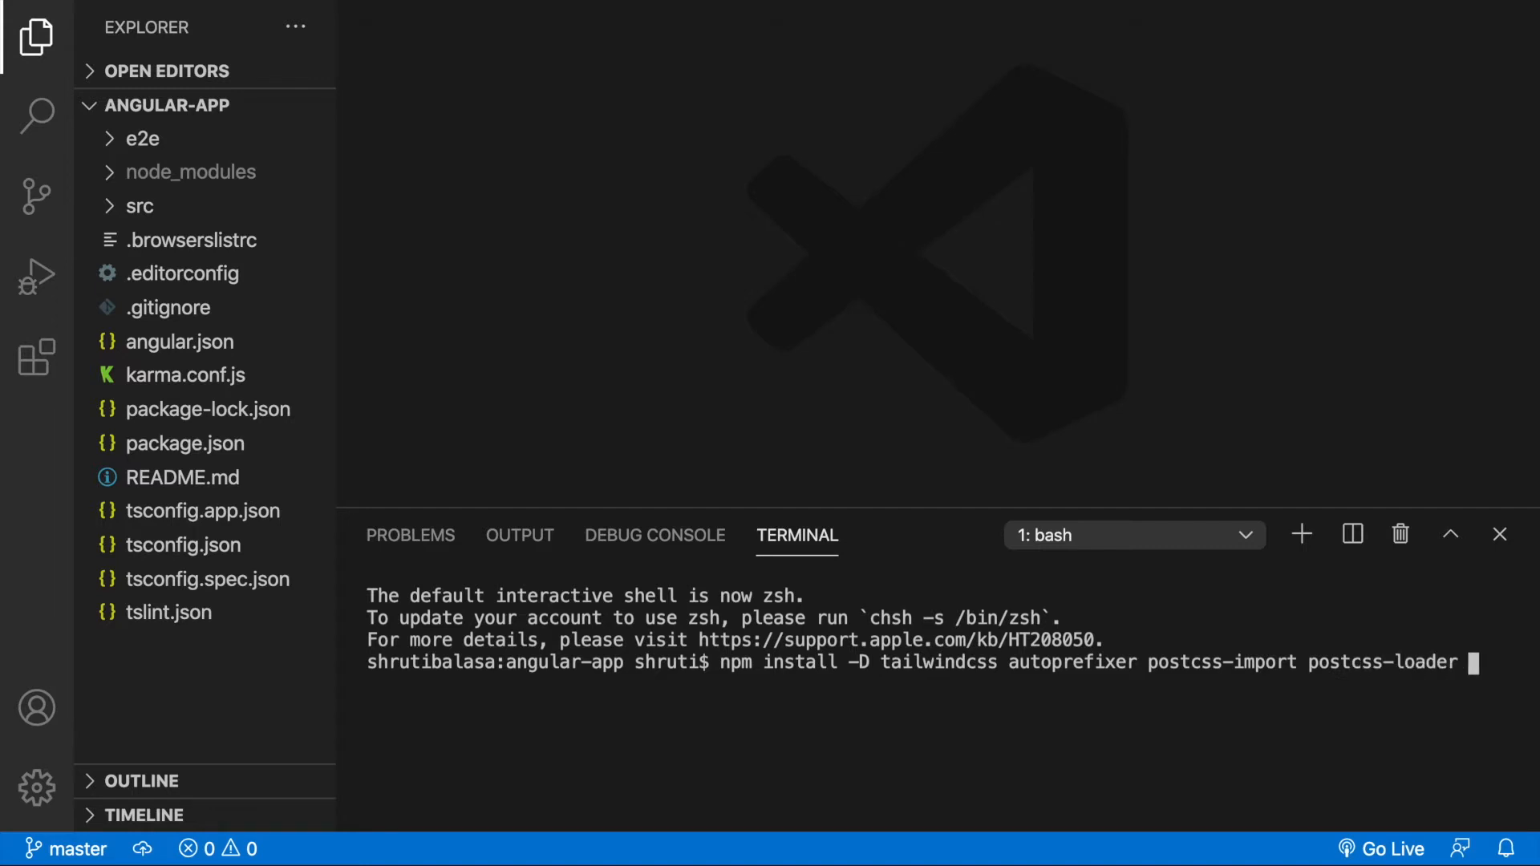
pyautogui.write('postcss-s')
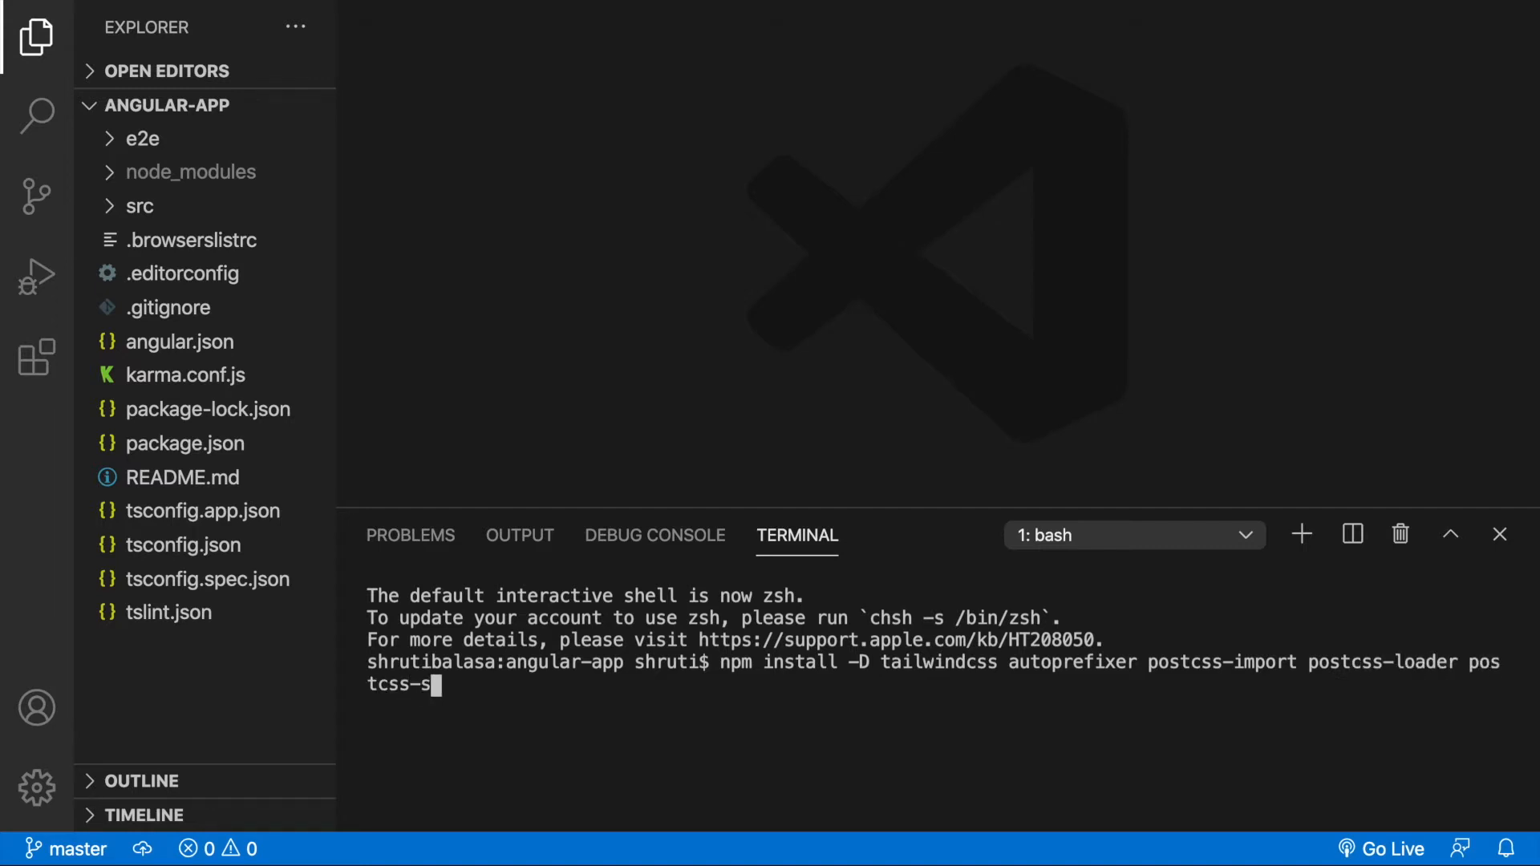
pyautogui.write('css')
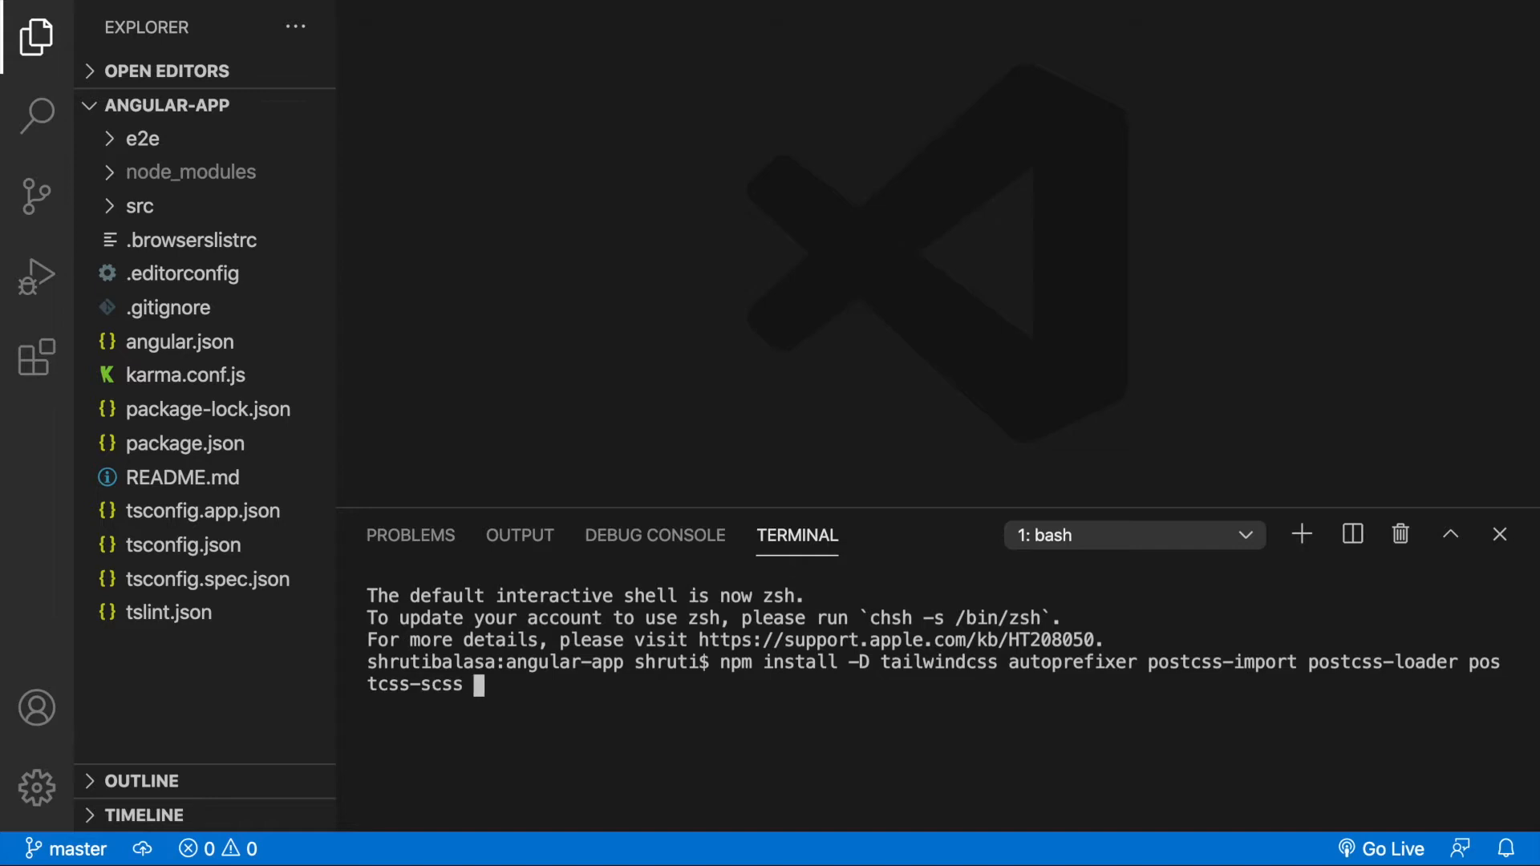
pyautogui.write('@anul')
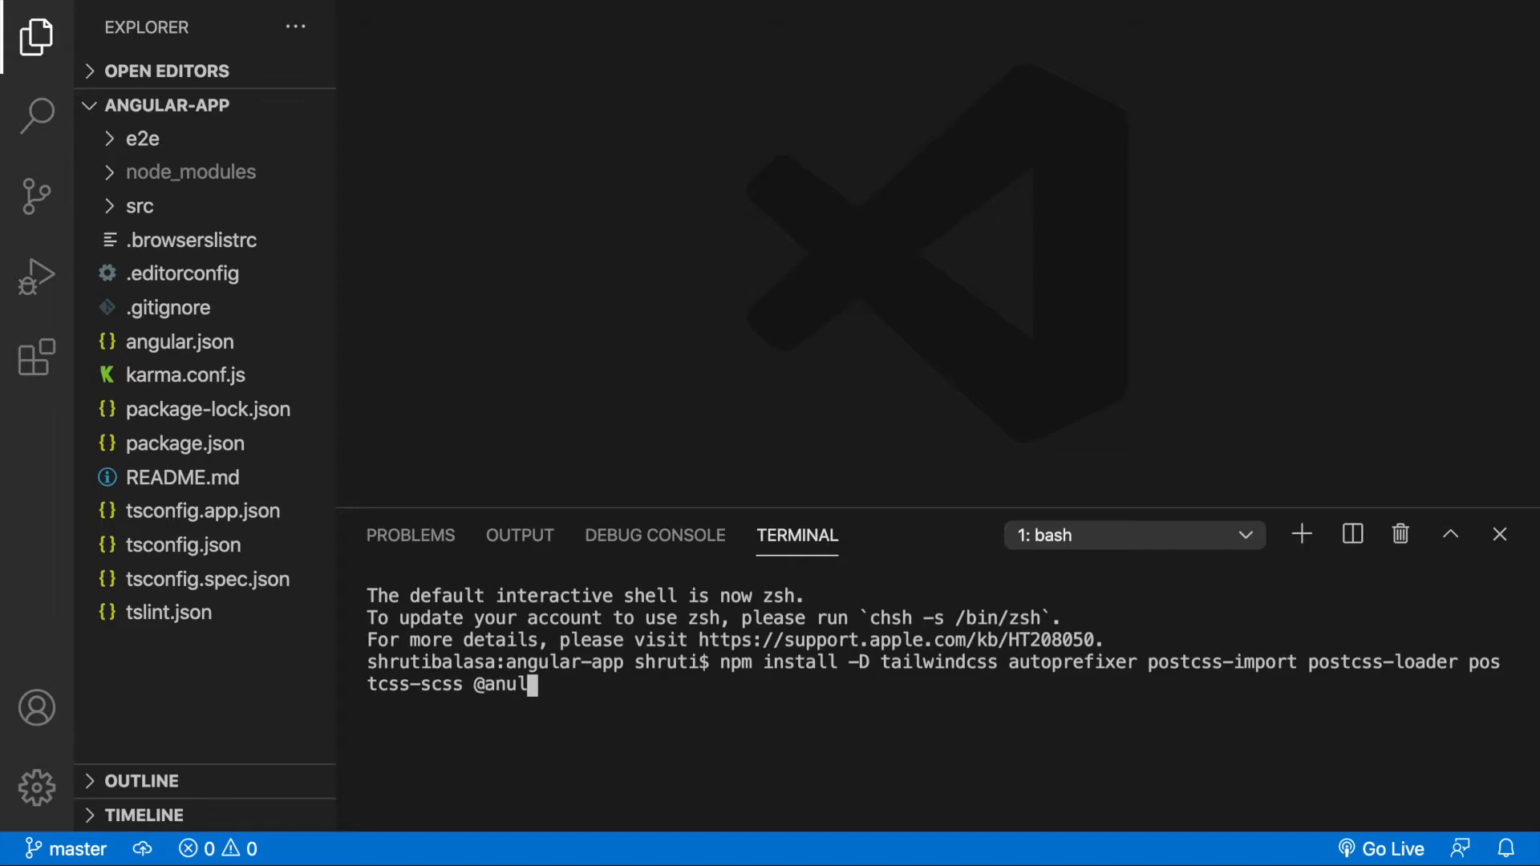
pyautogui.write('gular')
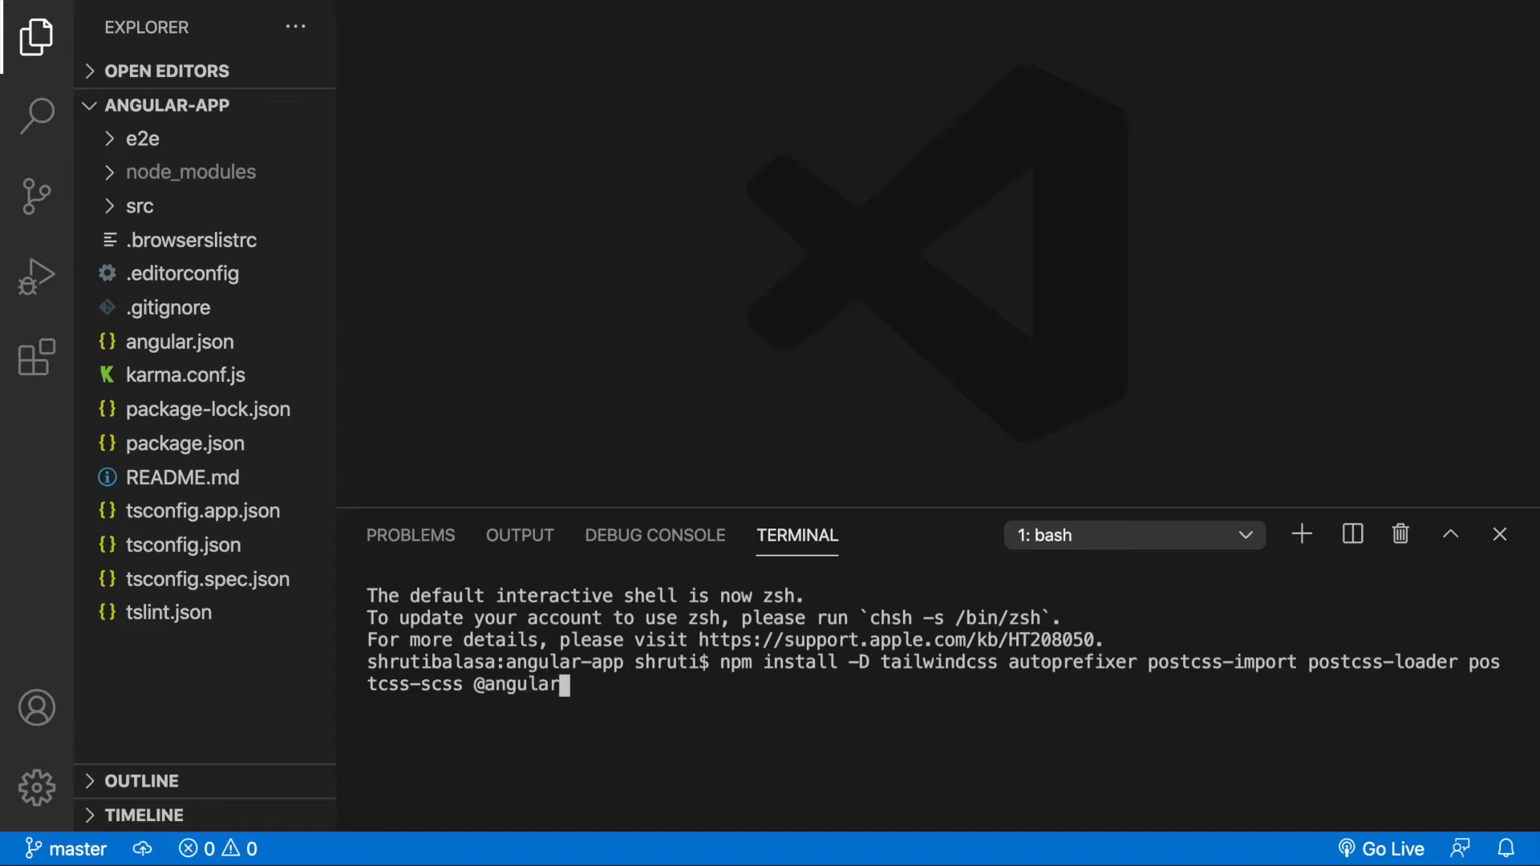
pyautogui.write('-bui')
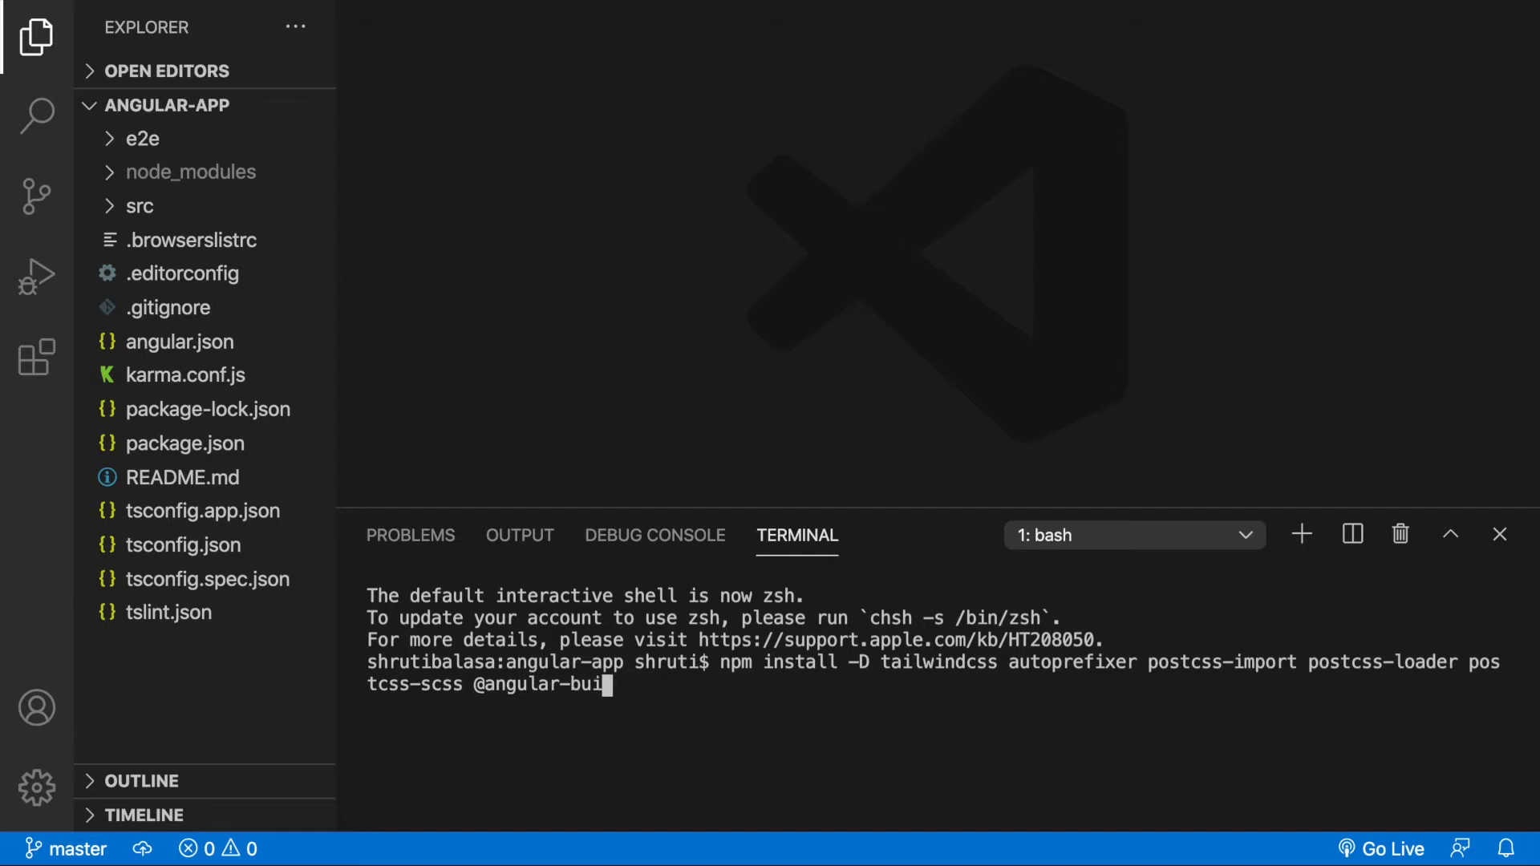
pyautogui.write('lders')
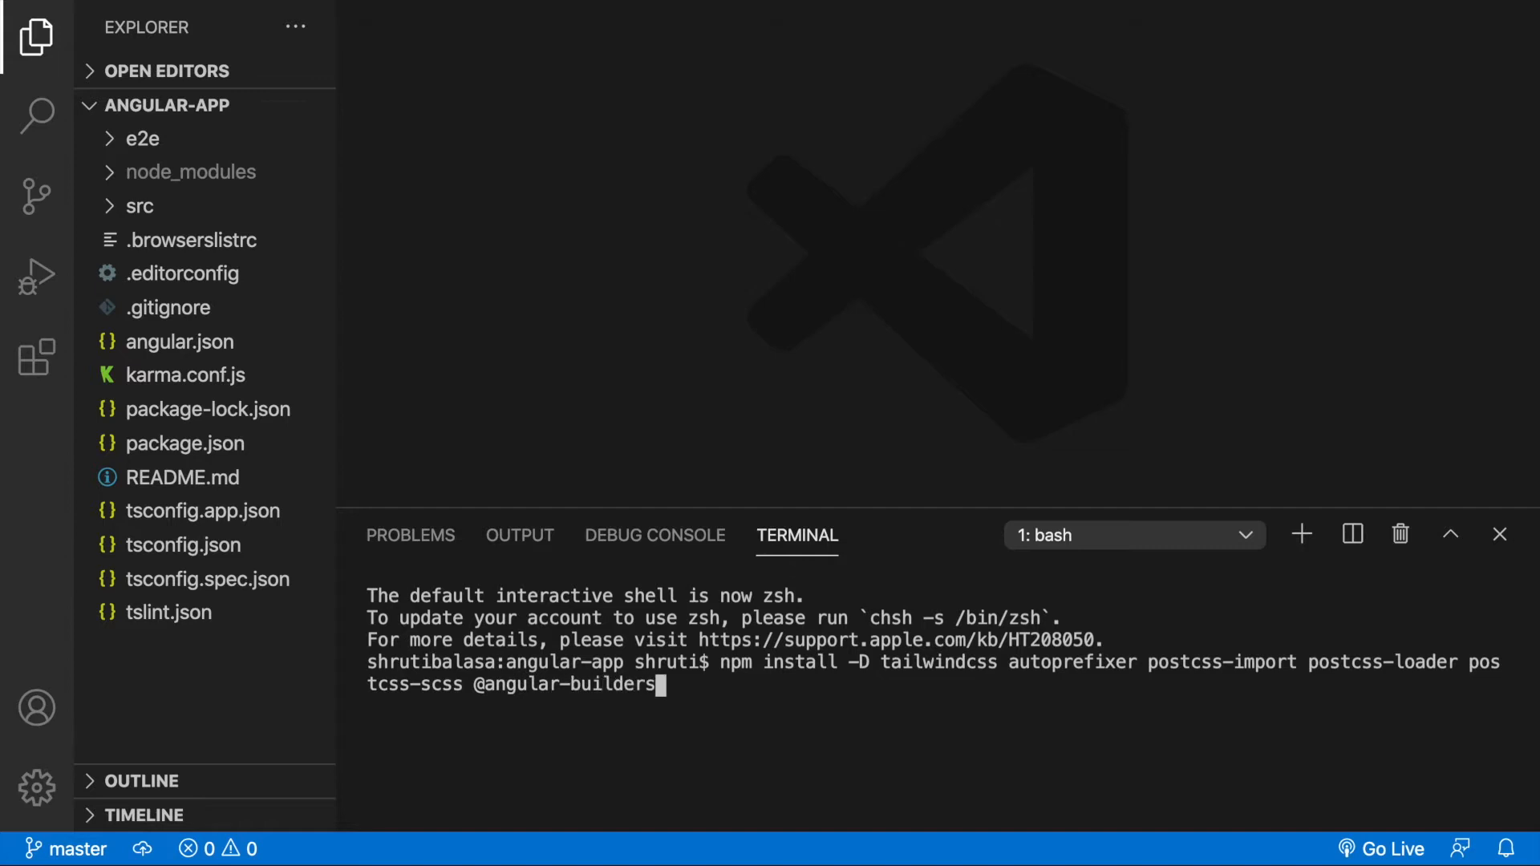
pyautogui.write('/custom')
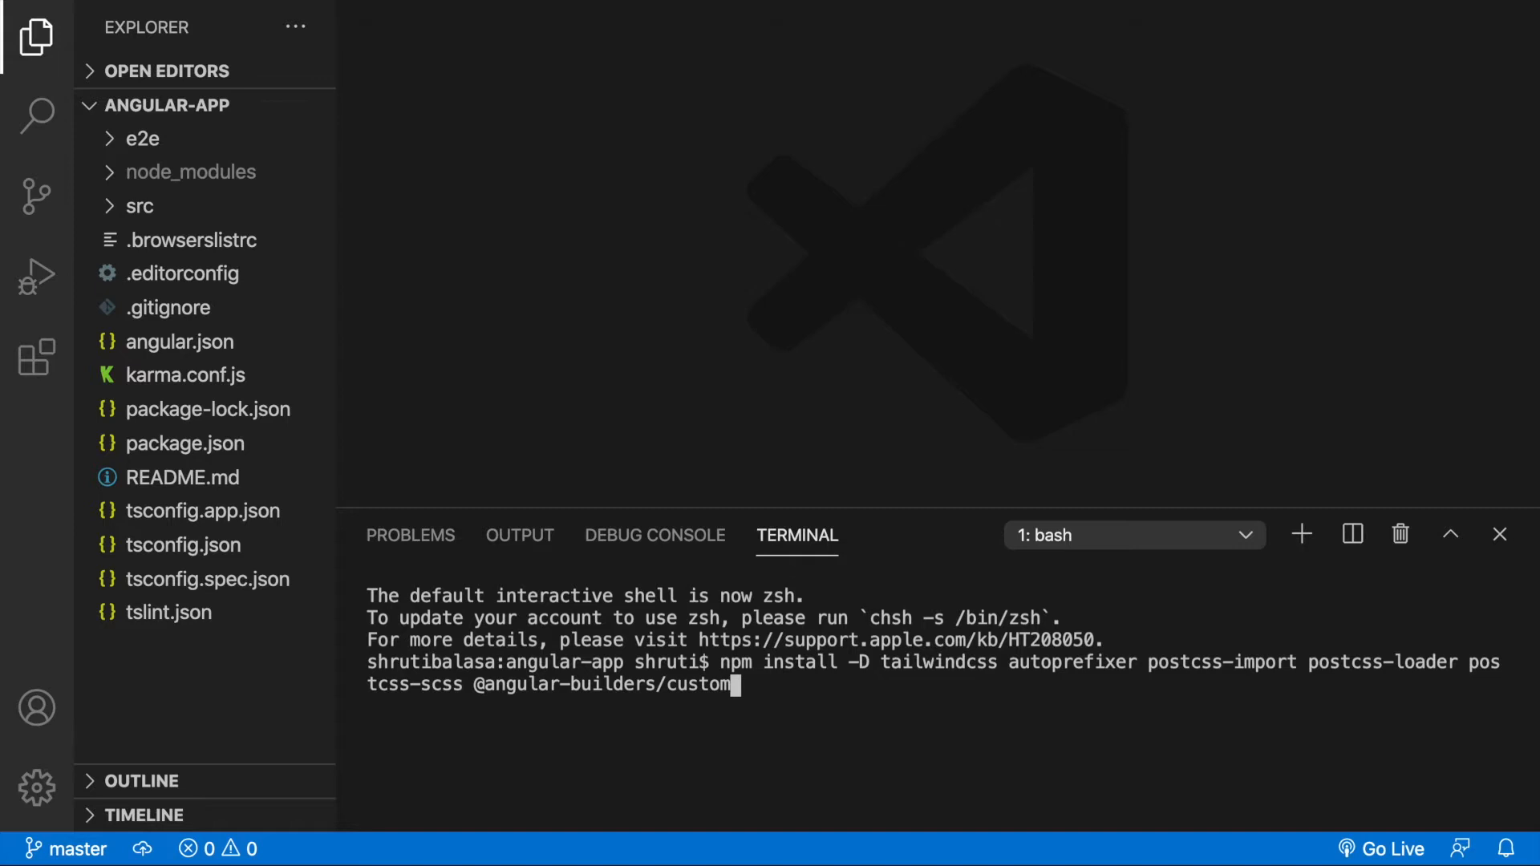
pyautogui.write('-')
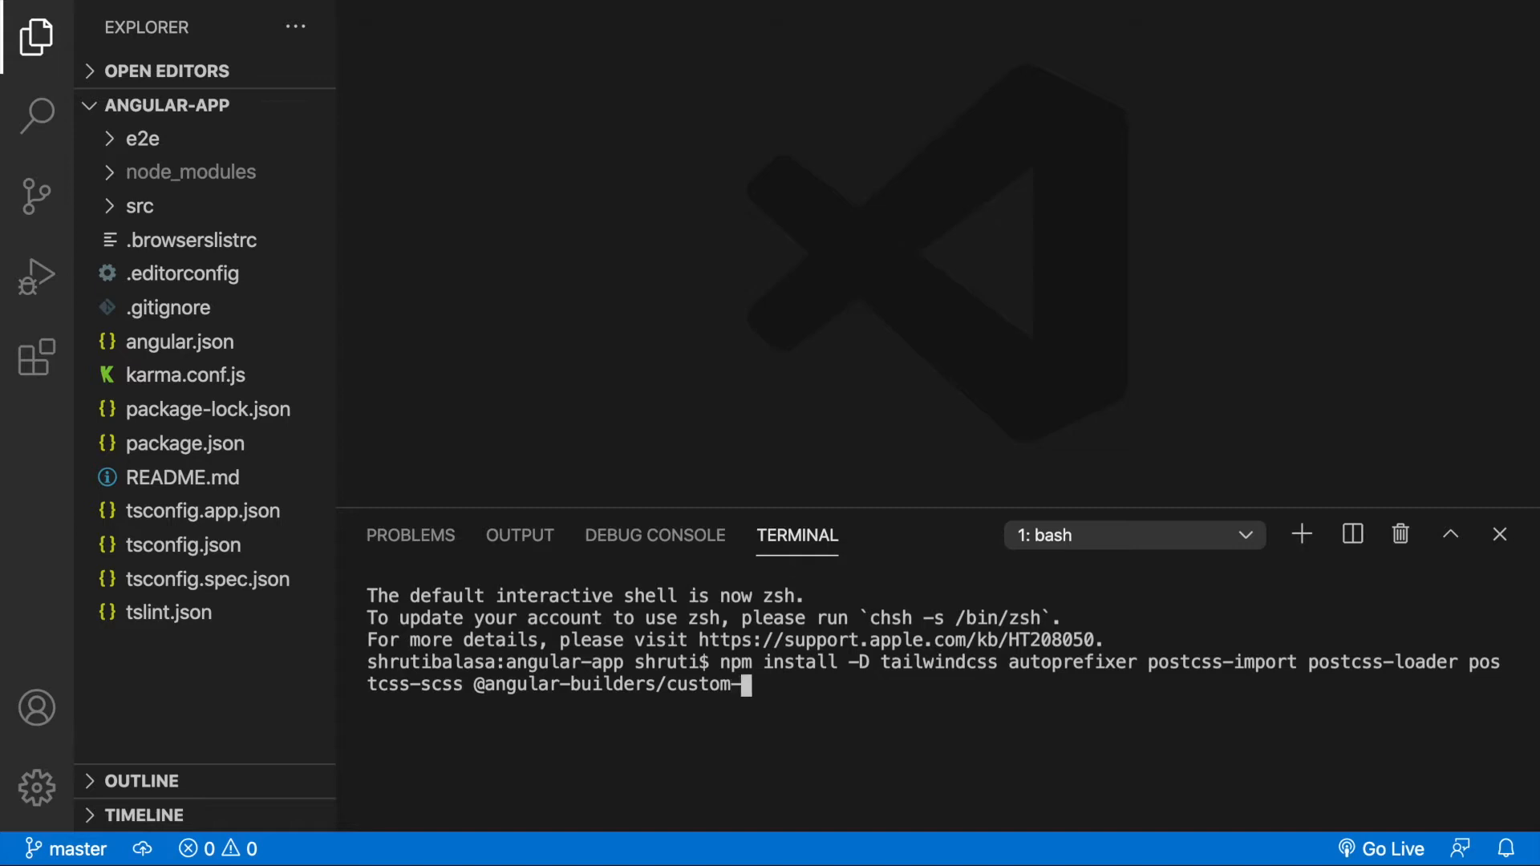
pyautogui.write('webpack')
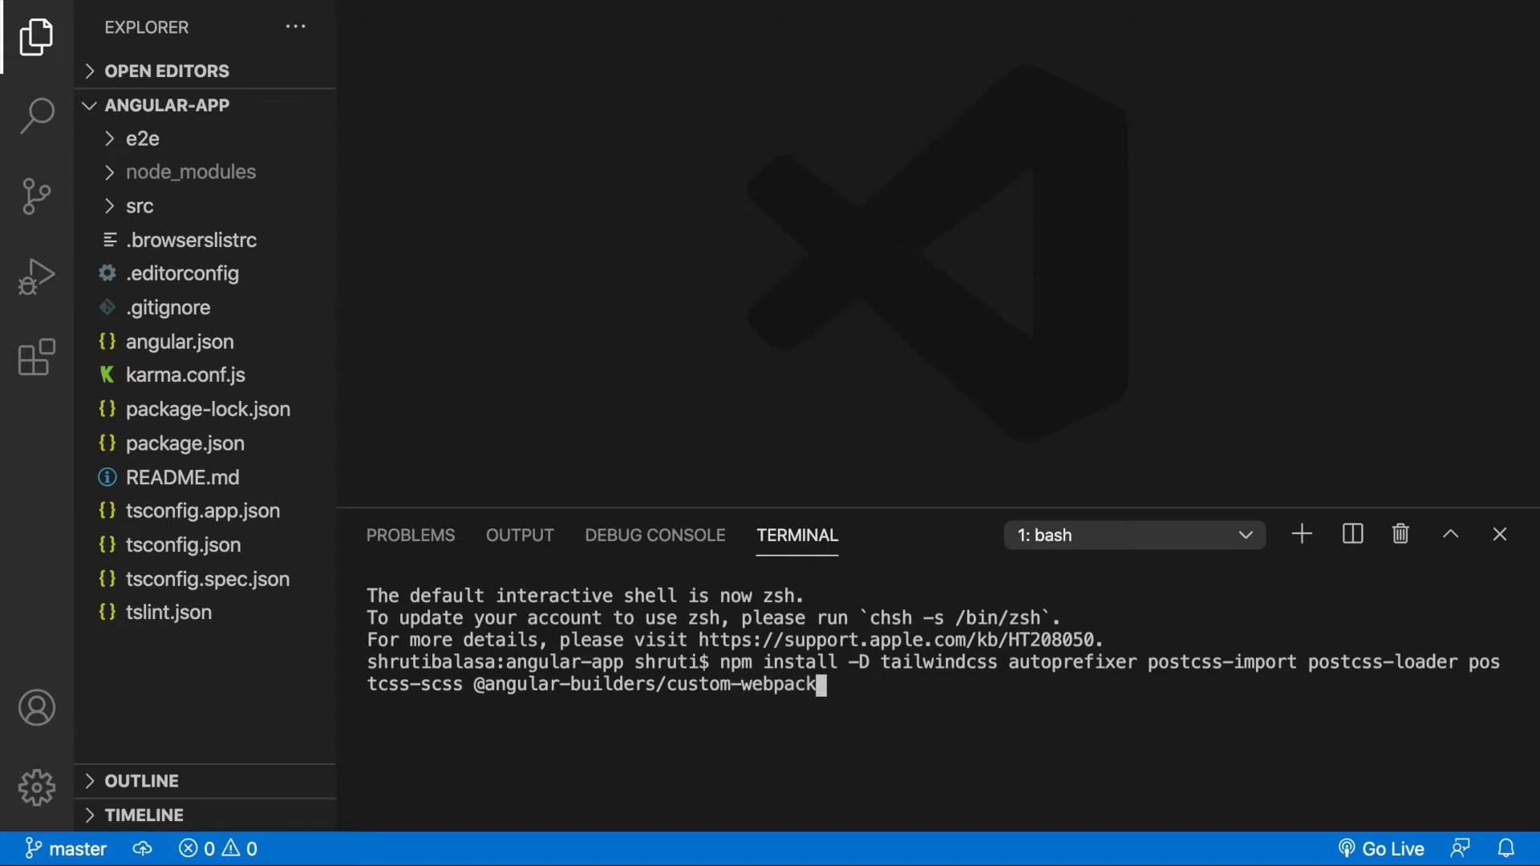
pyautogui.press('Enter')
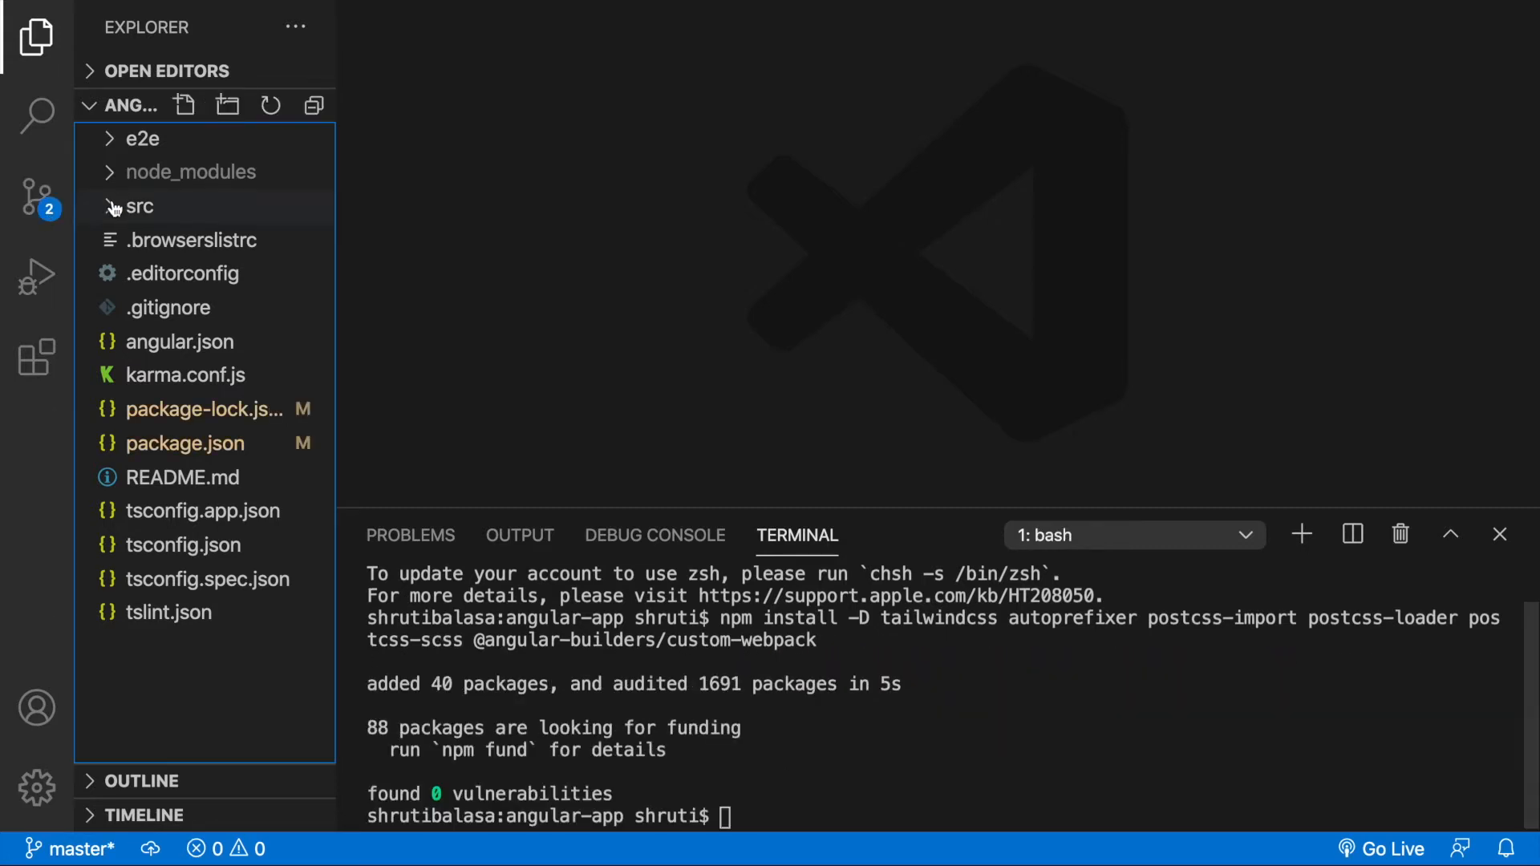
pyautogui.click(142, 207)
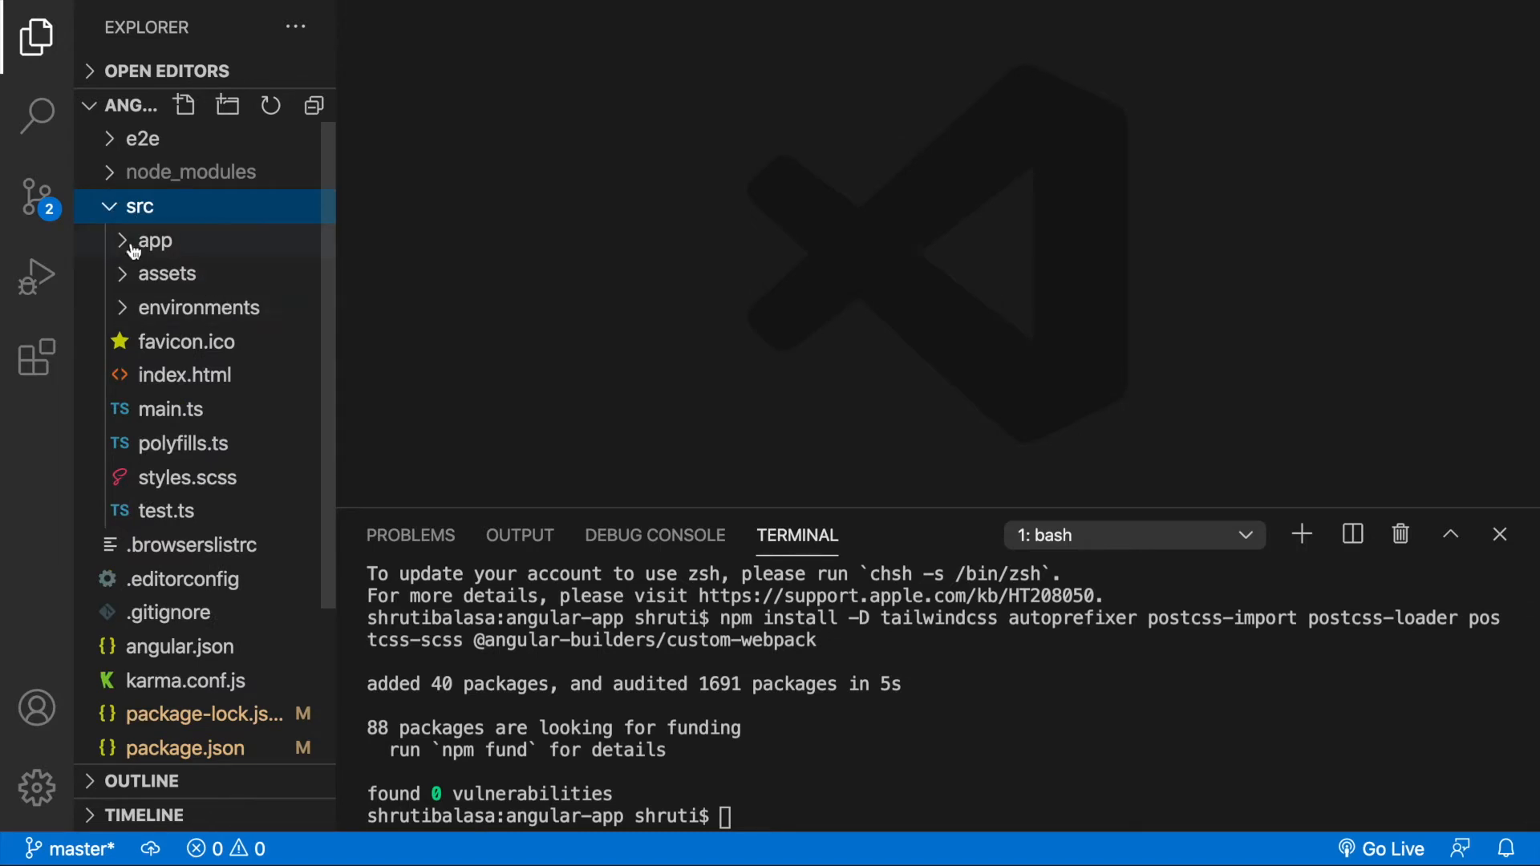
pyautogui.click(186, 478)
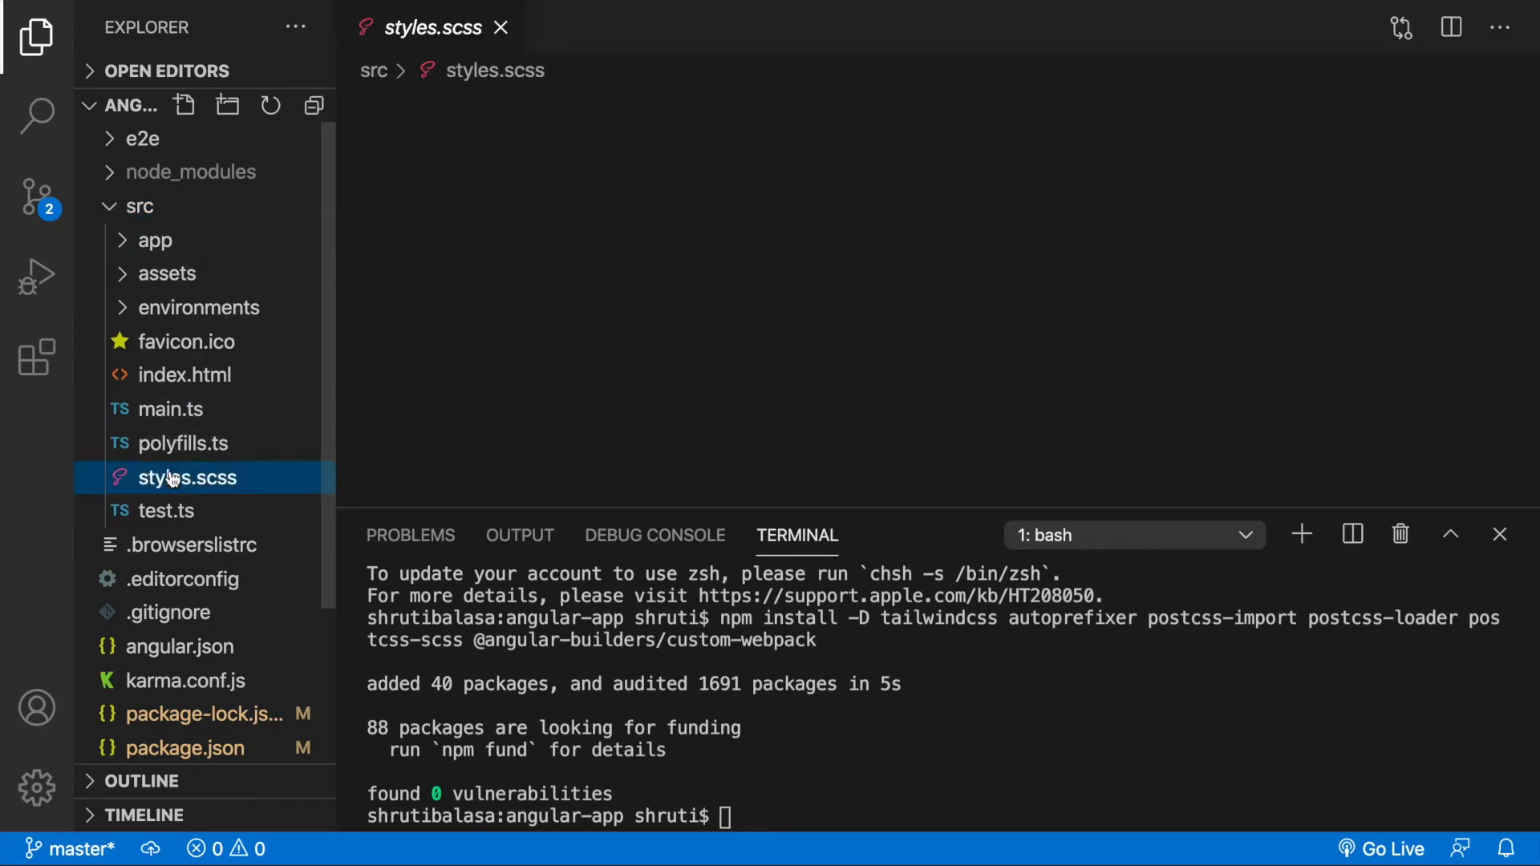
pyautogui.click(181, 478)
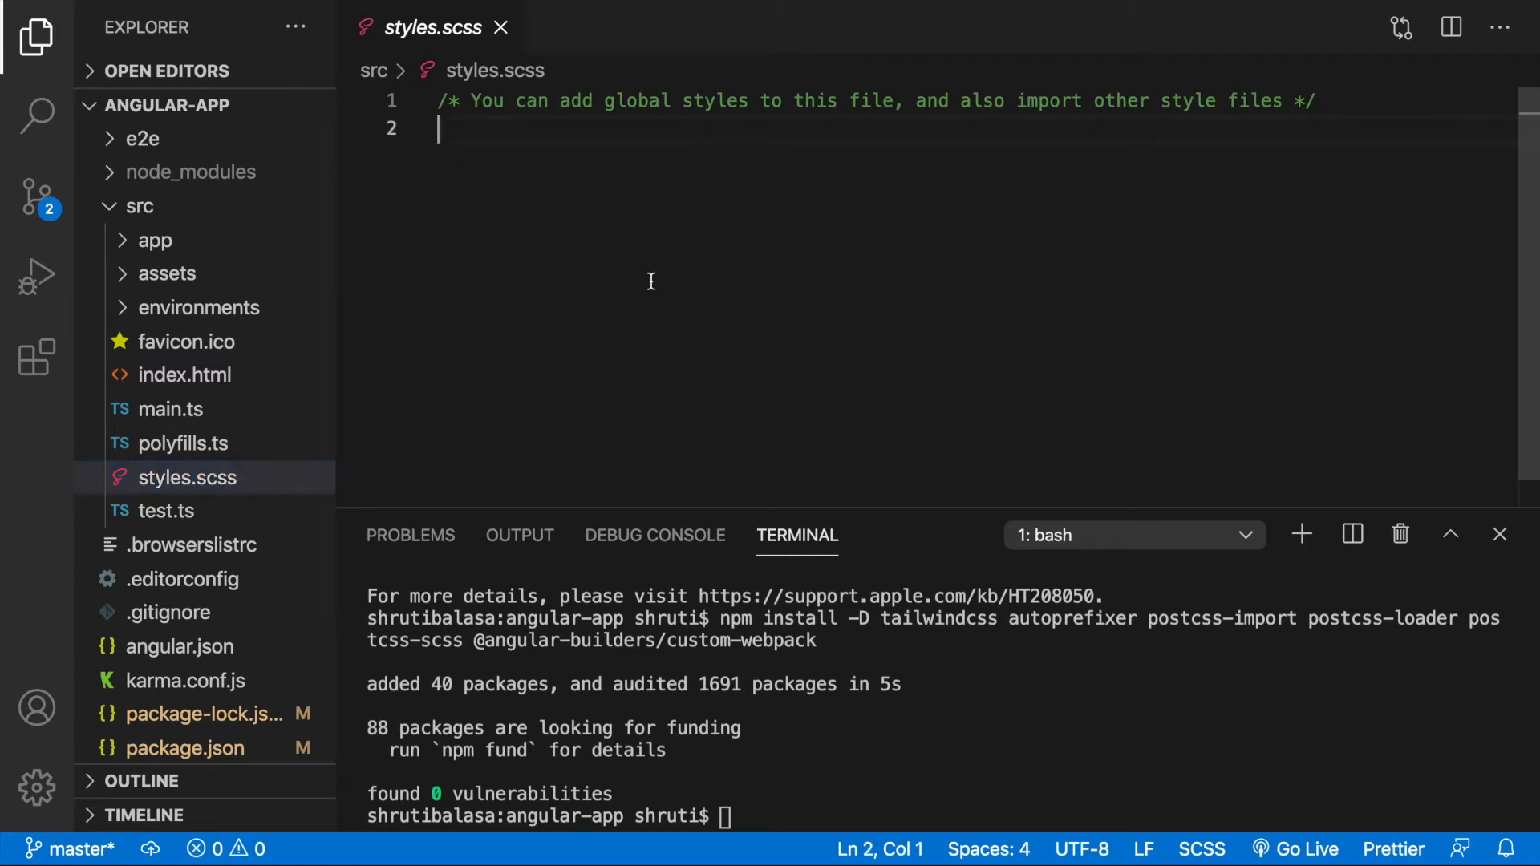
pyautogui.write('@i')
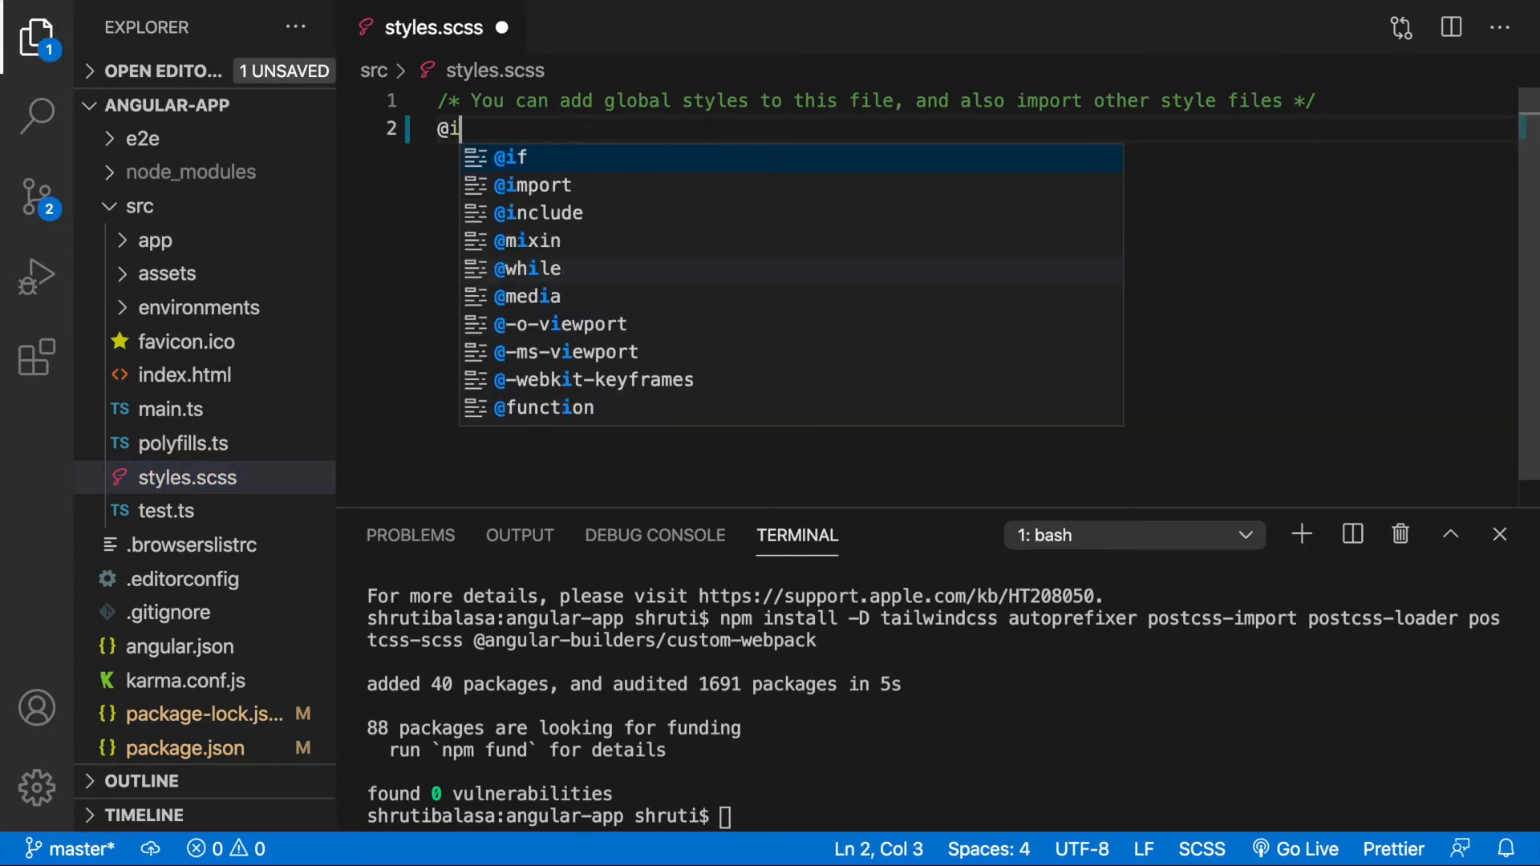
pyautogui.write("mport 'tailwin")
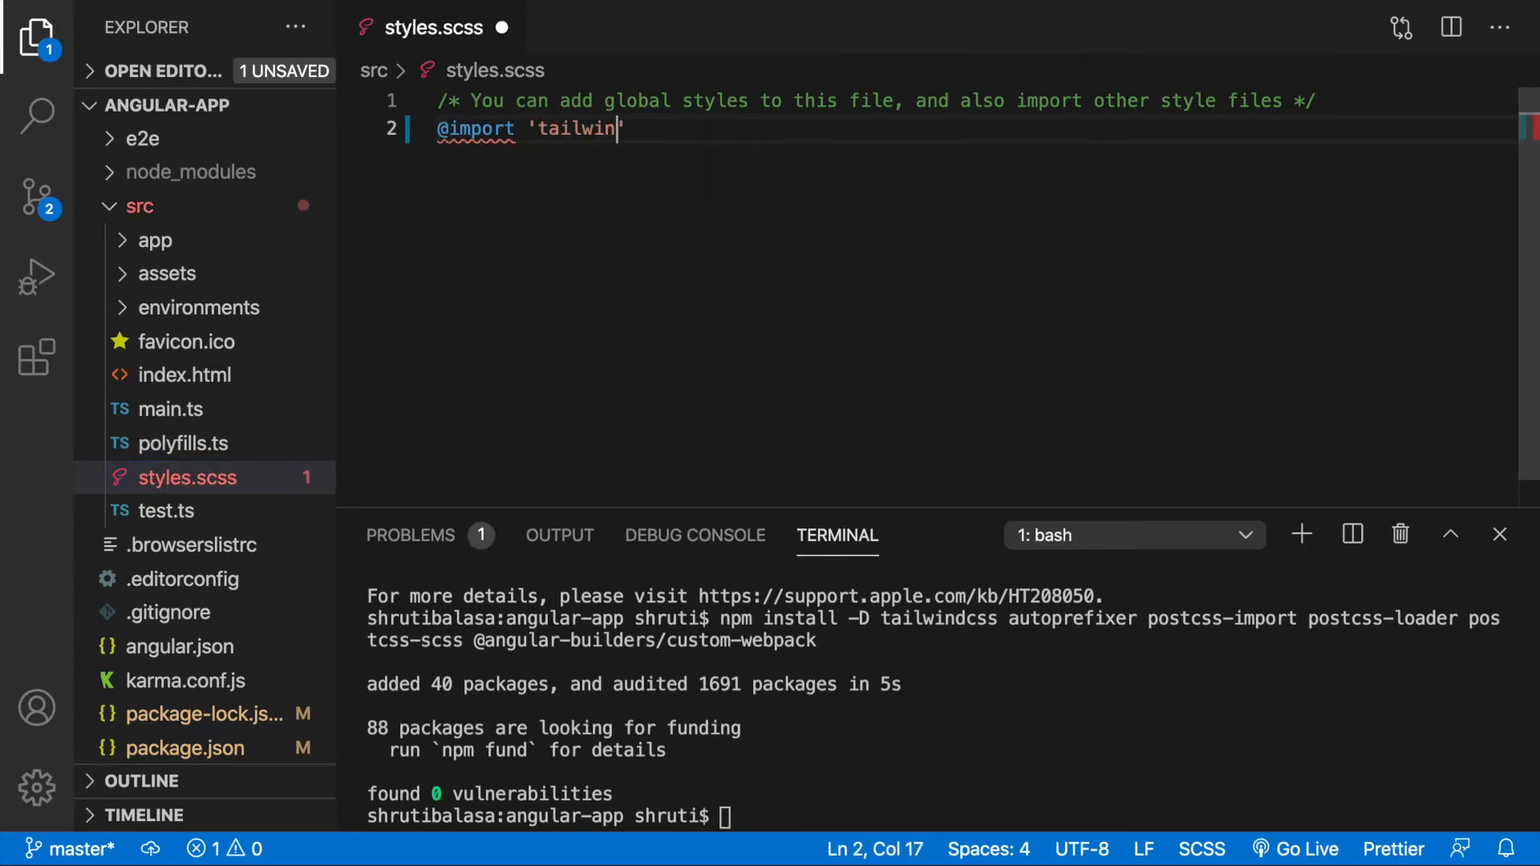
pyautogui.write('css/')
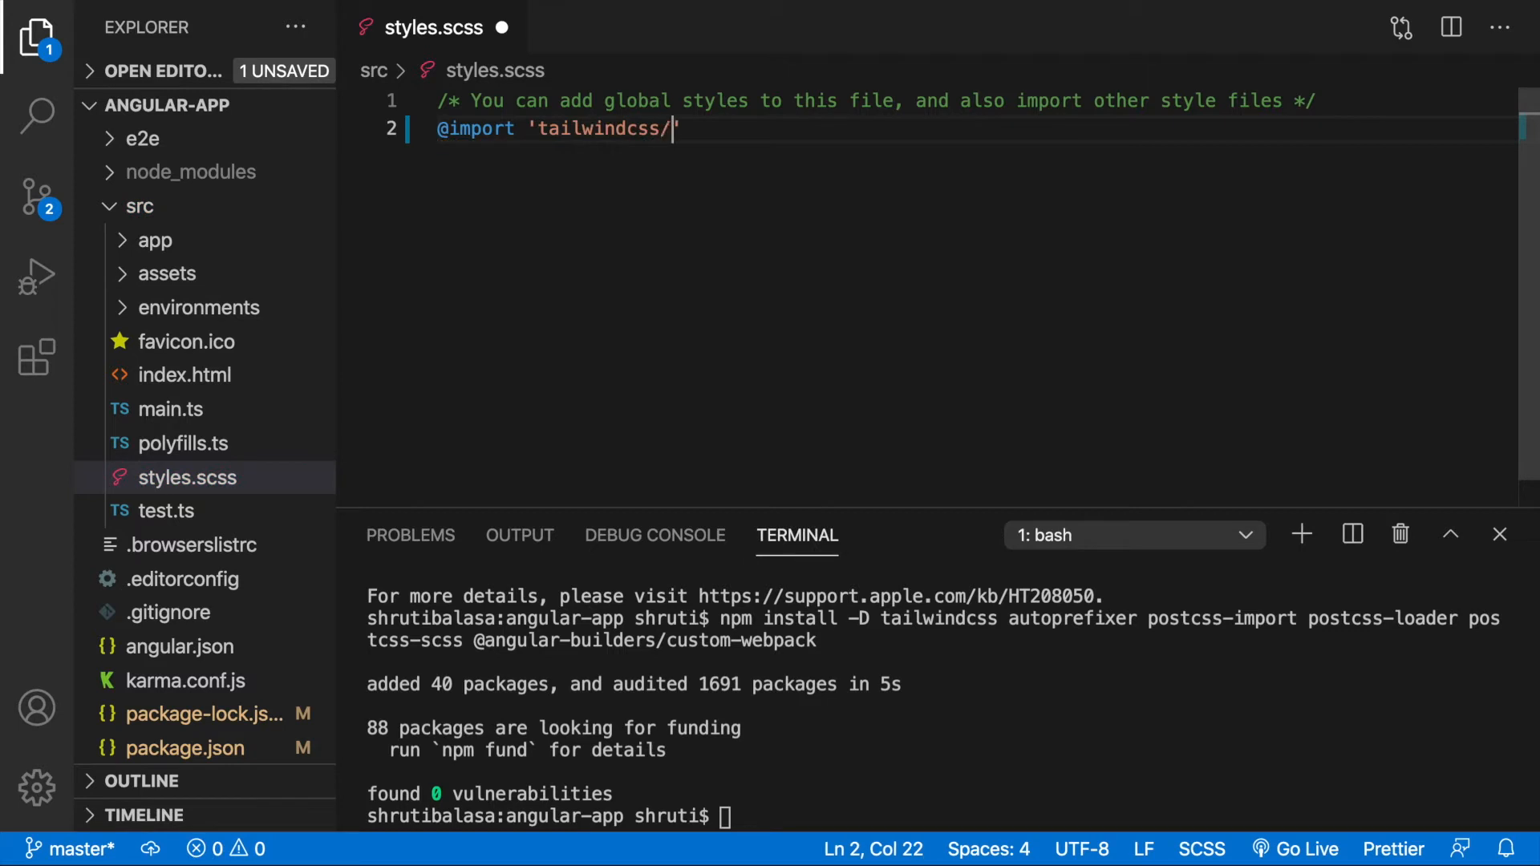
pyautogui.write("base'")
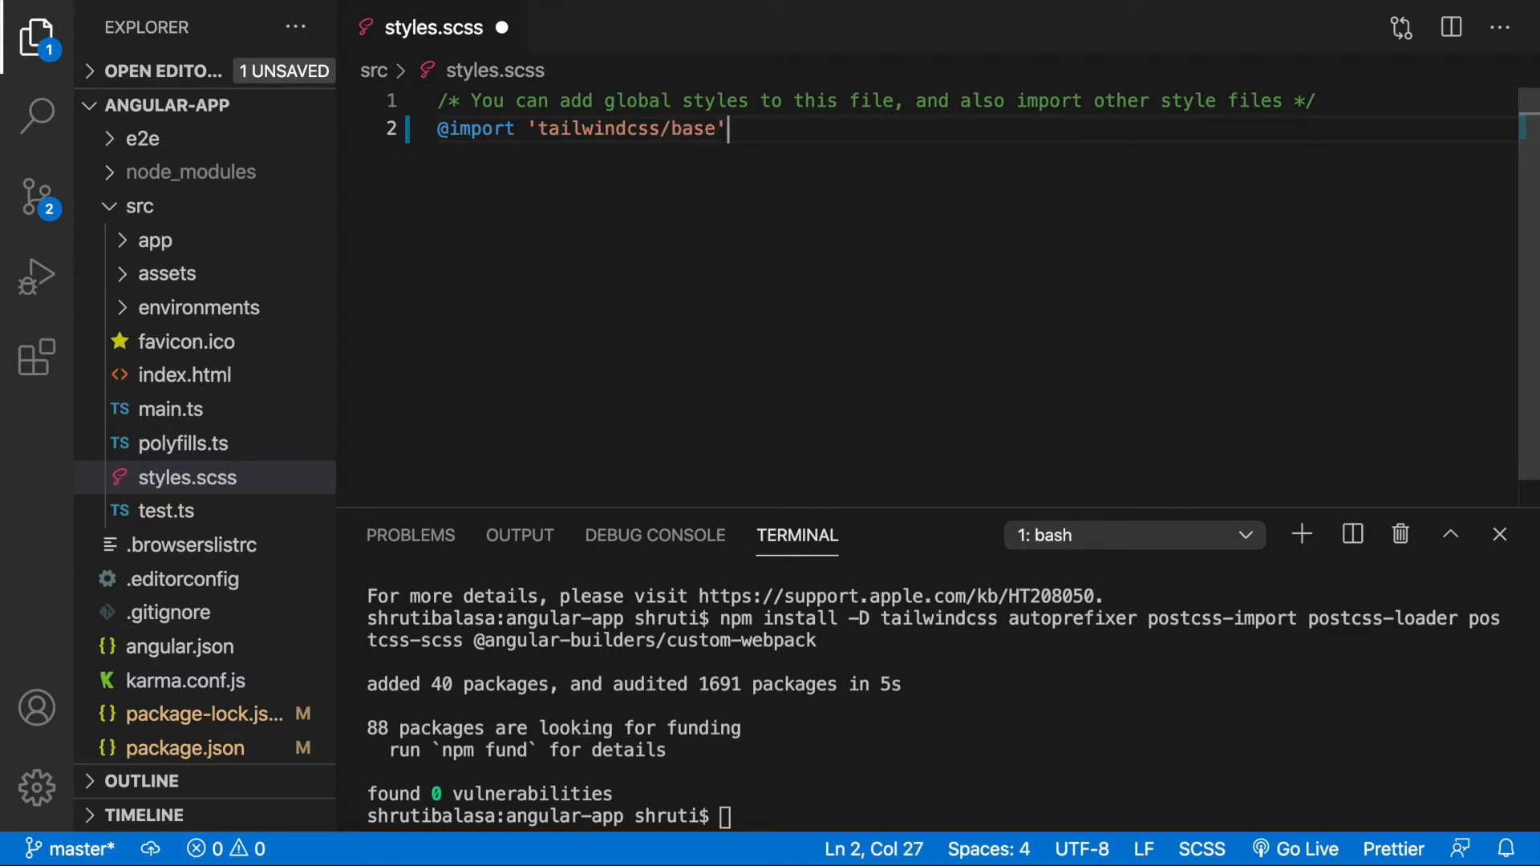
pyautogui.write("@import 'tail")
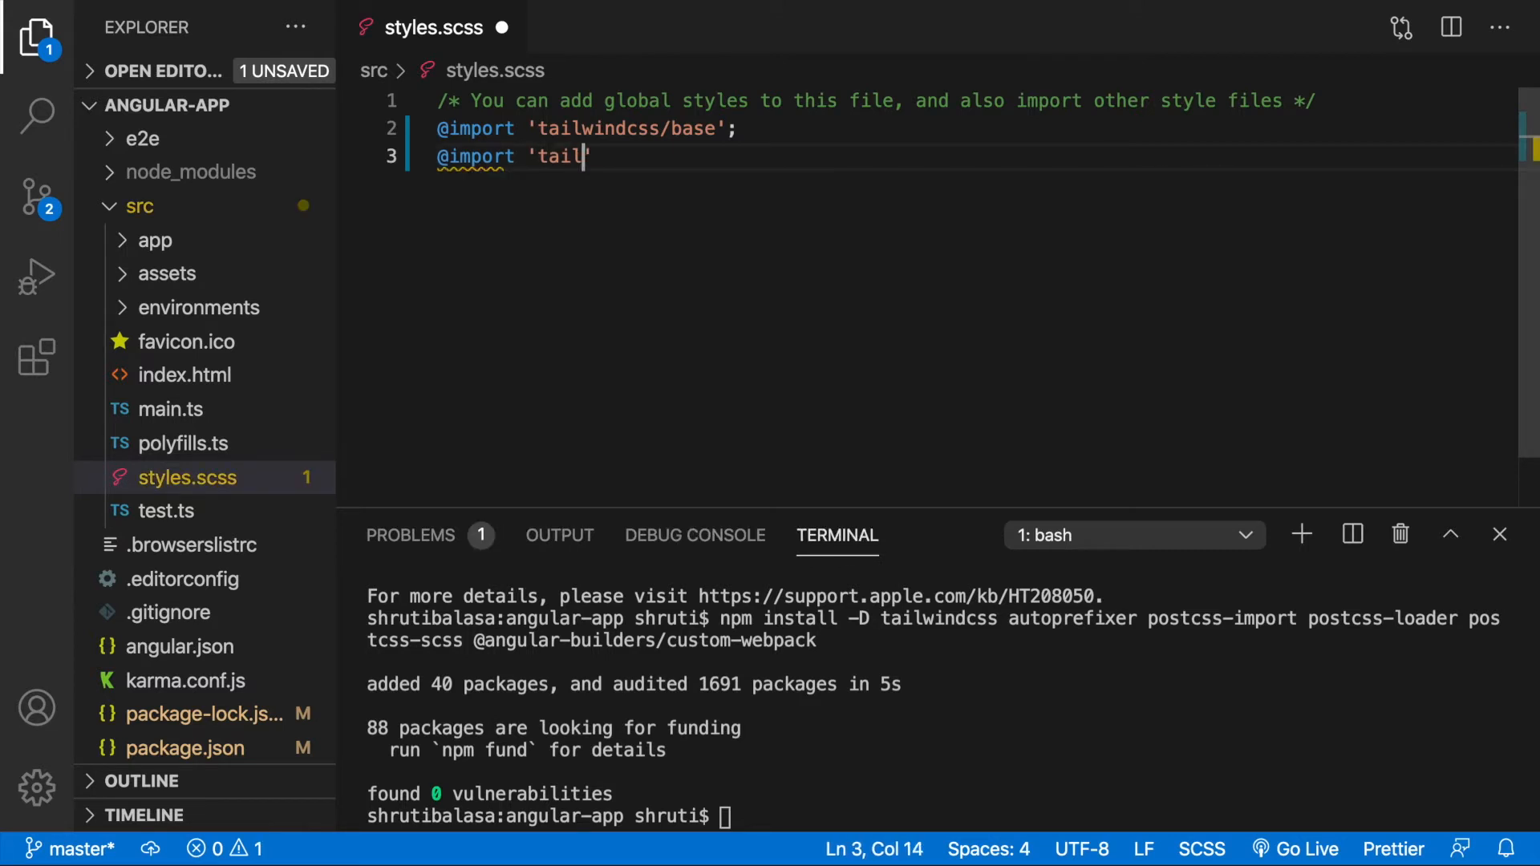
pyautogui.write("windcss/components'")
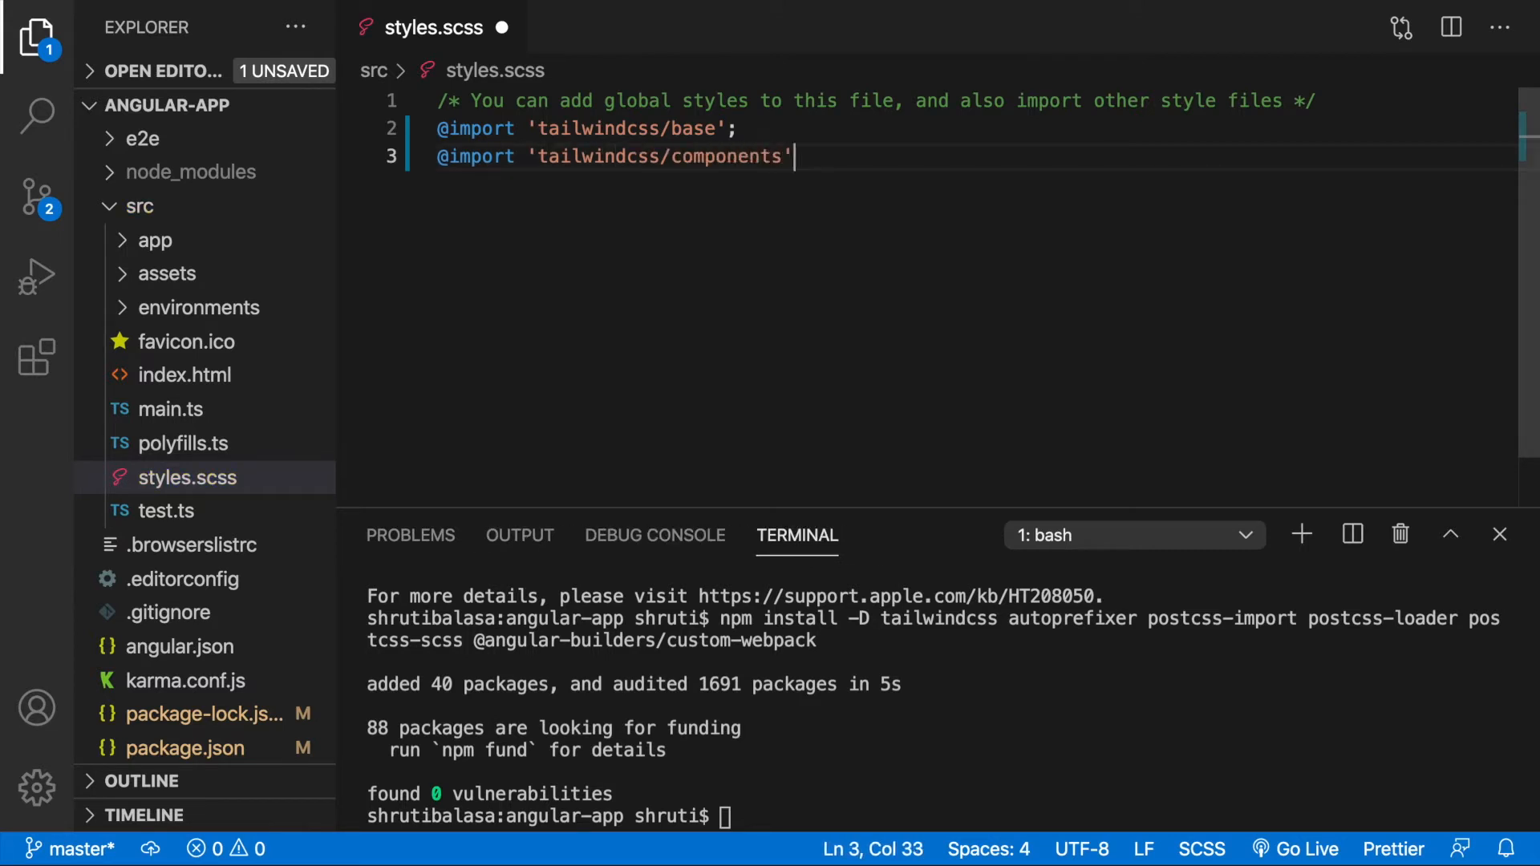
pyautogui.write("@import 'tailwind'")
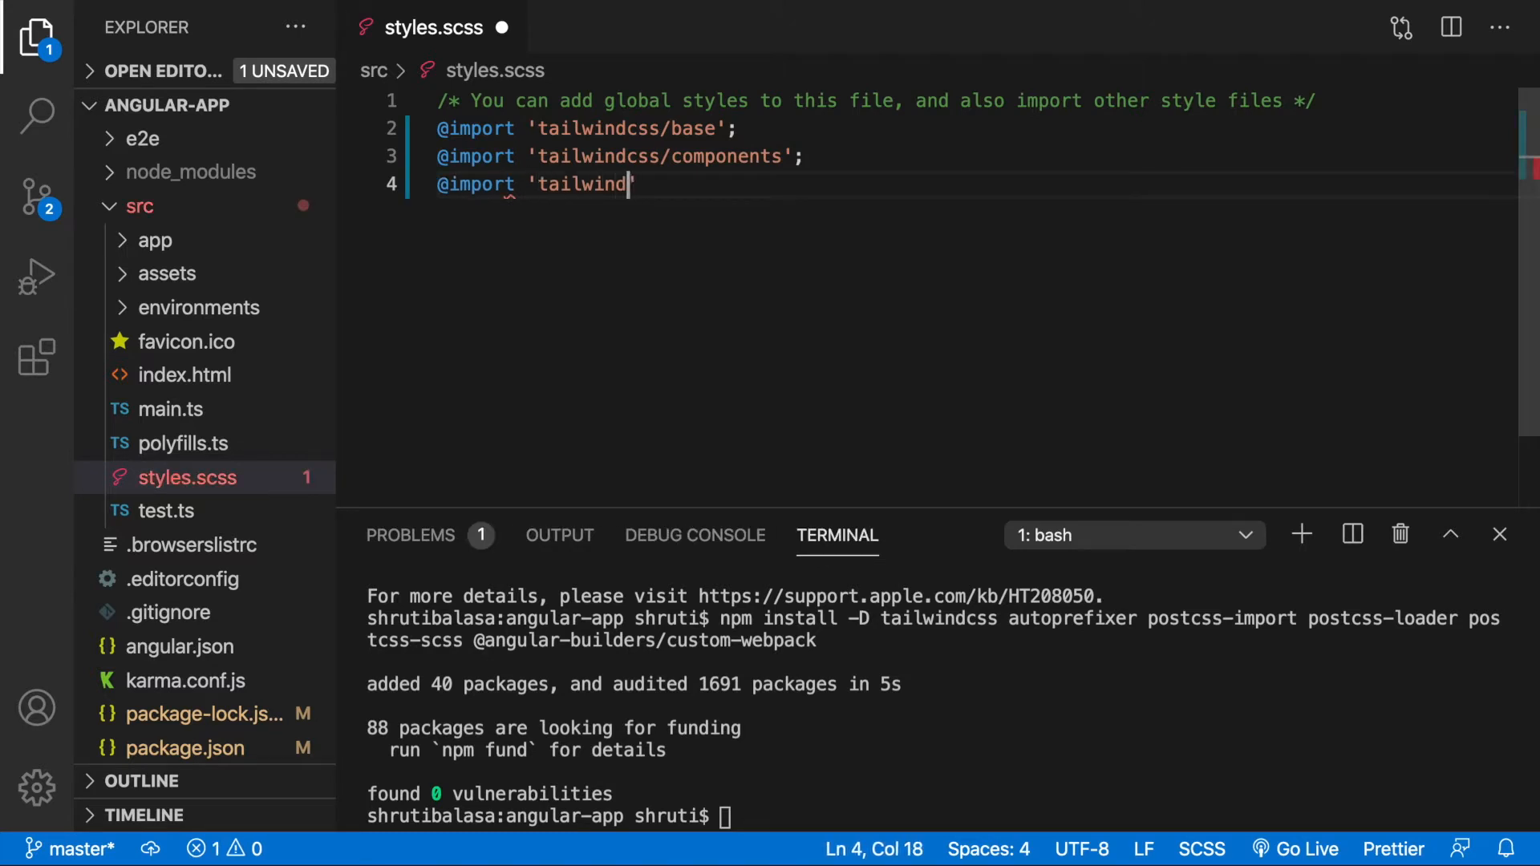
pyautogui.write("css/util'")
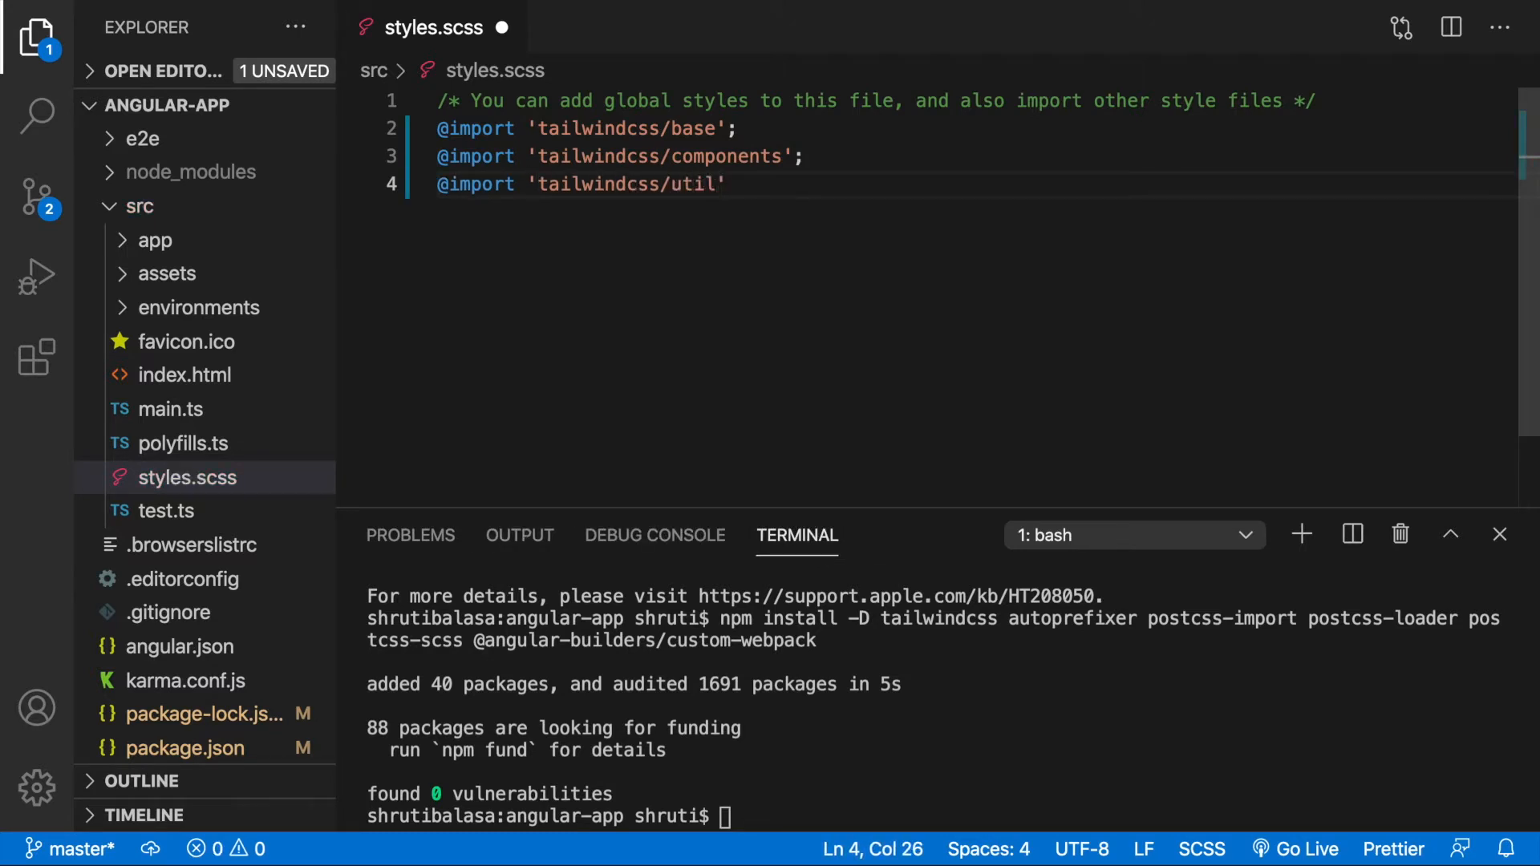
pyautogui.press('cmd+s')
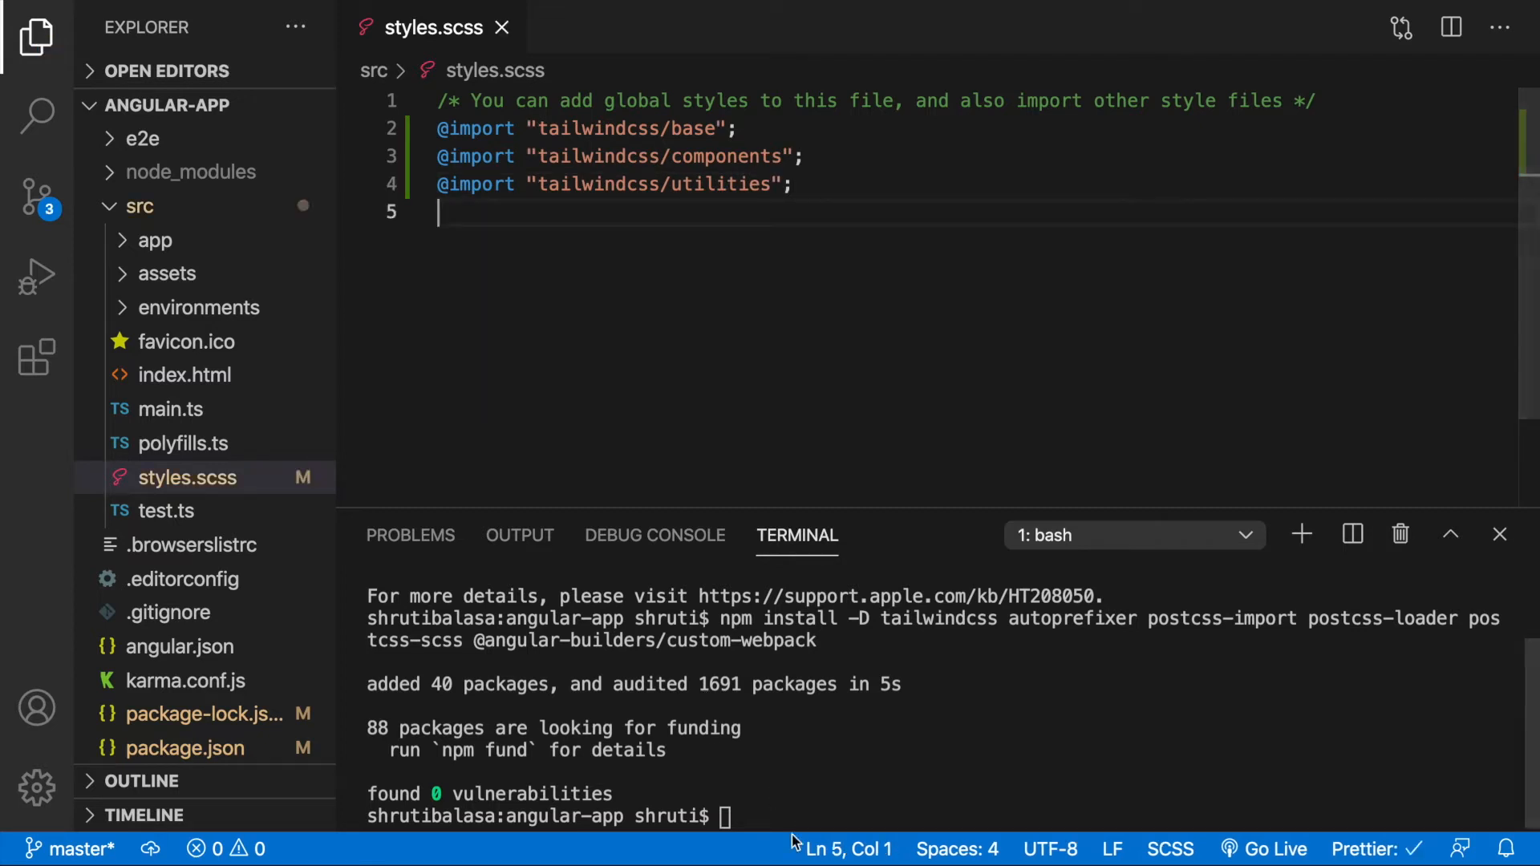
# Generate tailwind.config.js with npx tailwindcss init and open it from the Explorer
pyautogui.write('npm')
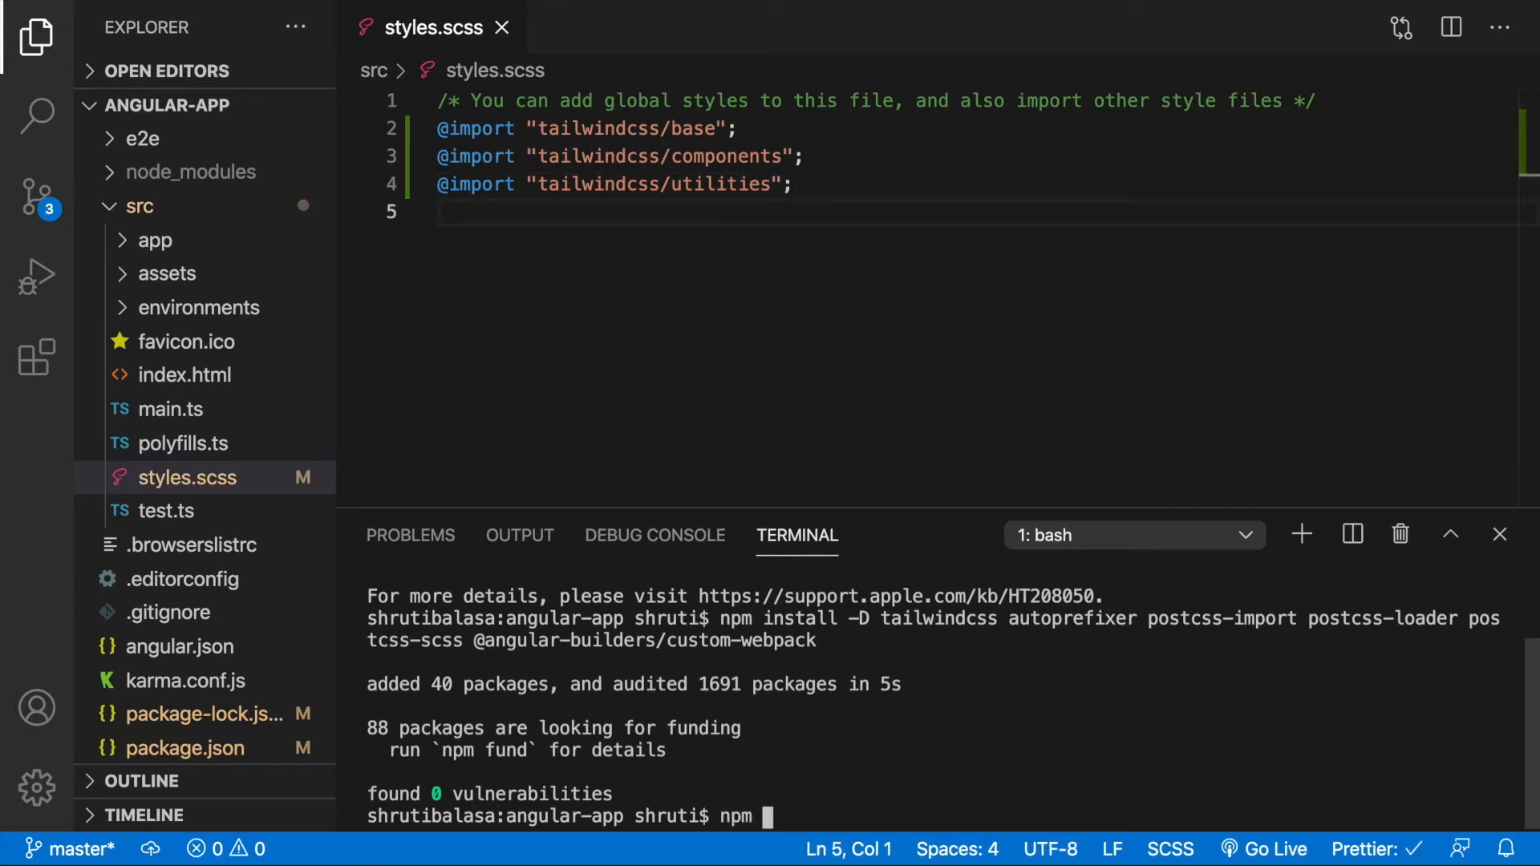
pyautogui.write('tailwindcss ini')
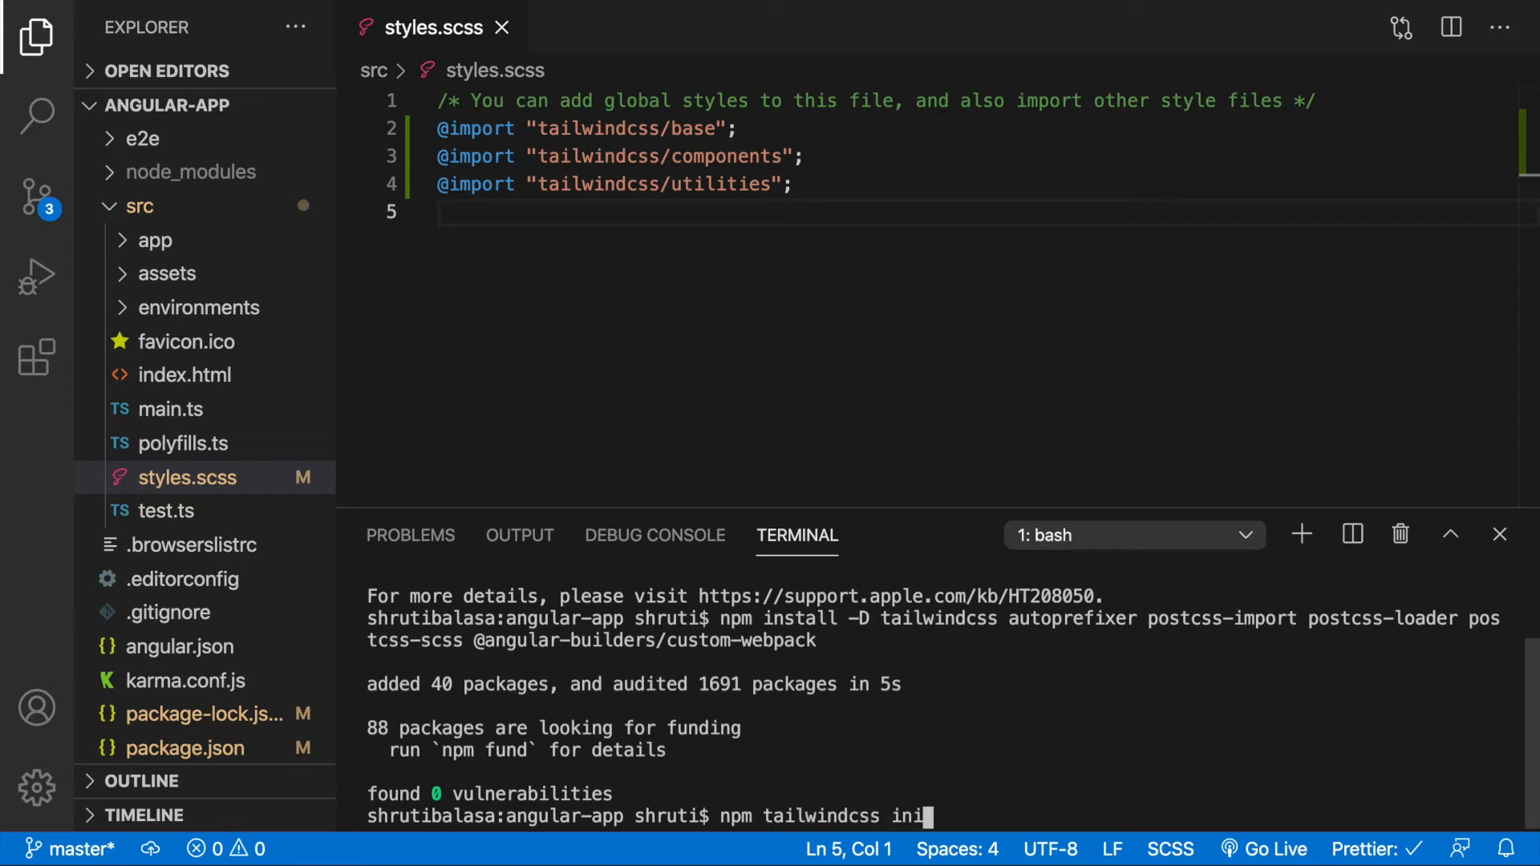
pyautogui.write('t')
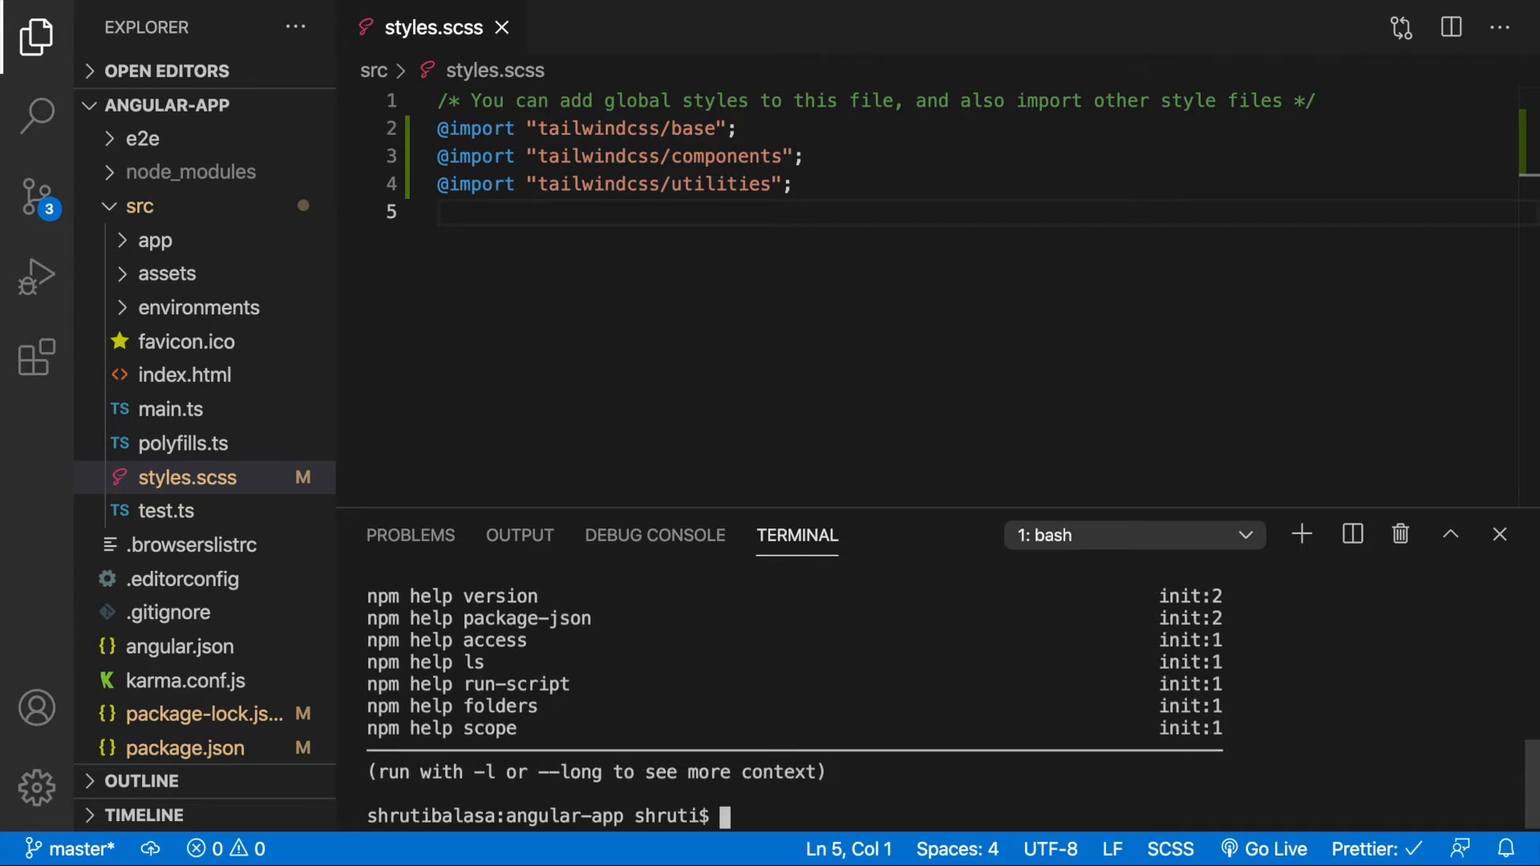
pyautogui.write('npm tailwindcss init')
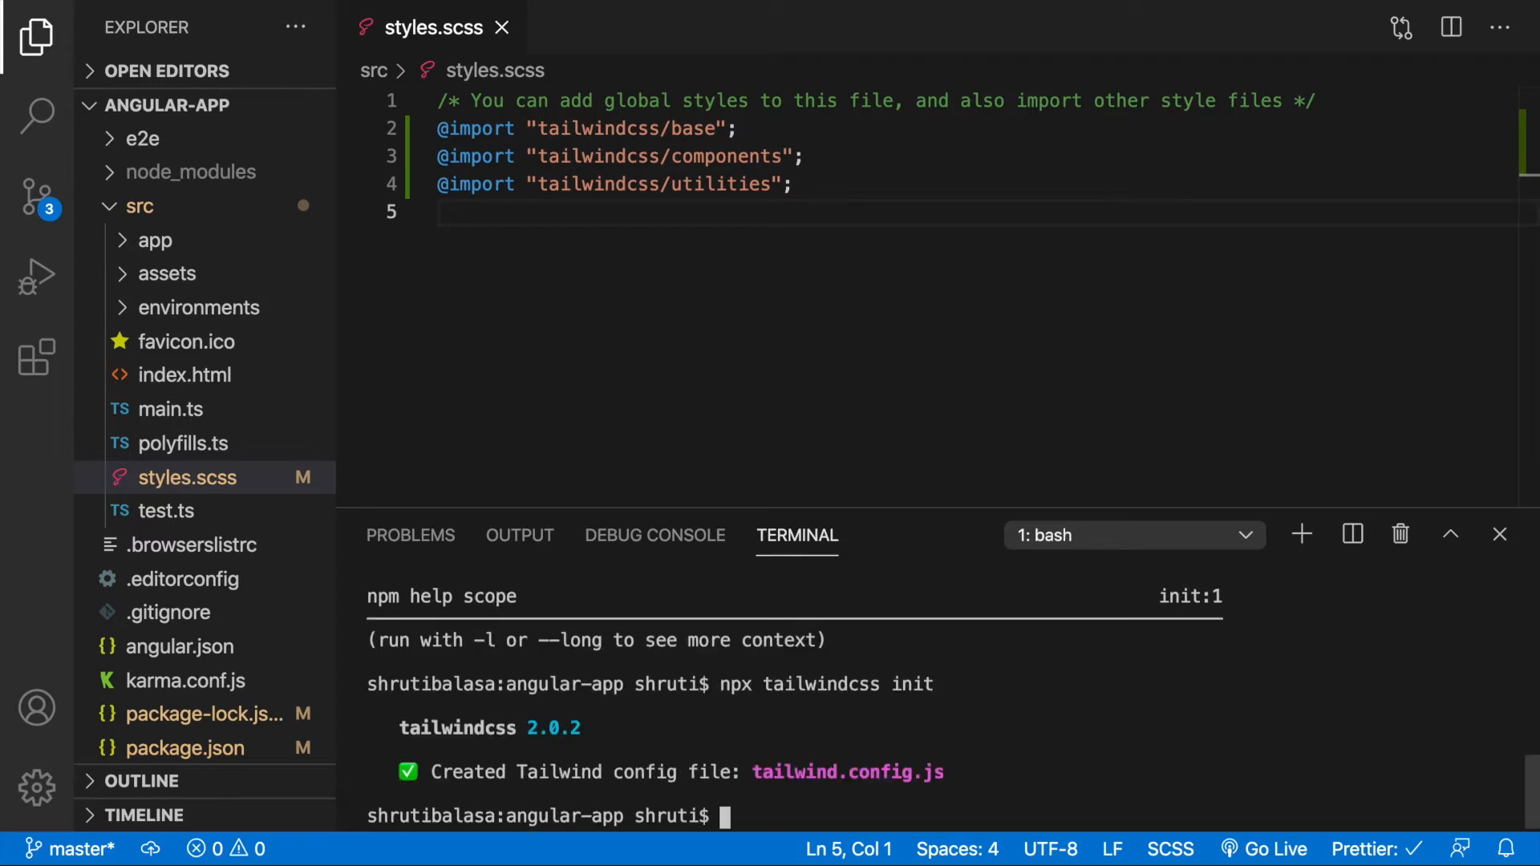
pyautogui.scroll(-3)
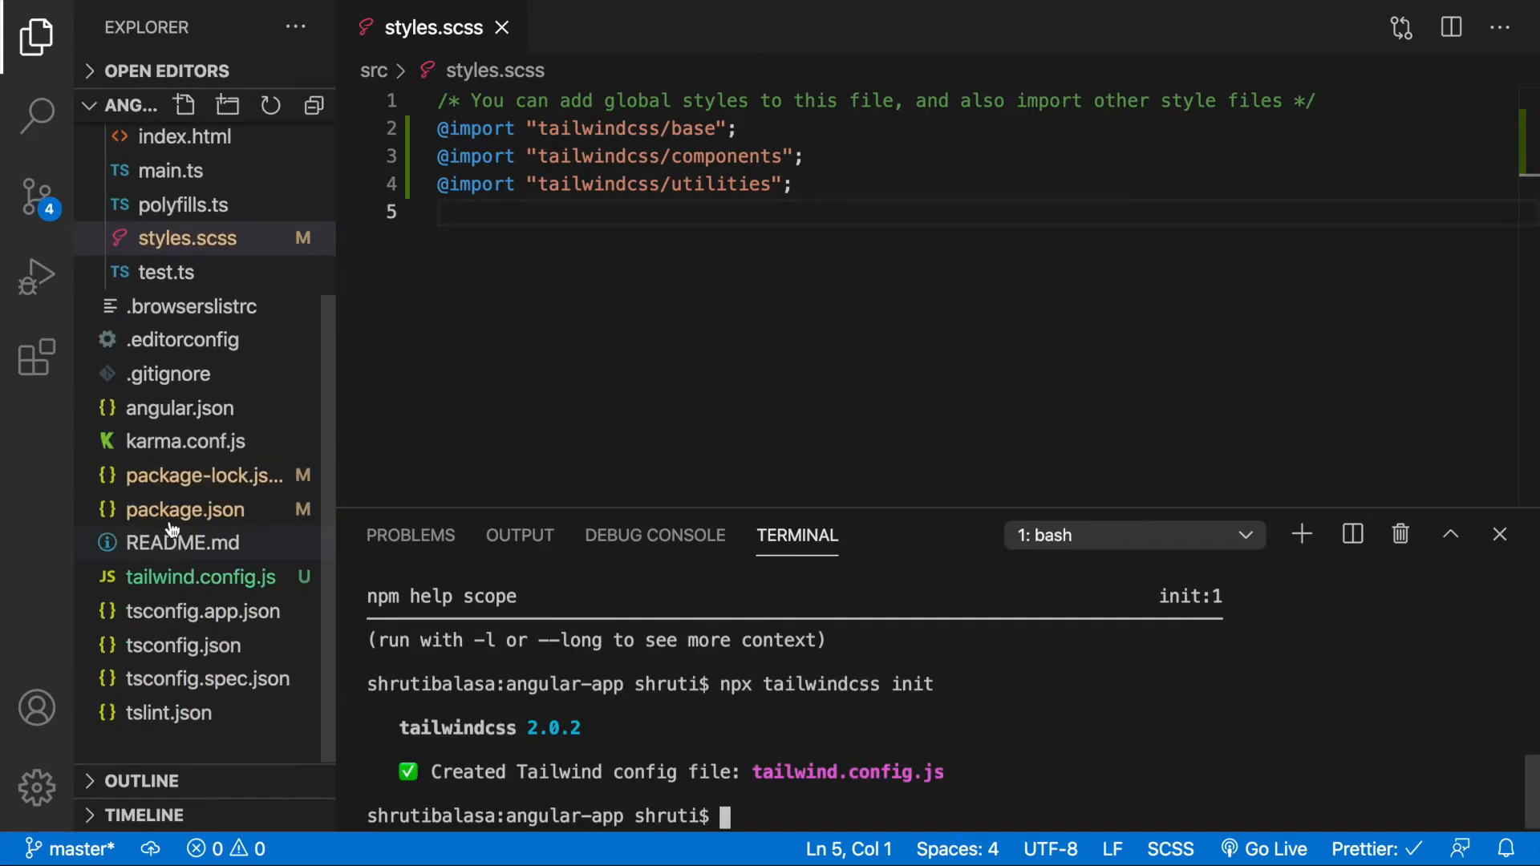
pyautogui.click(199, 575)
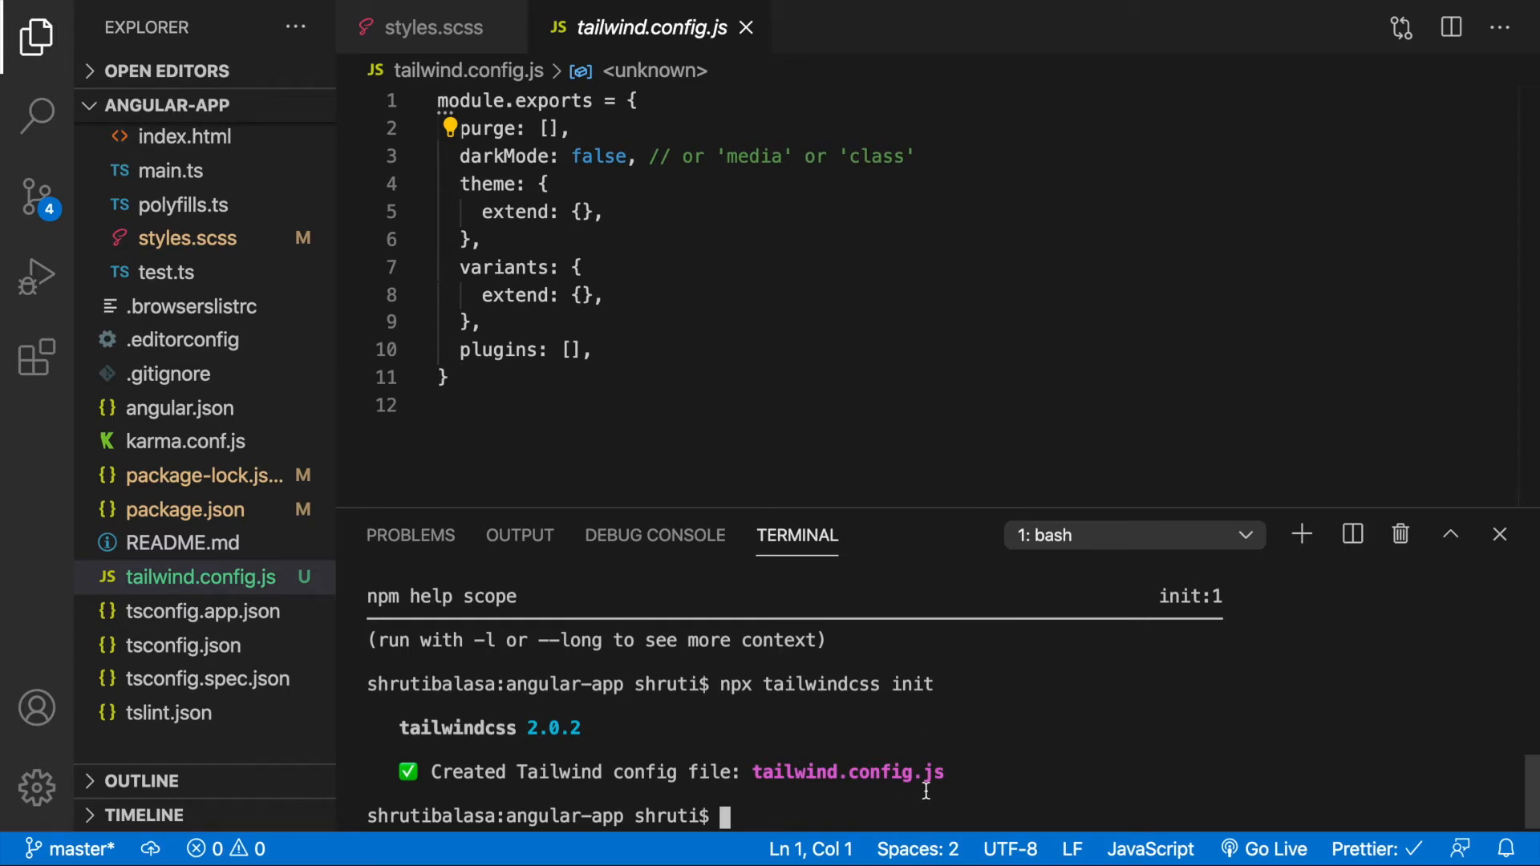
# Create an empty webpack.config.js with touch and open it from the Explorer
pyautogui.write('touch')
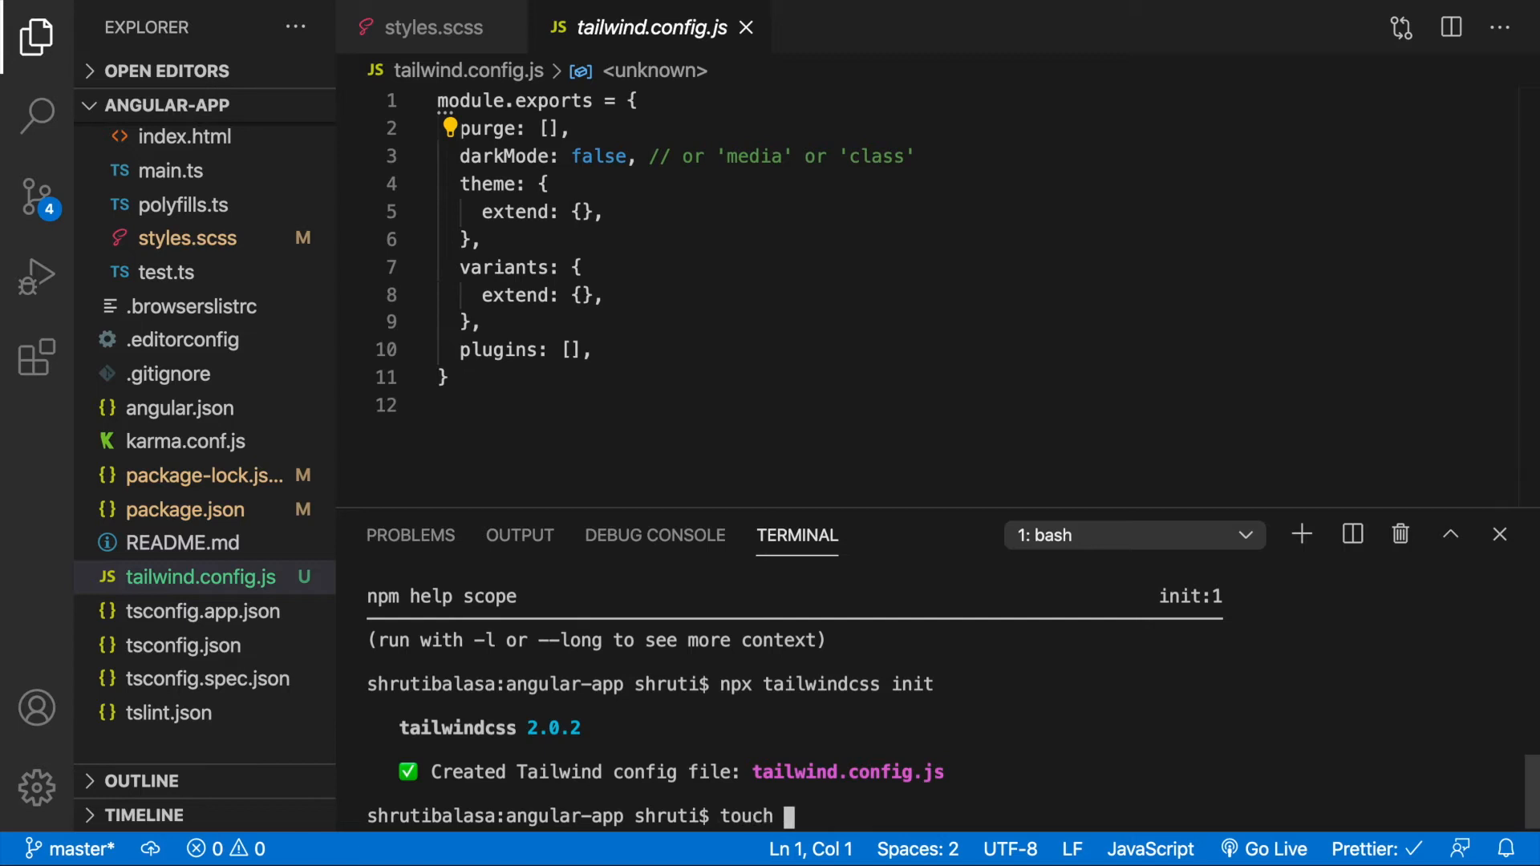
pyautogui.write('webpack')
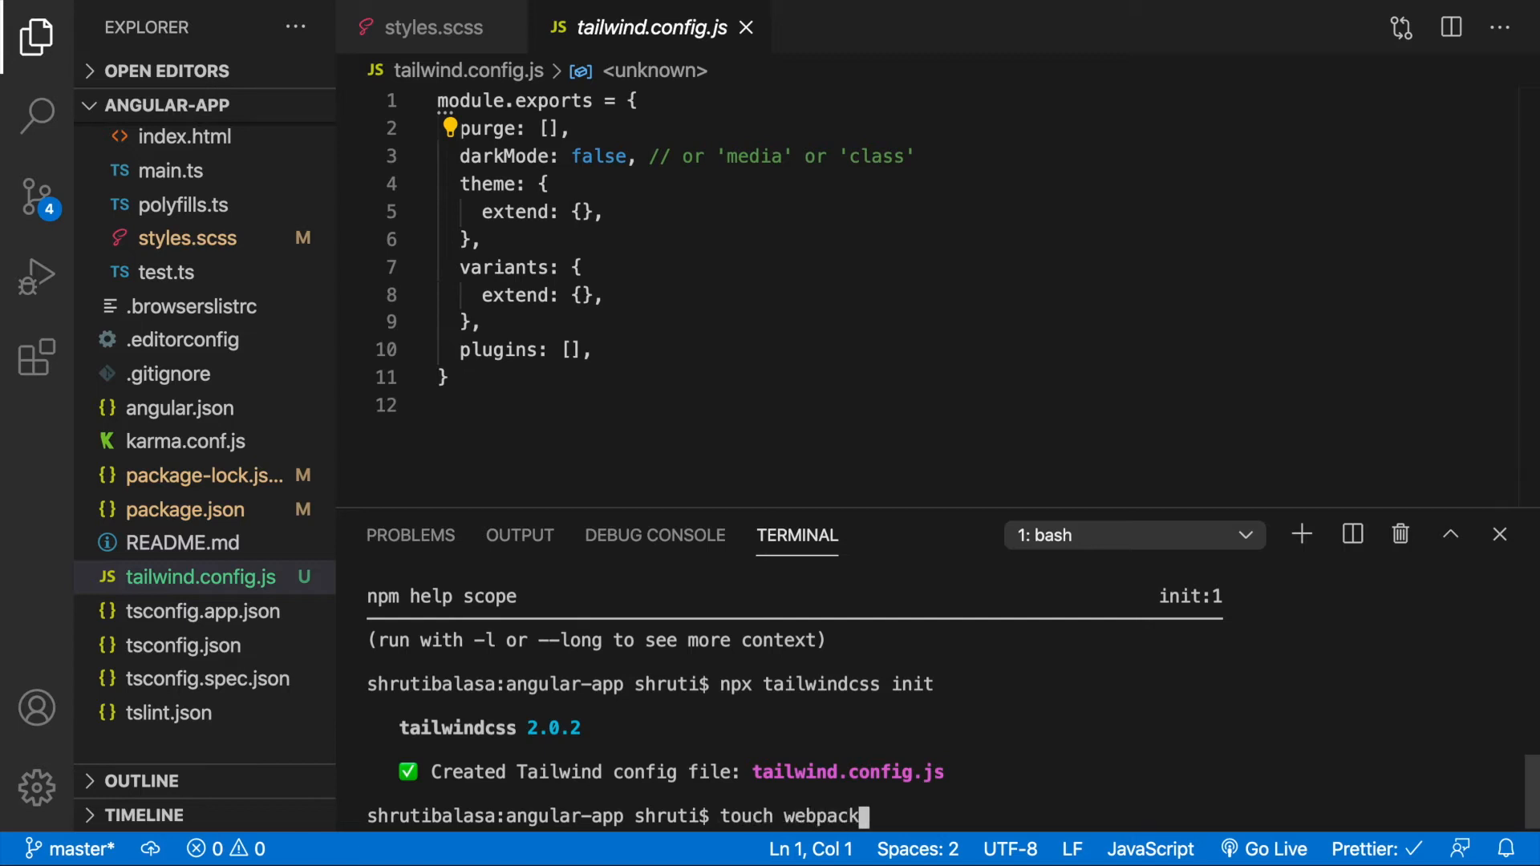
pyautogui.write('.ci')
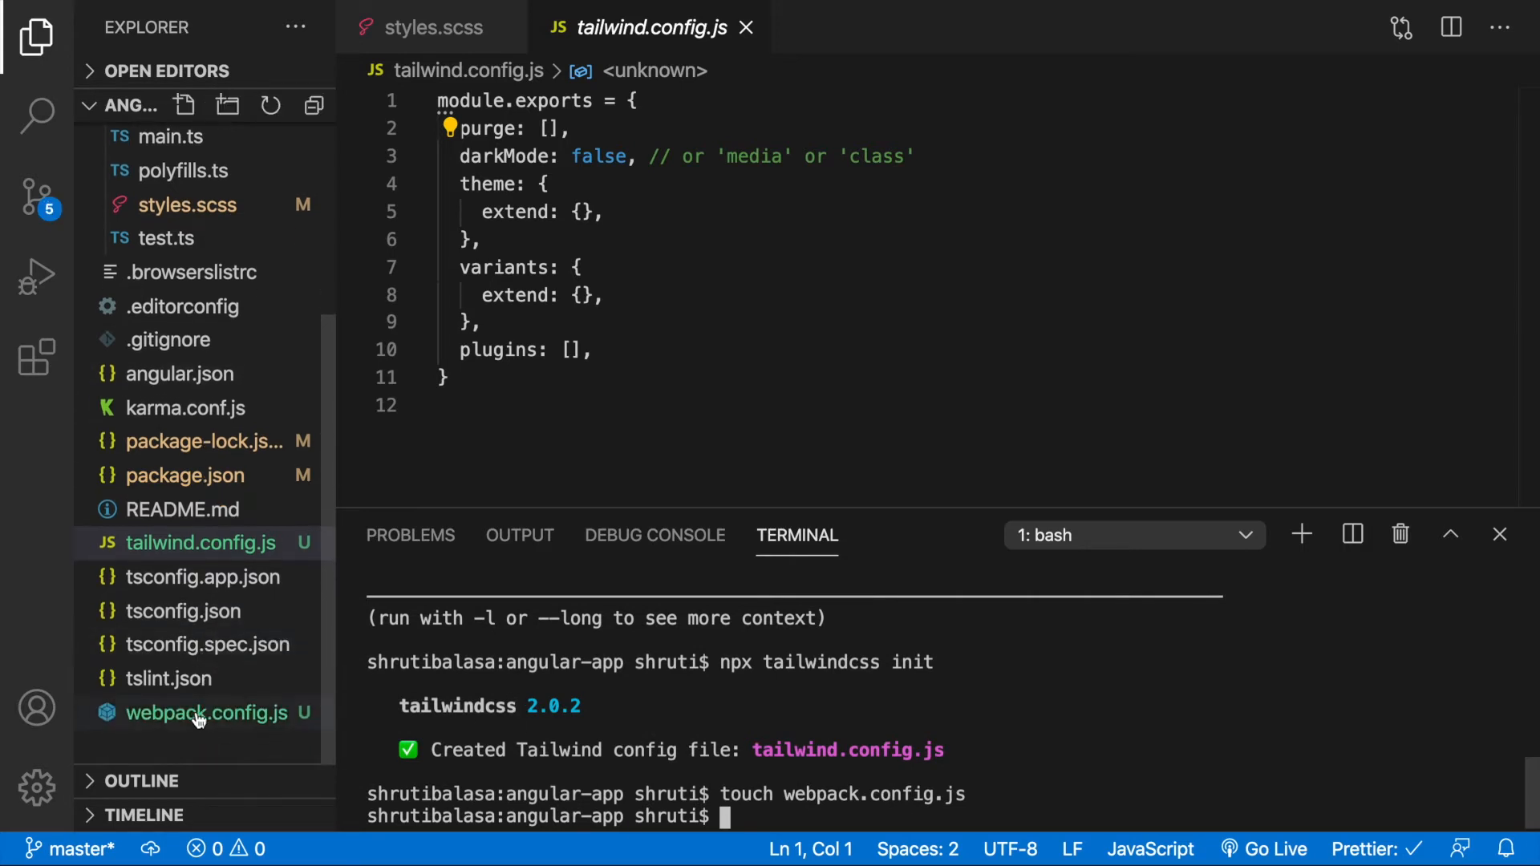
pyautogui.click(199, 712)
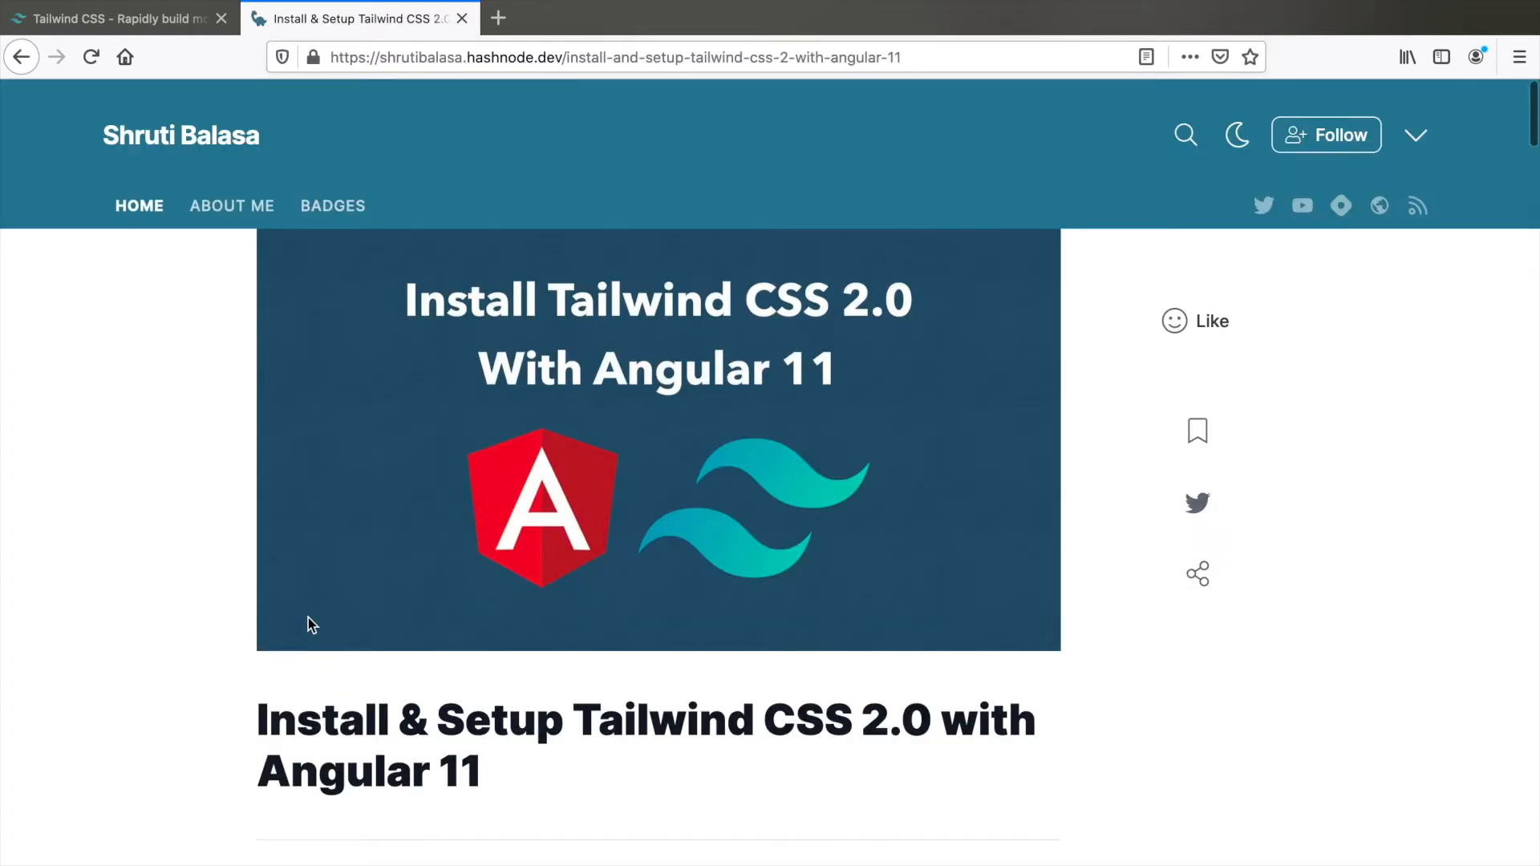
# Scroll the tutorial to the webpack.config.js snippet with postcss-import, tailwindcss and autoprefixer, then view angular.json
pyautogui.scroll(-3)
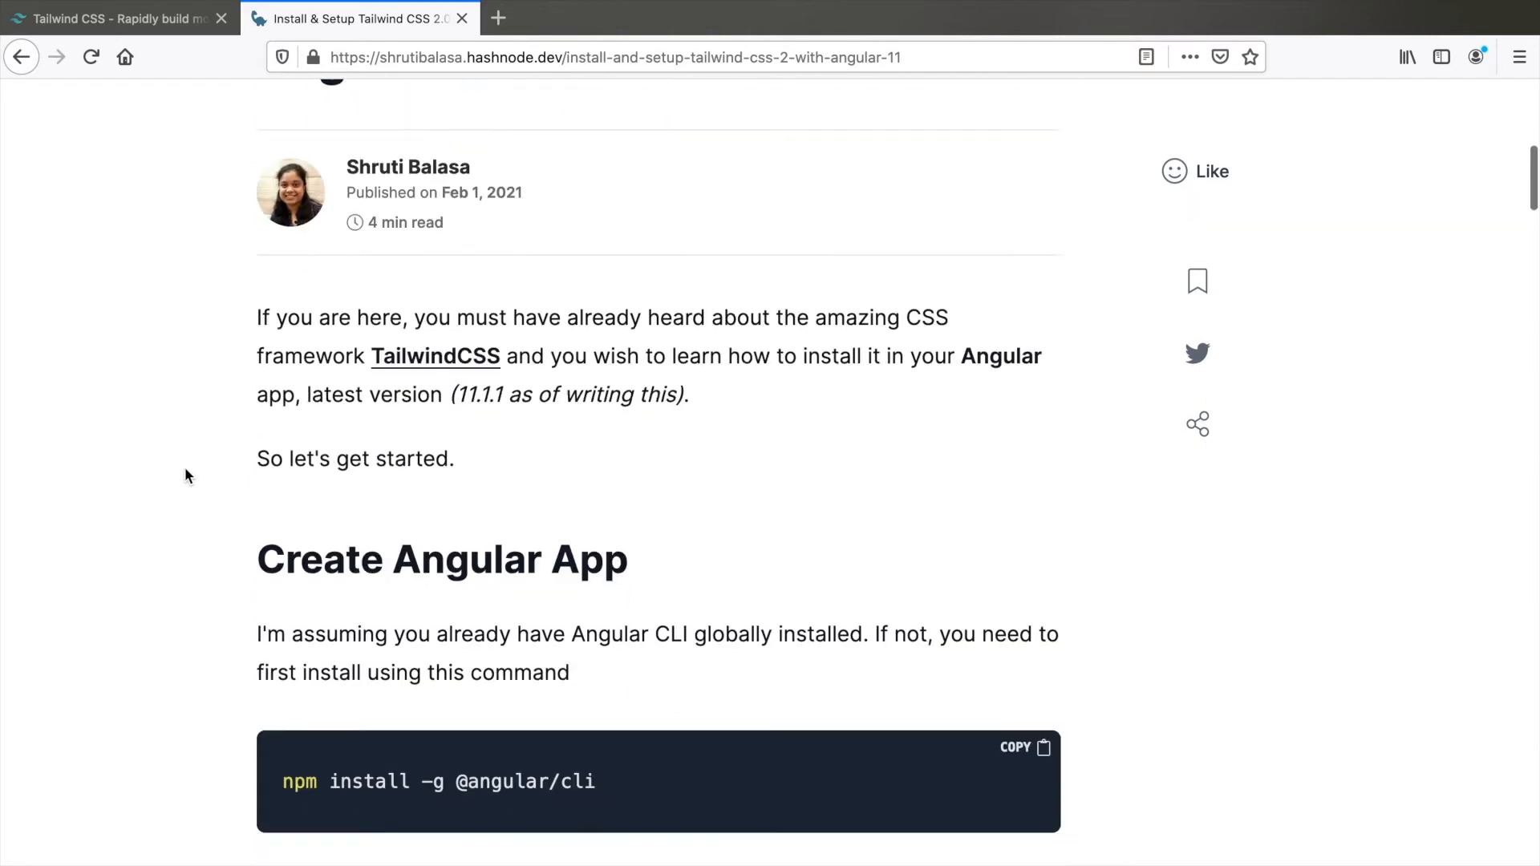
pyautogui.scroll(-3)
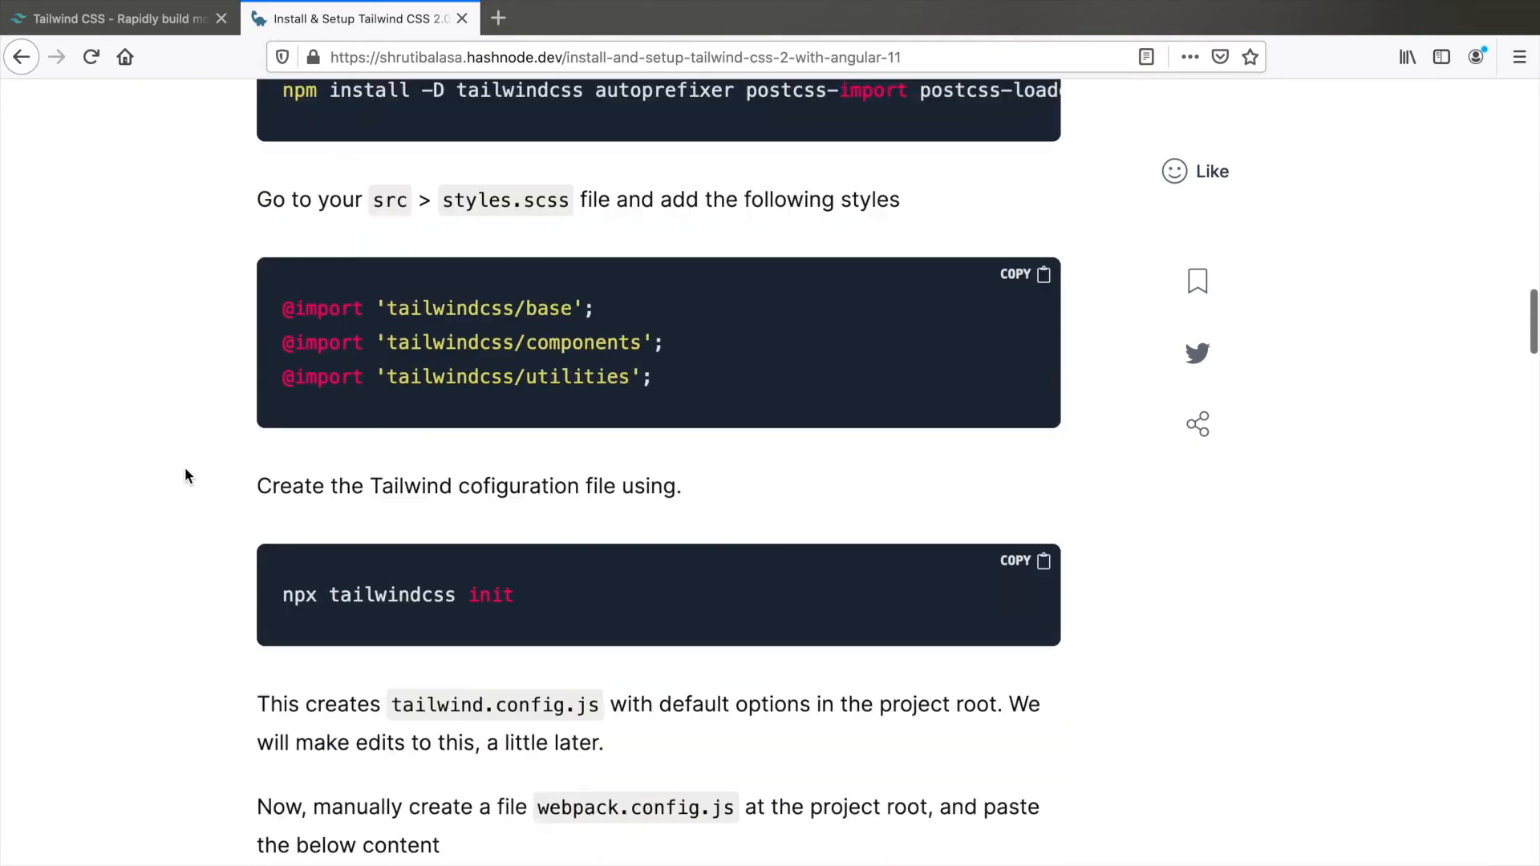
pyautogui.scroll(-3)
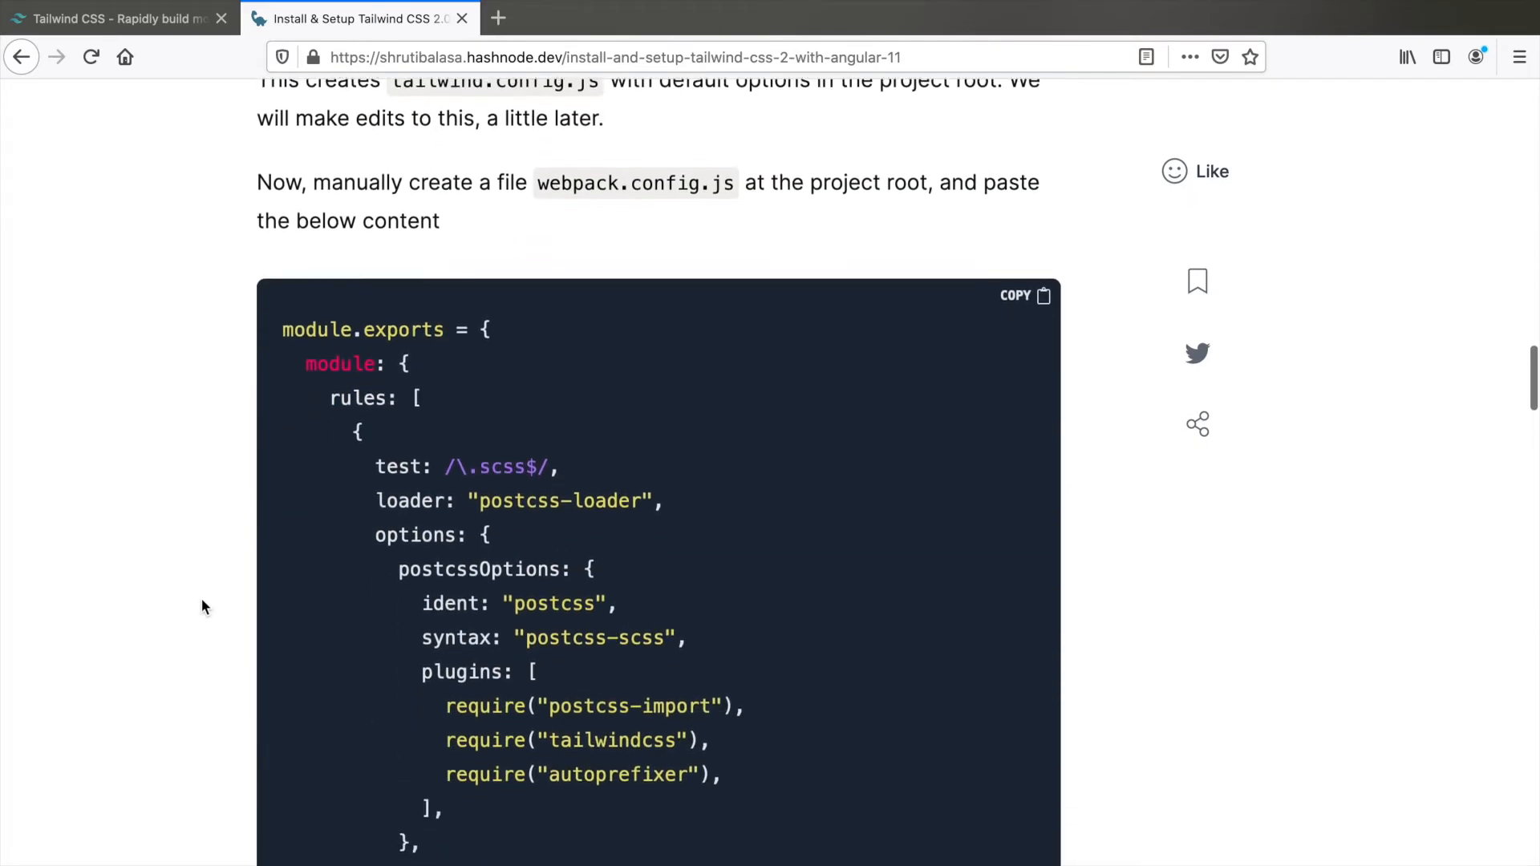
pyautogui.scroll(-3)
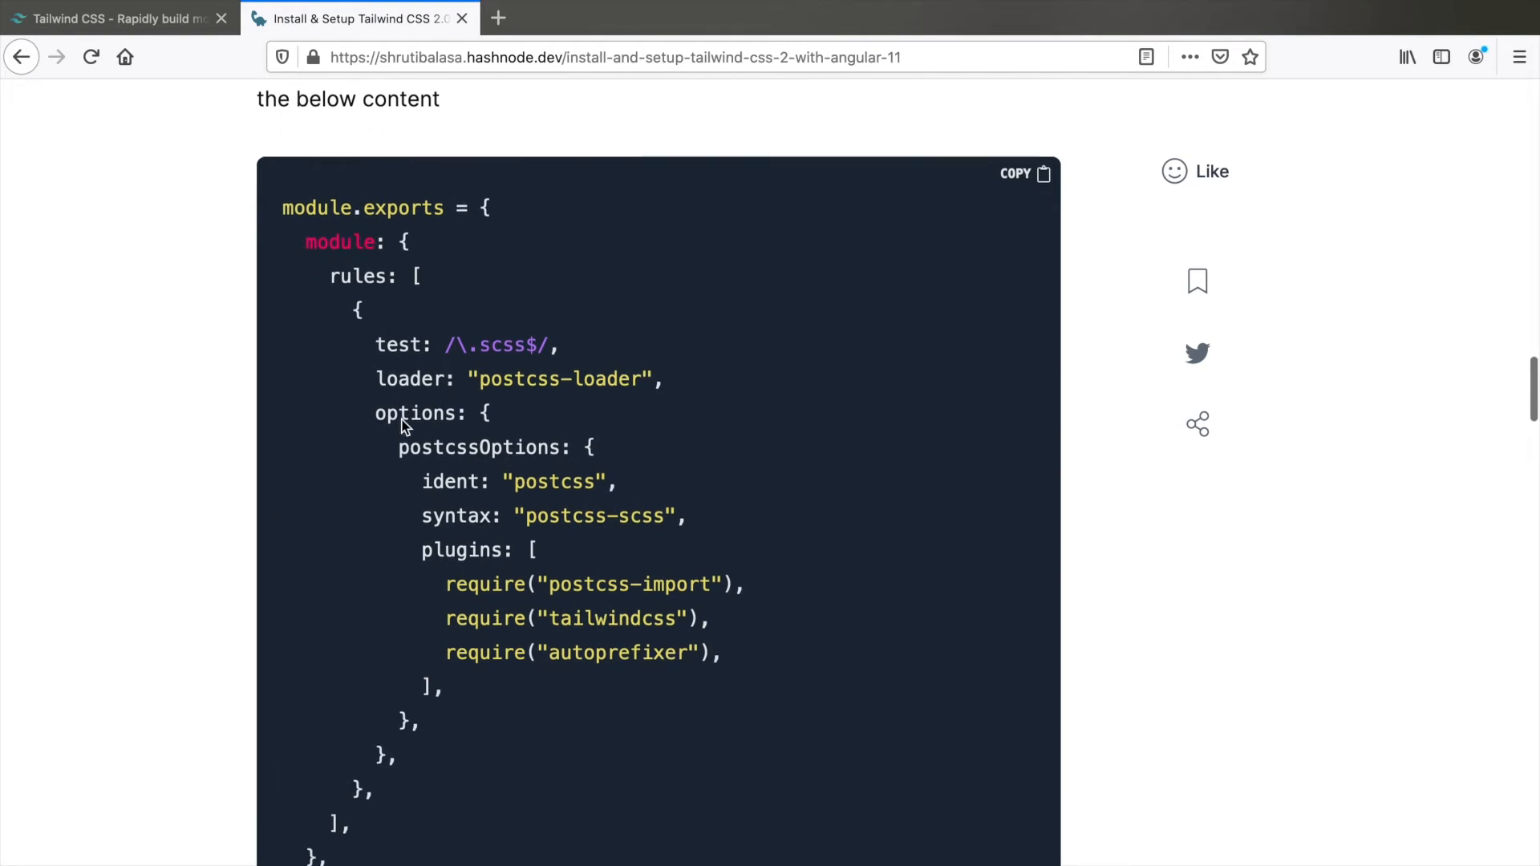
pyautogui.scroll(-3)
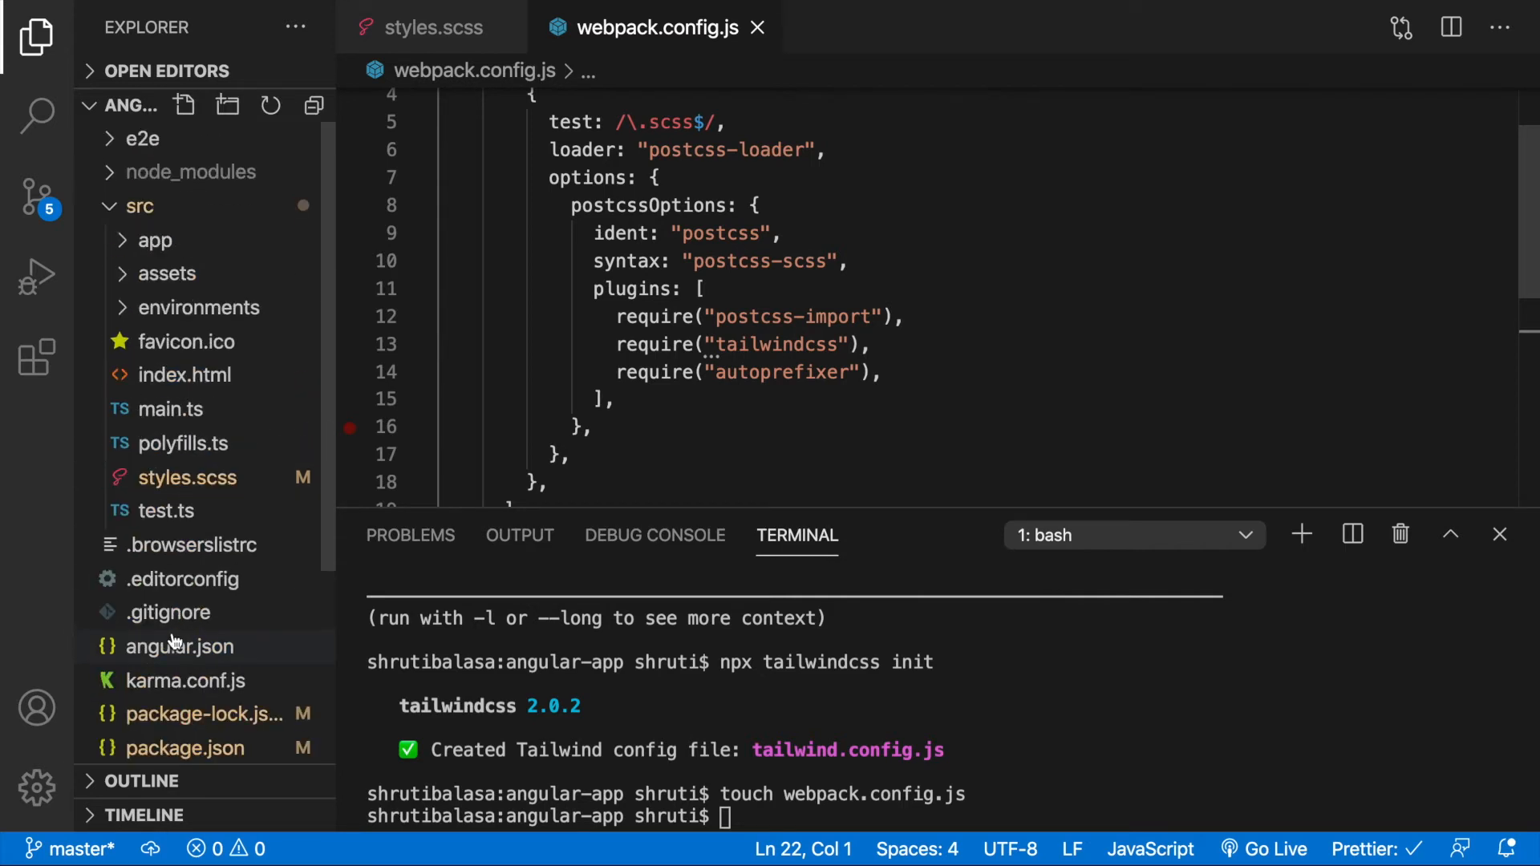
pyautogui.click(179, 646)
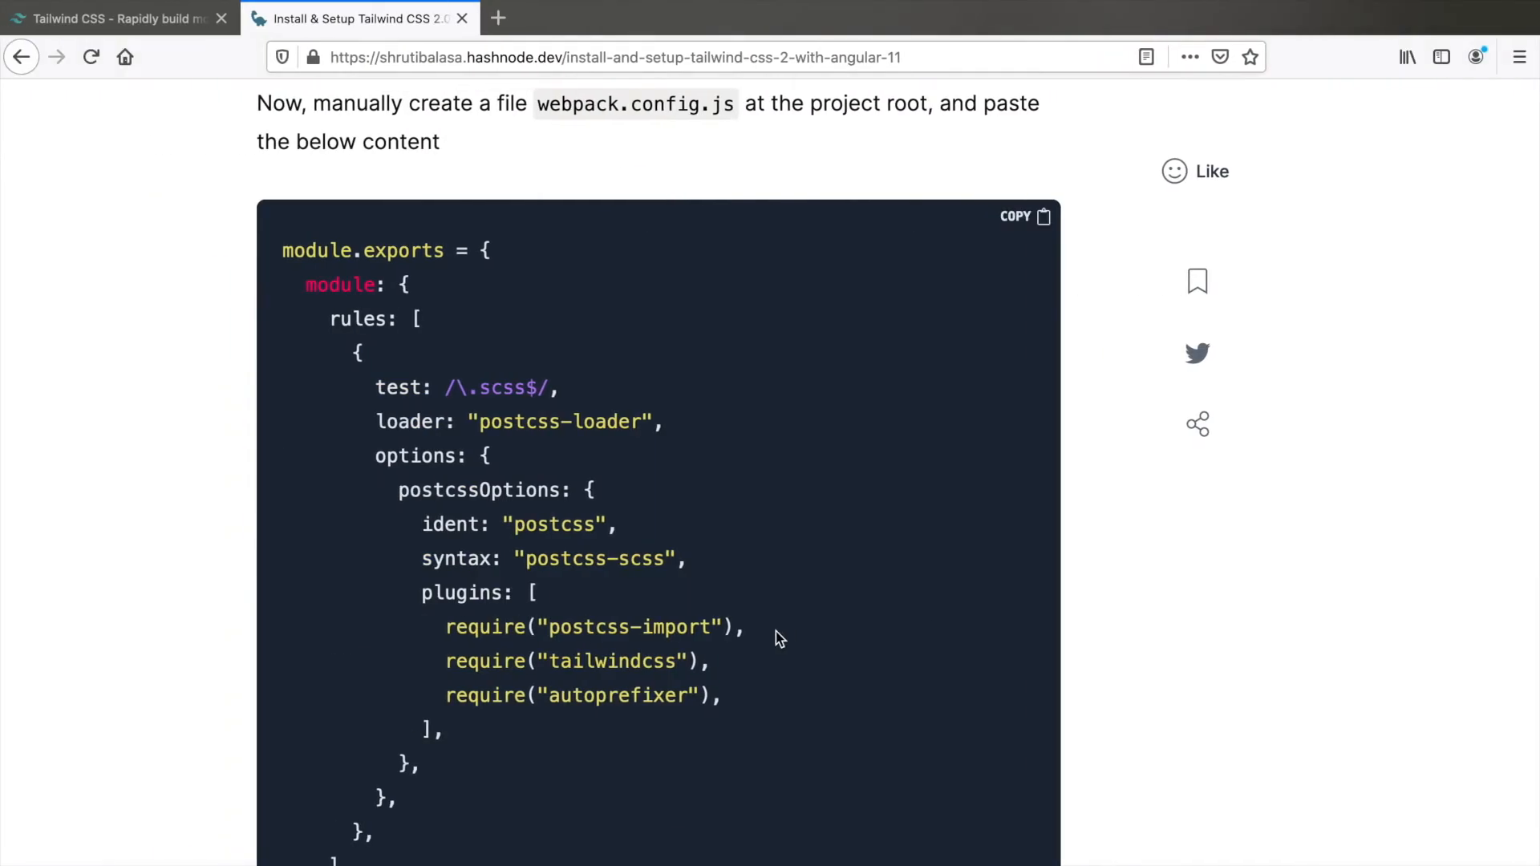
pyautogui.scroll(-3)
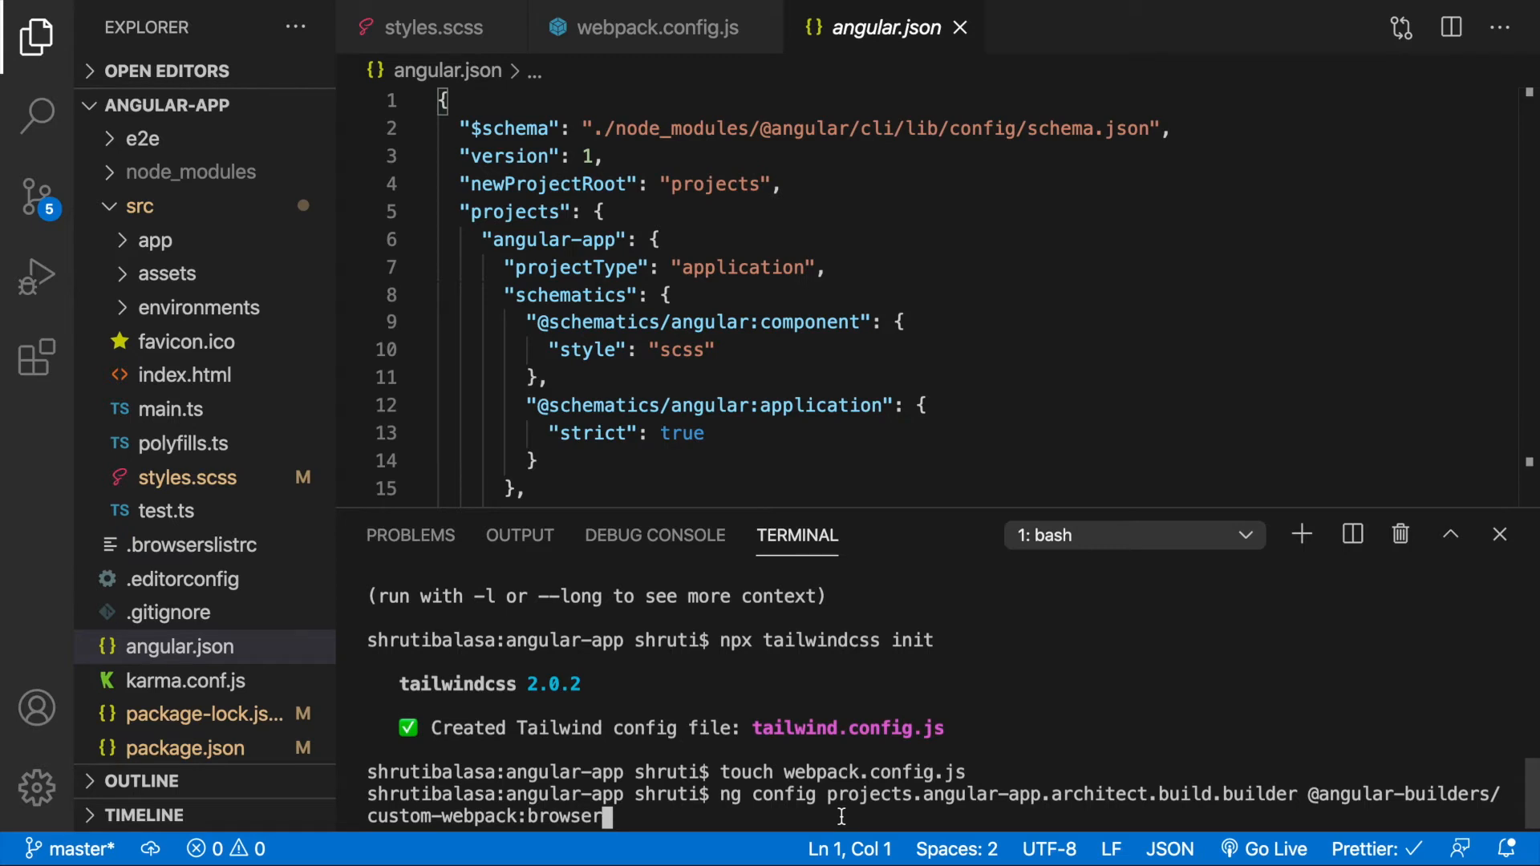
# Run the ng config commands switching build and serve to custom-webpack builders pointing at webpack.config.js, then expand src/app
pyautogui.doubleClick(980, 794)
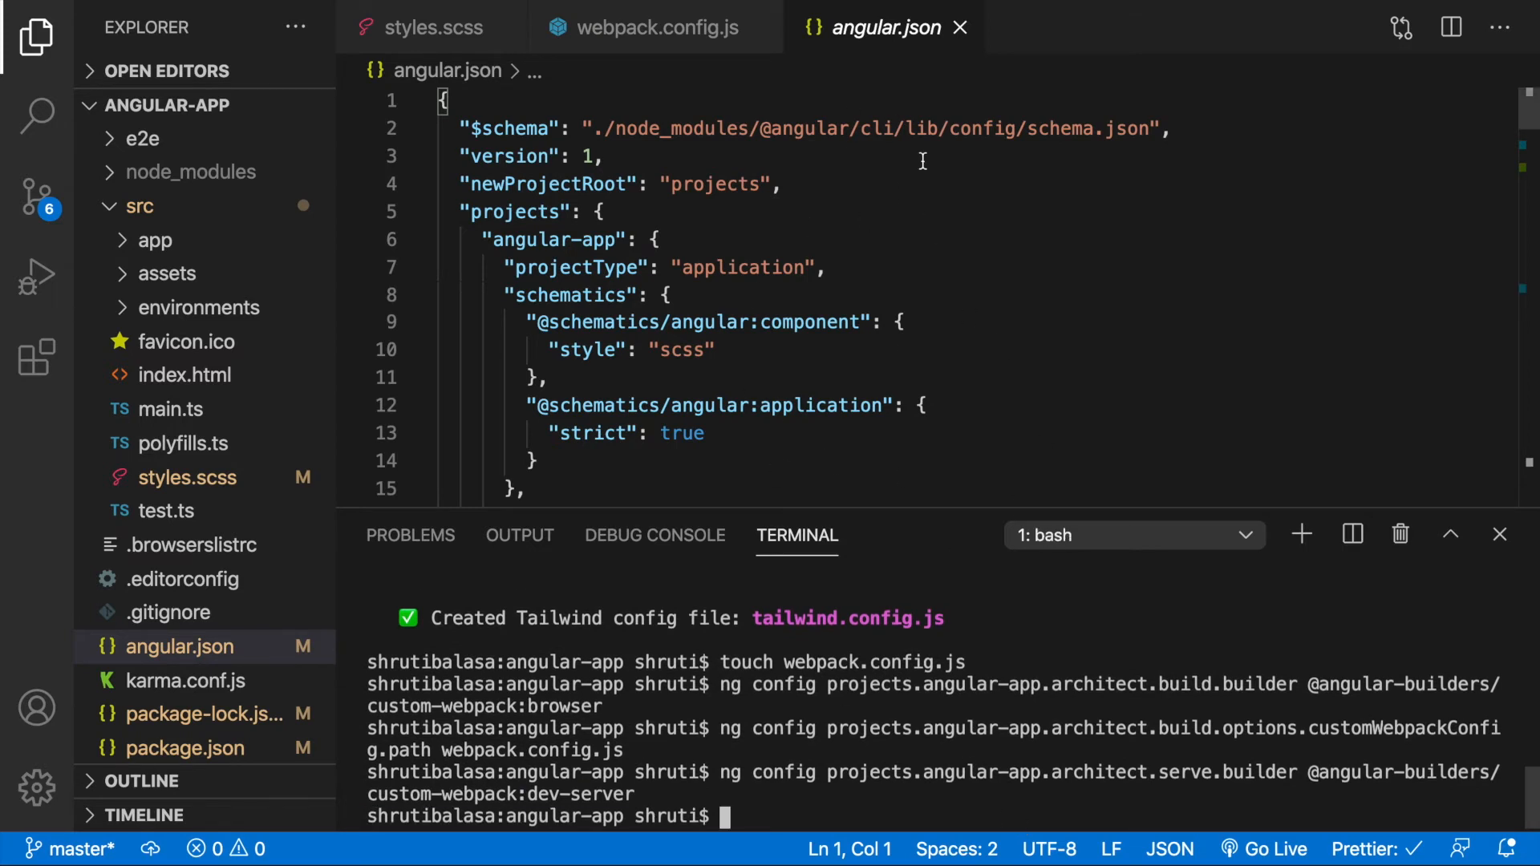
pyautogui.moveTo(951, 186)
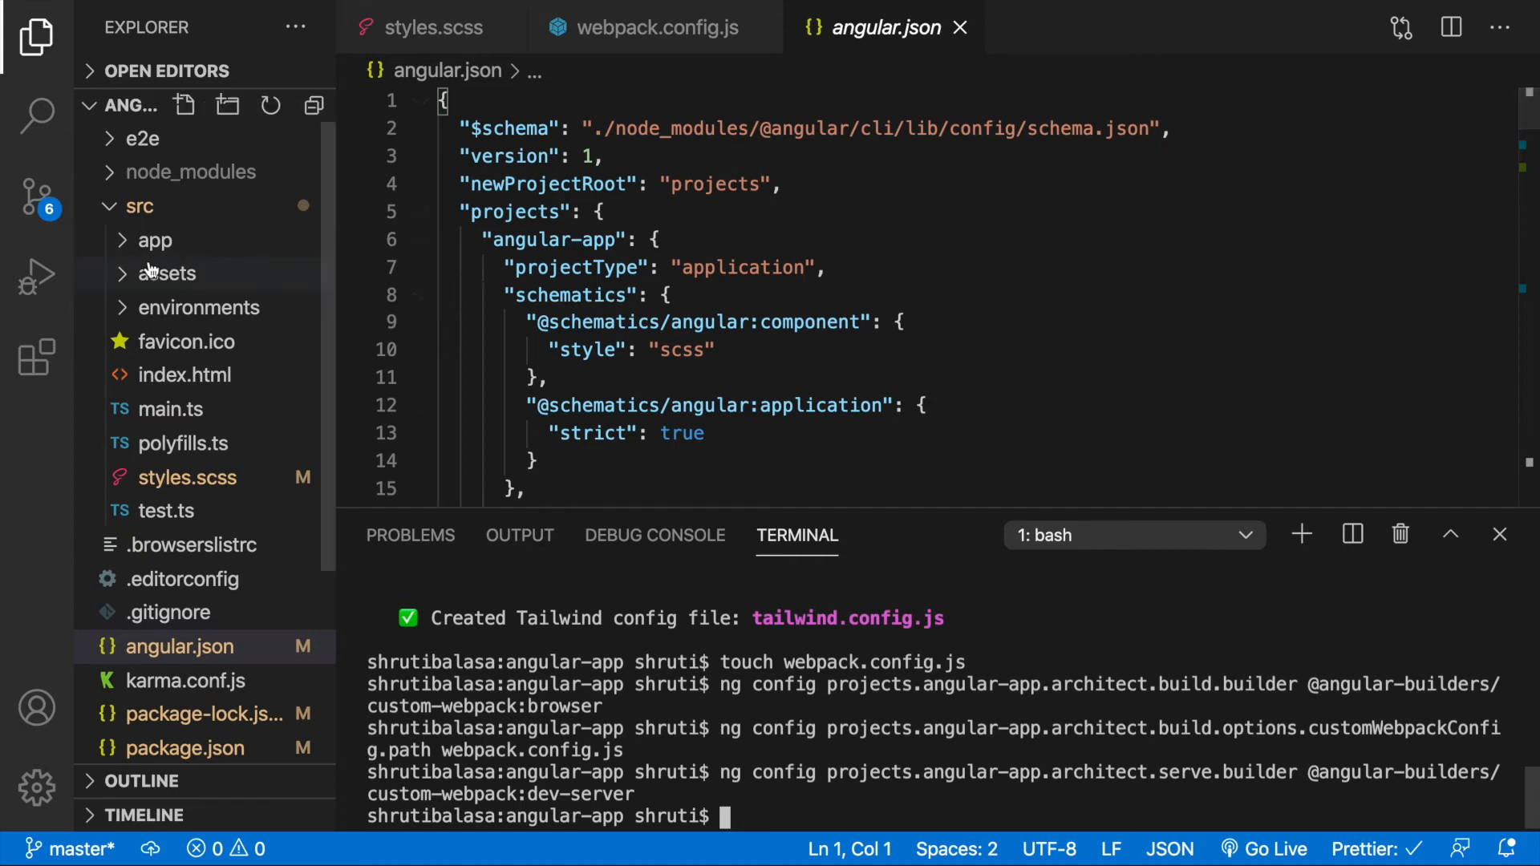
pyautogui.click(154, 239)
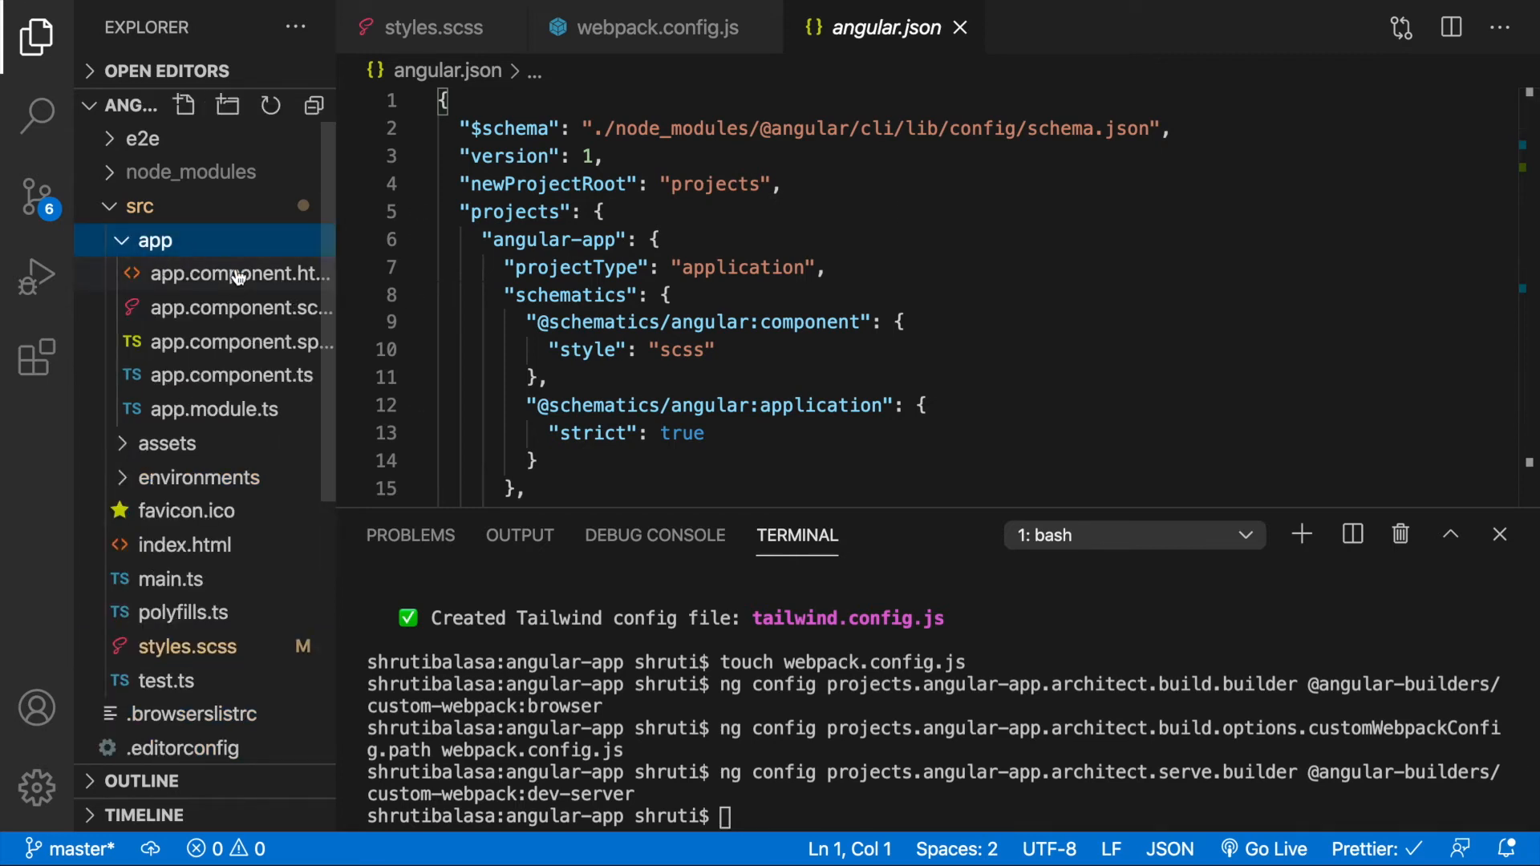
# In app.component.html write a div with classes w-full h-screen flex justify-center
pyautogui.click(239, 273)
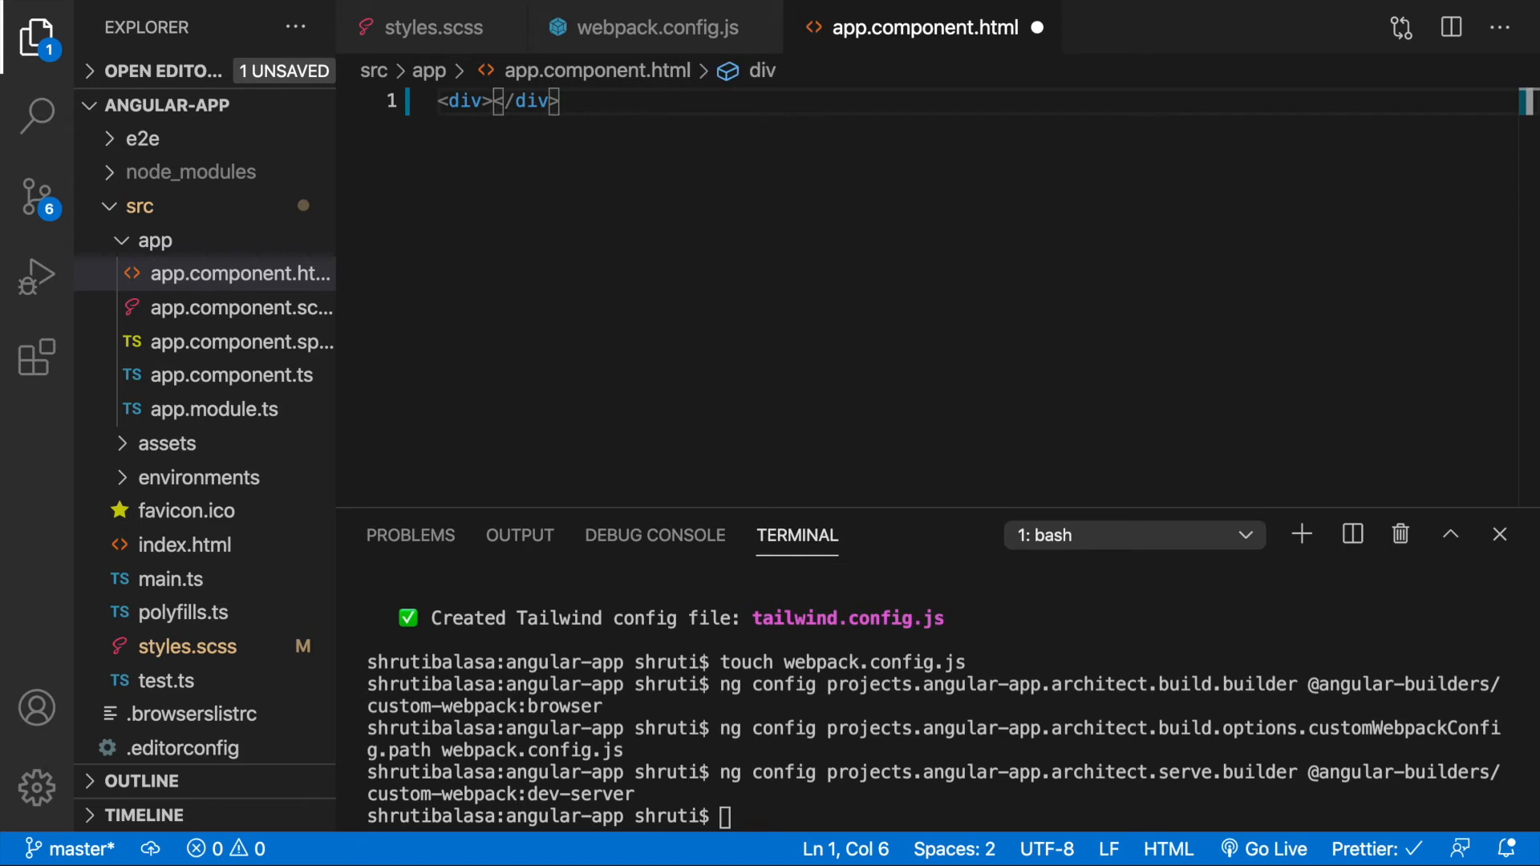
pyautogui.write('class=""')
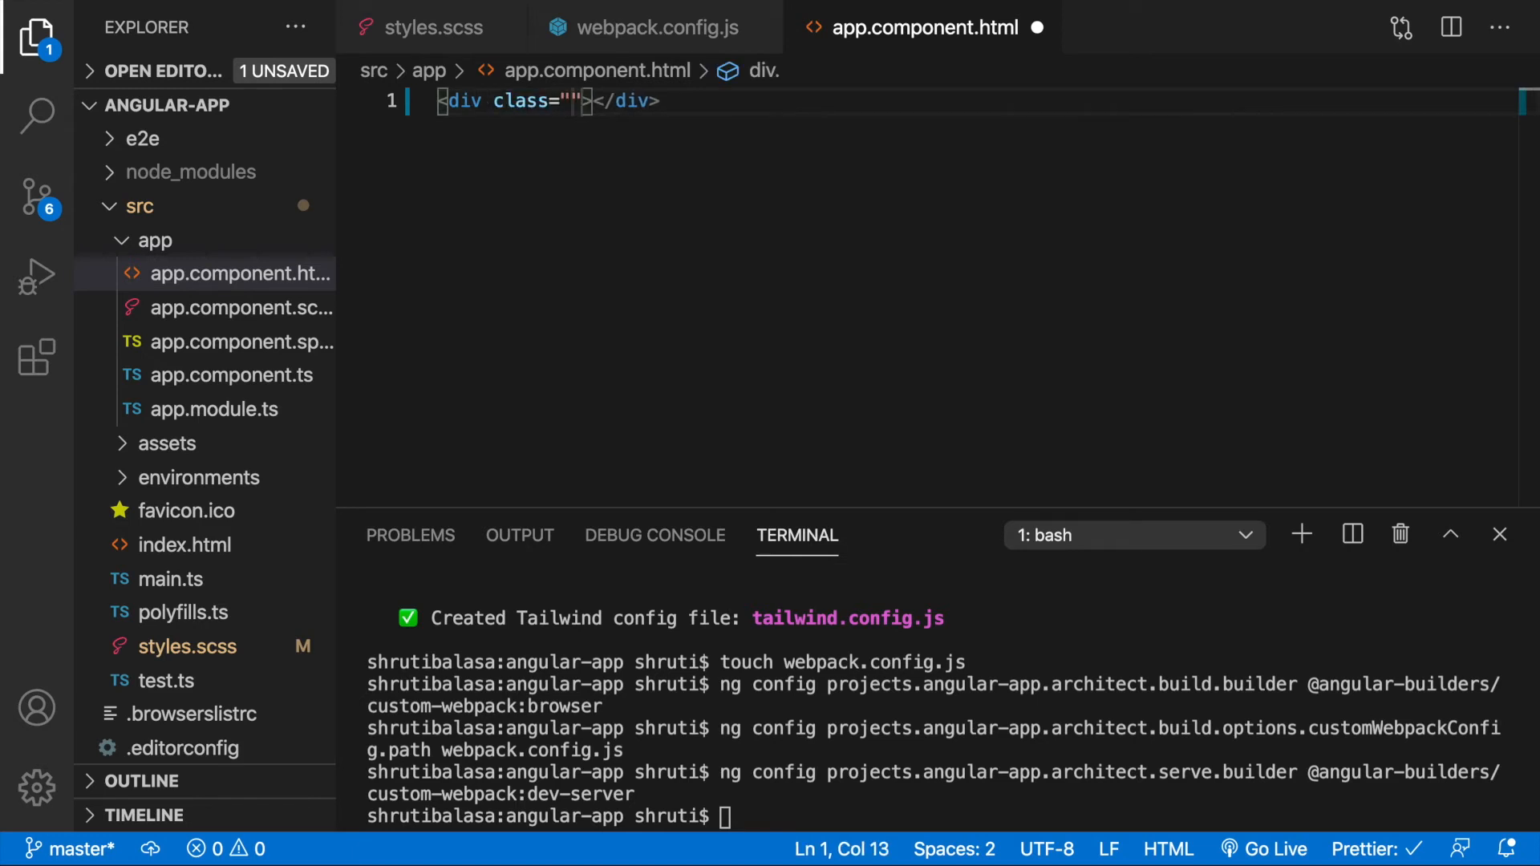
pyautogui.write('w-full')
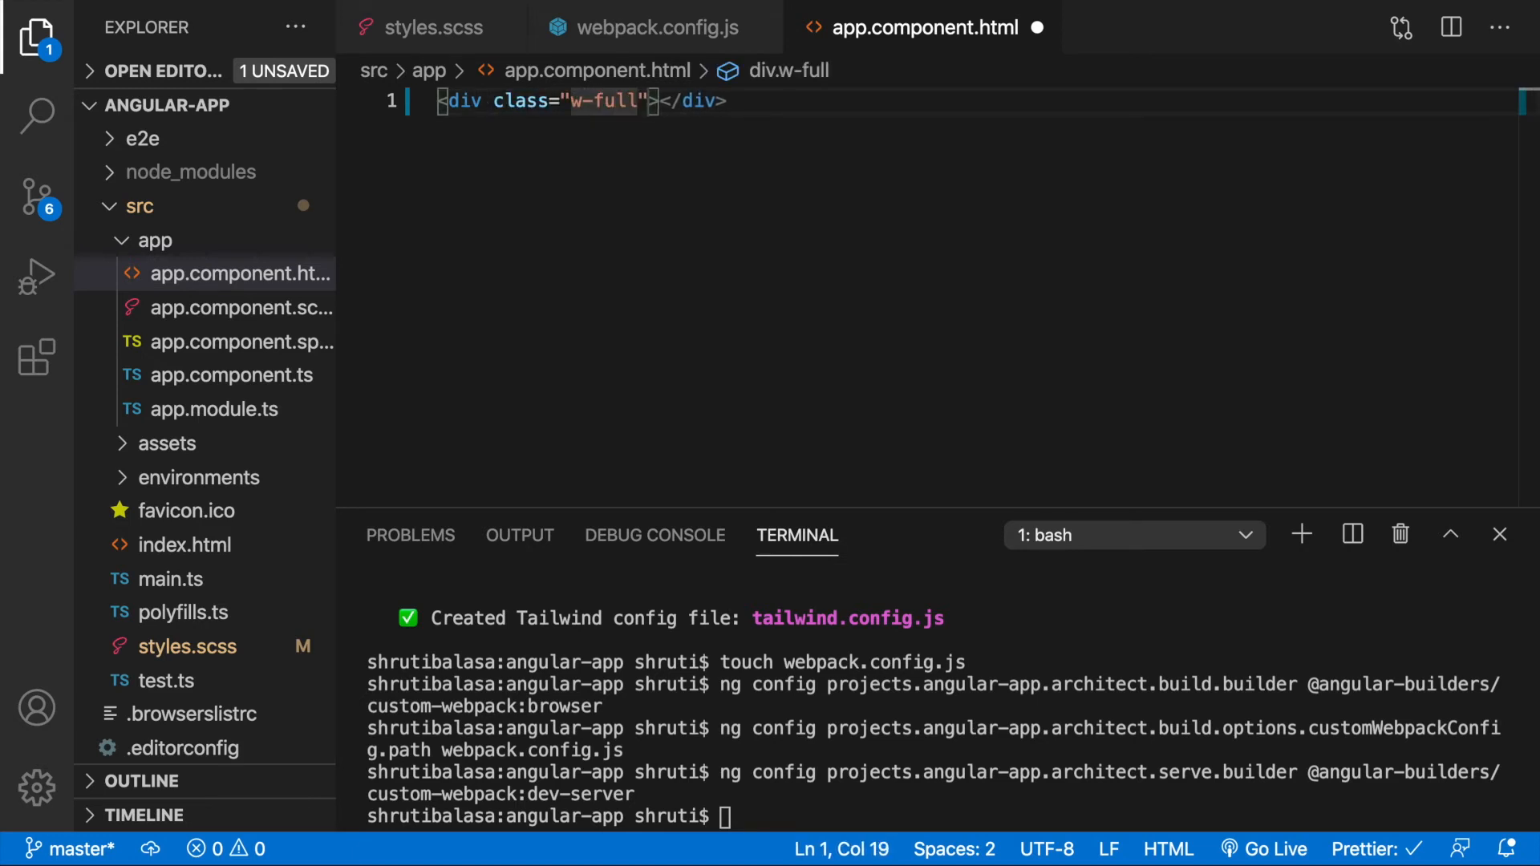
pyautogui.write('h-scr')
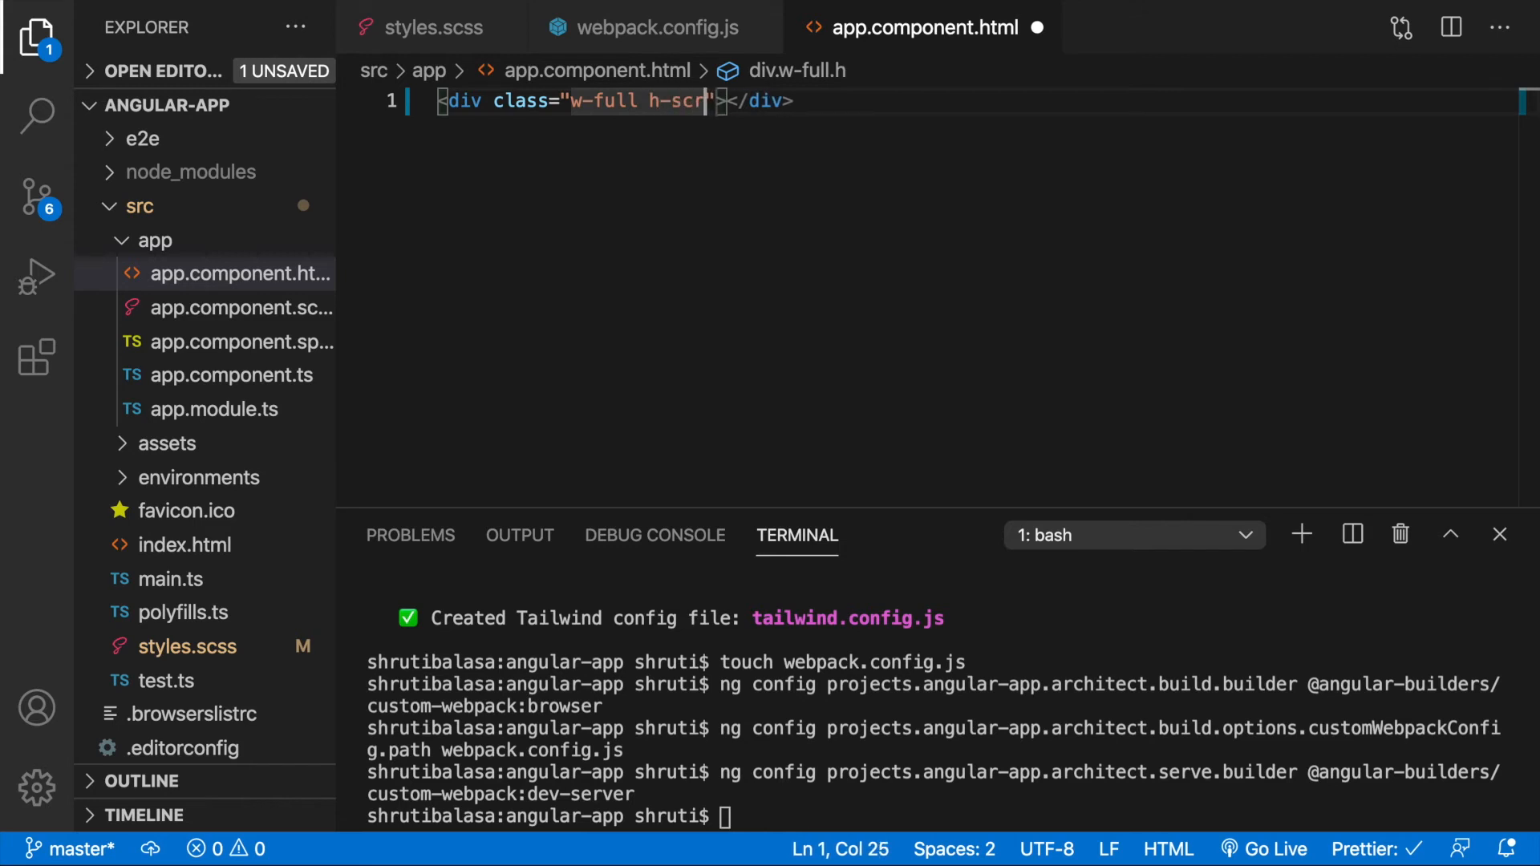
pyautogui.write('een')
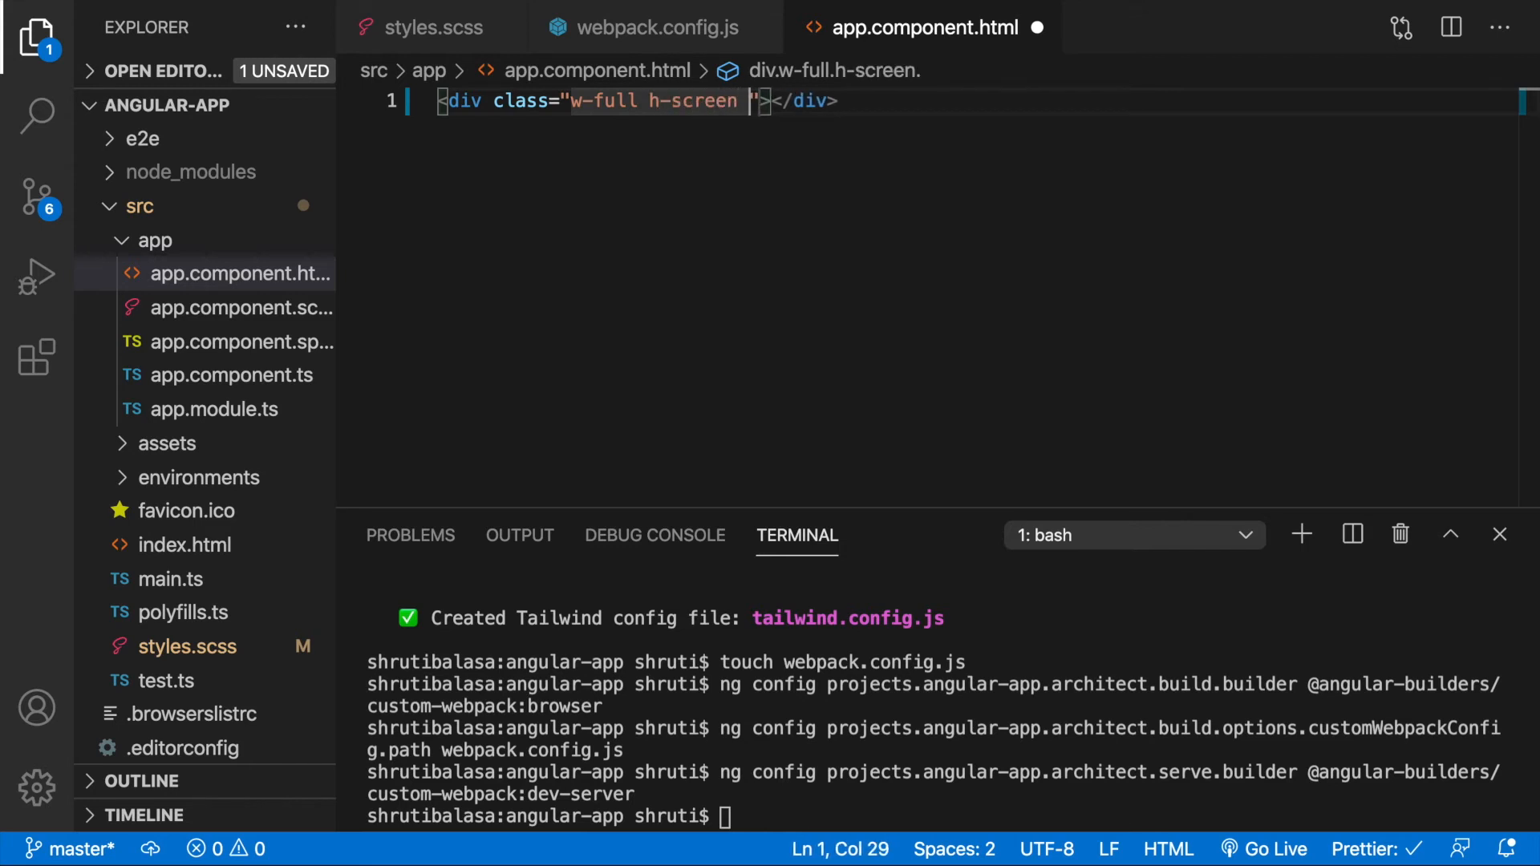
pyautogui.write('f')
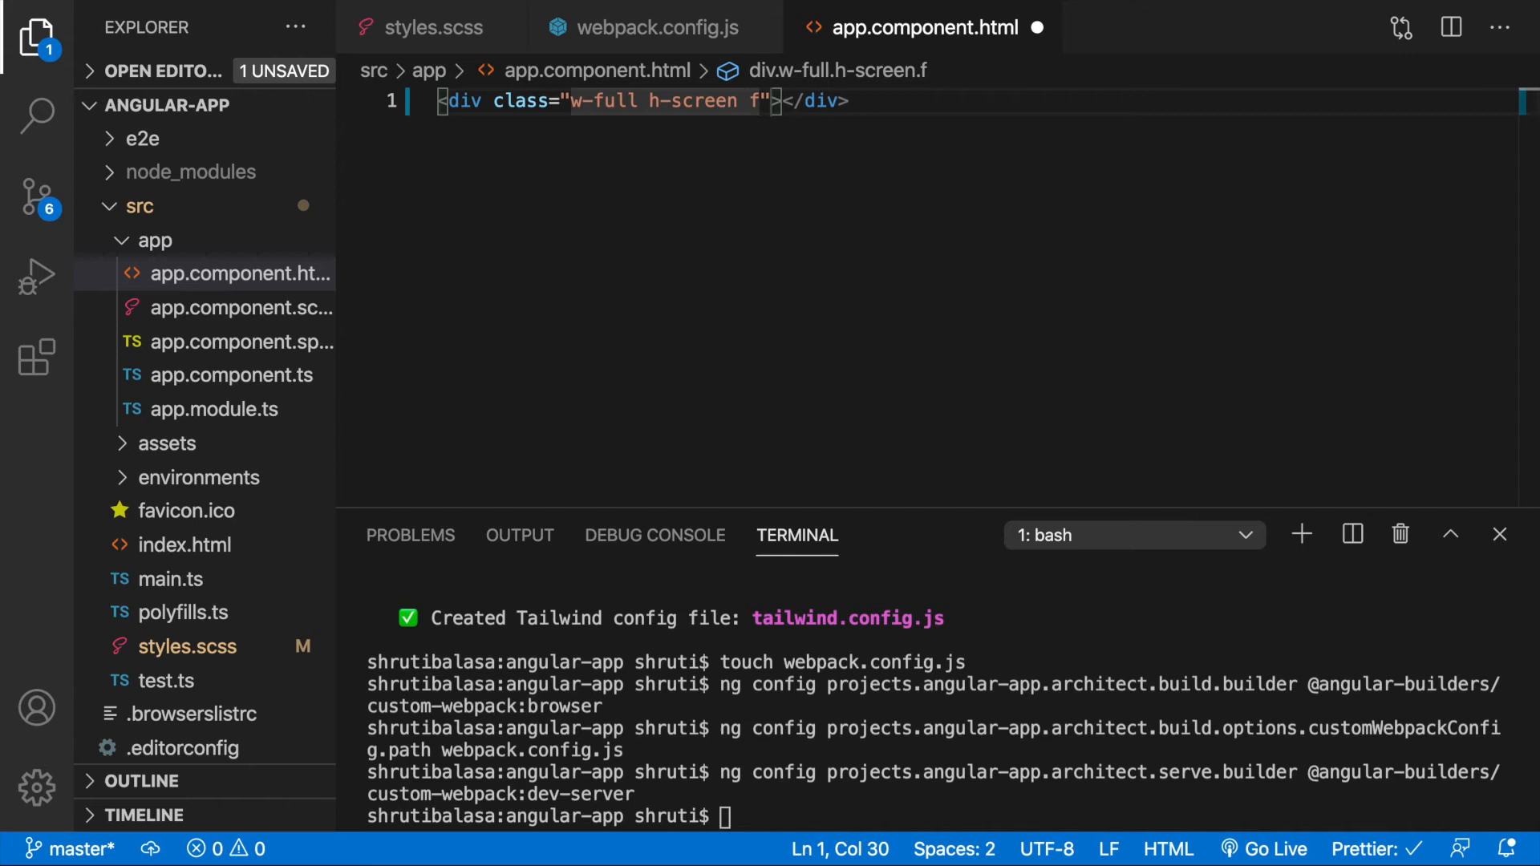
pyautogui.write('lex justif')
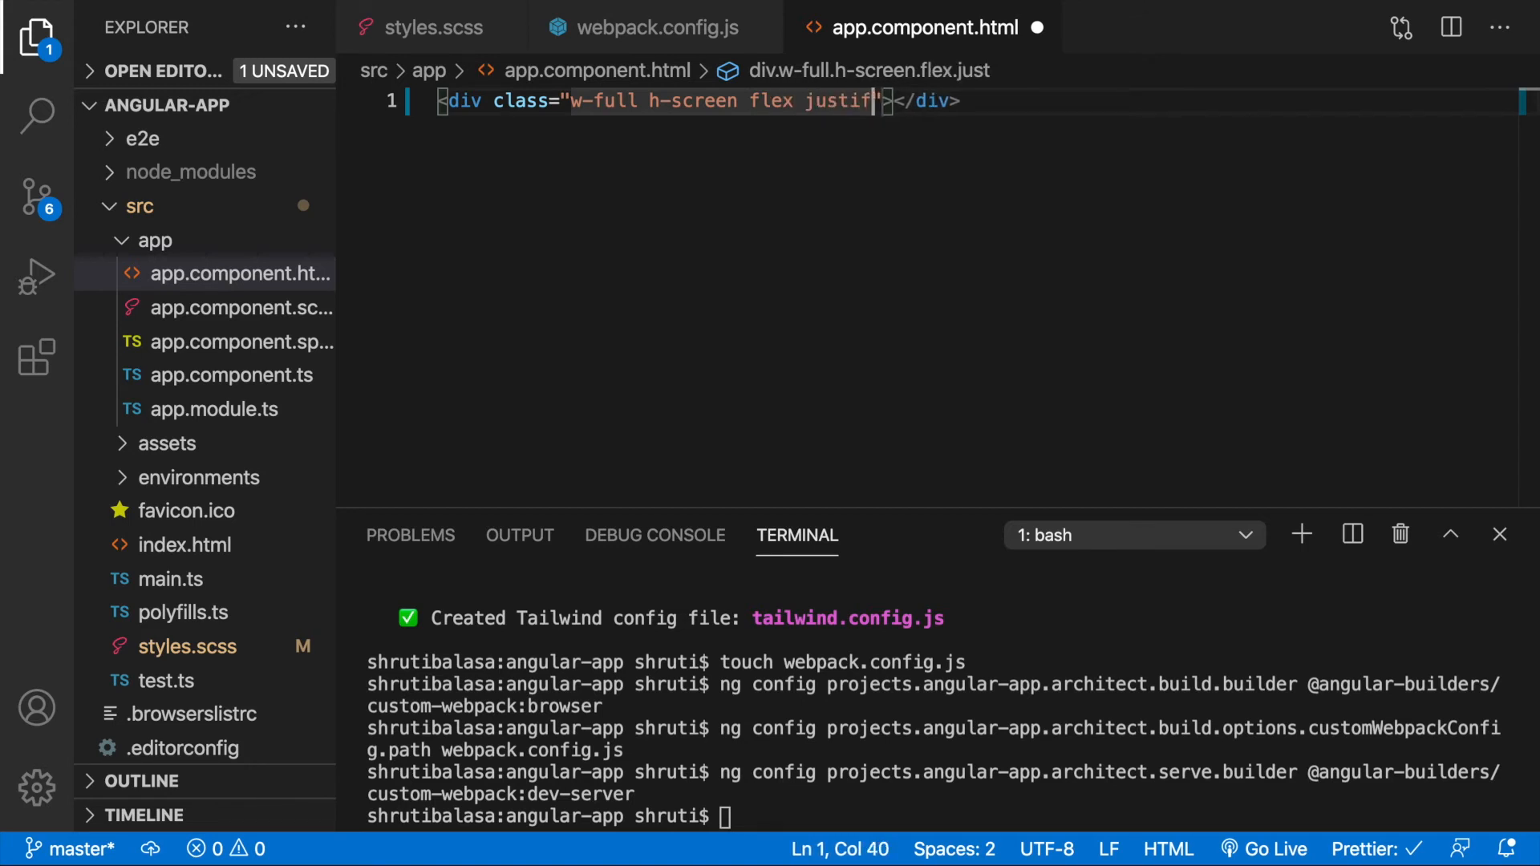
pyautogui.write('-center items-center')
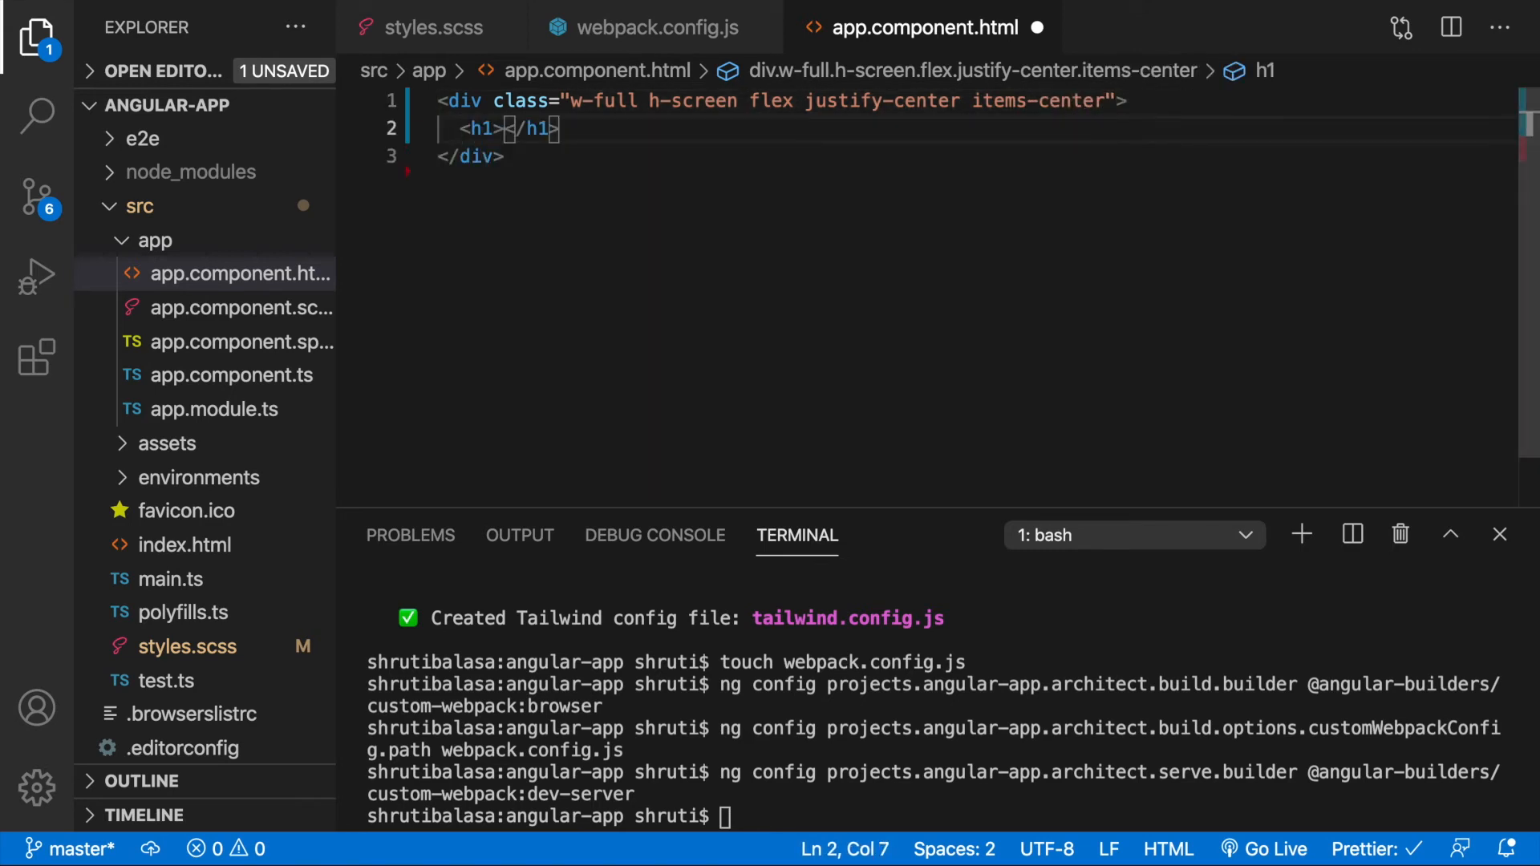
# Add an h1 'Hello Tailwind CSS' with font-bold text-5xl text-blue-700 and start ng serve
pyautogui.write('class="font"')
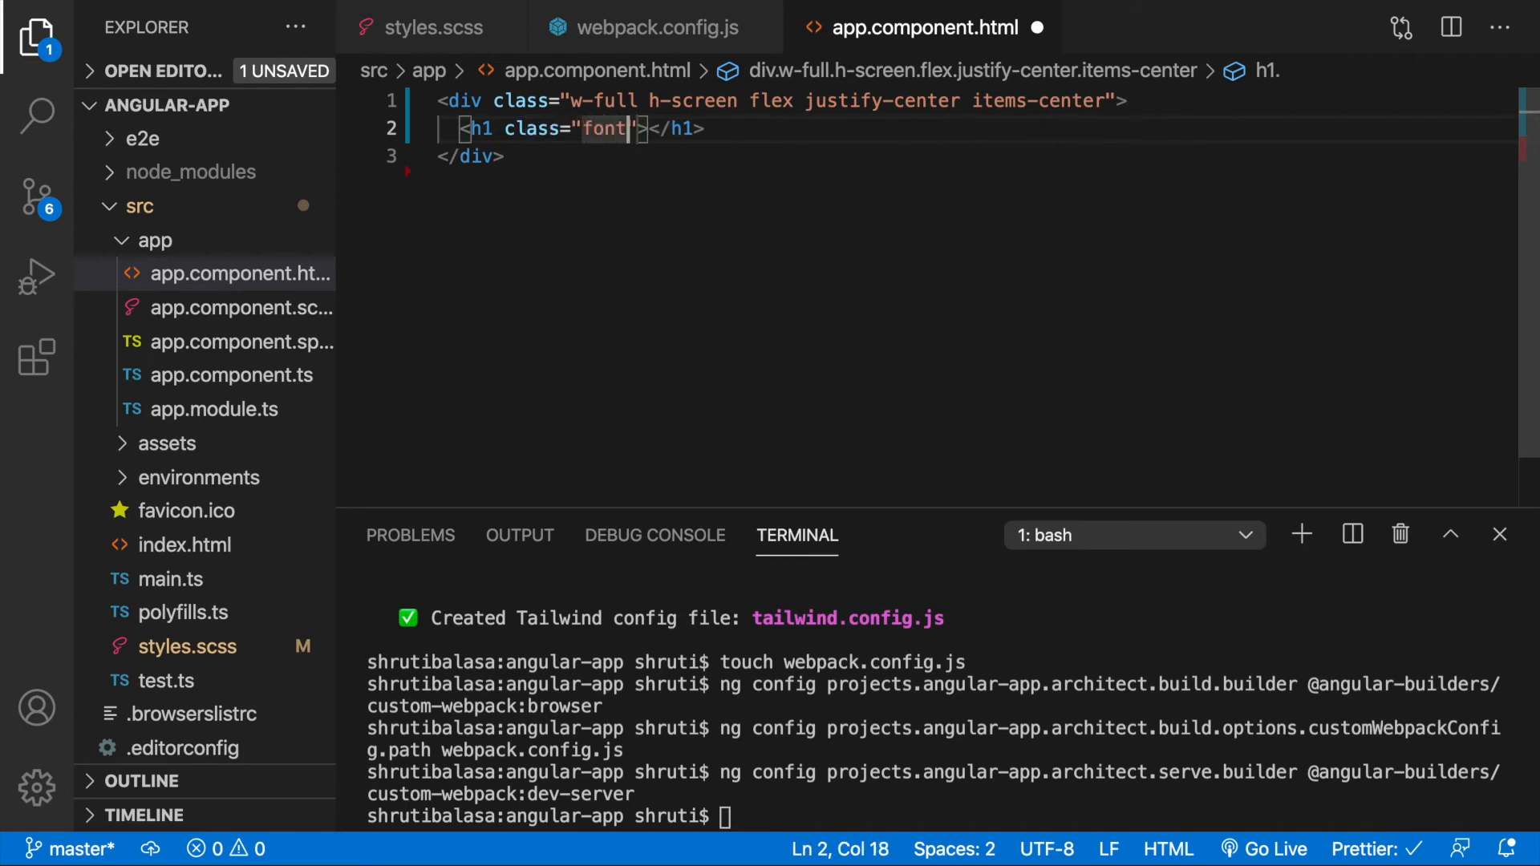
pyautogui.write('-bold text')
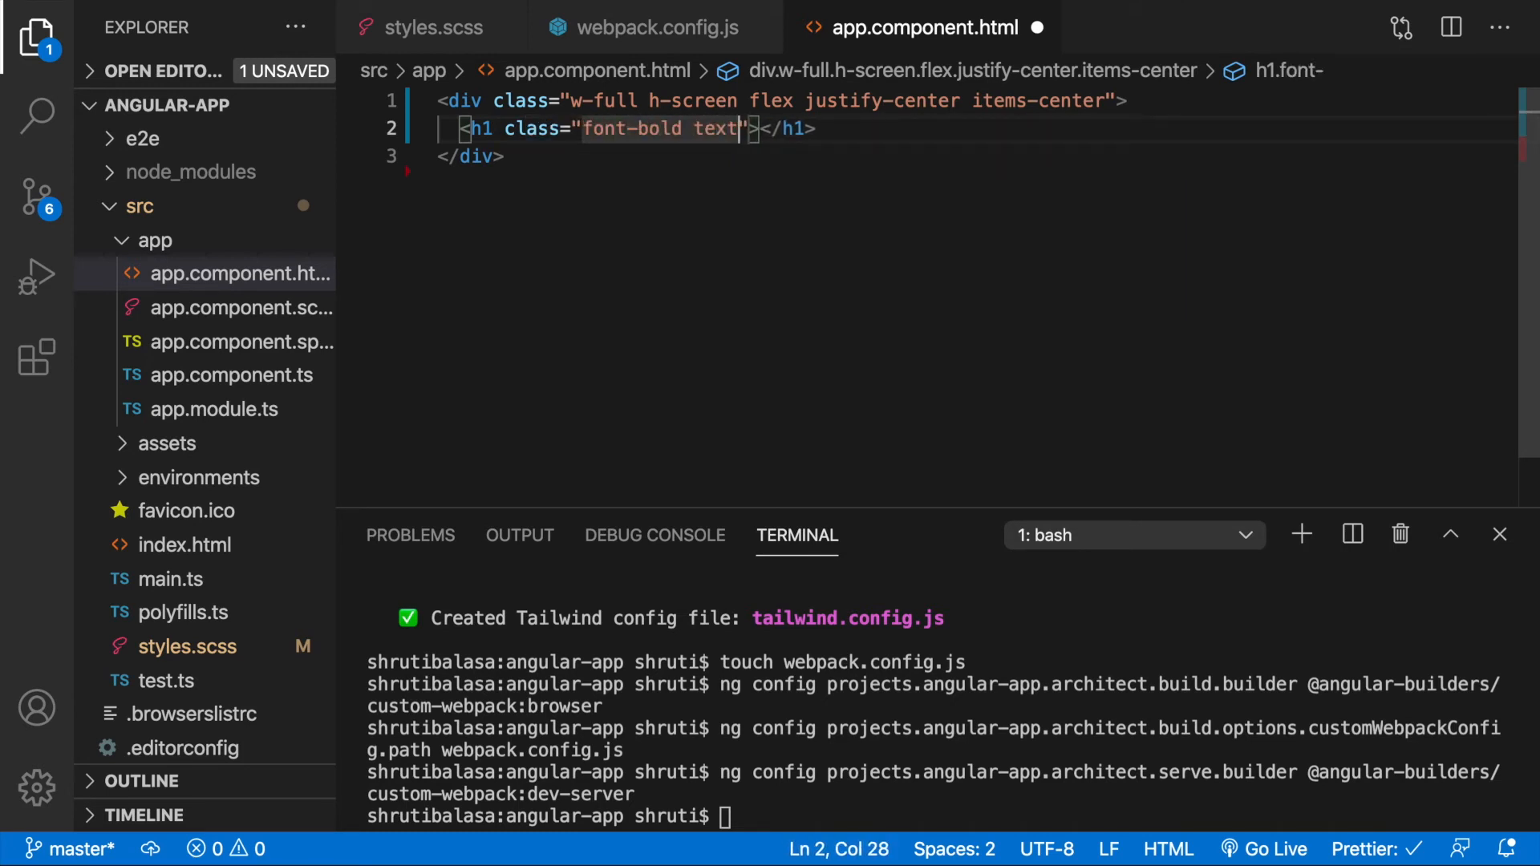
pyautogui.write('-5xl t')
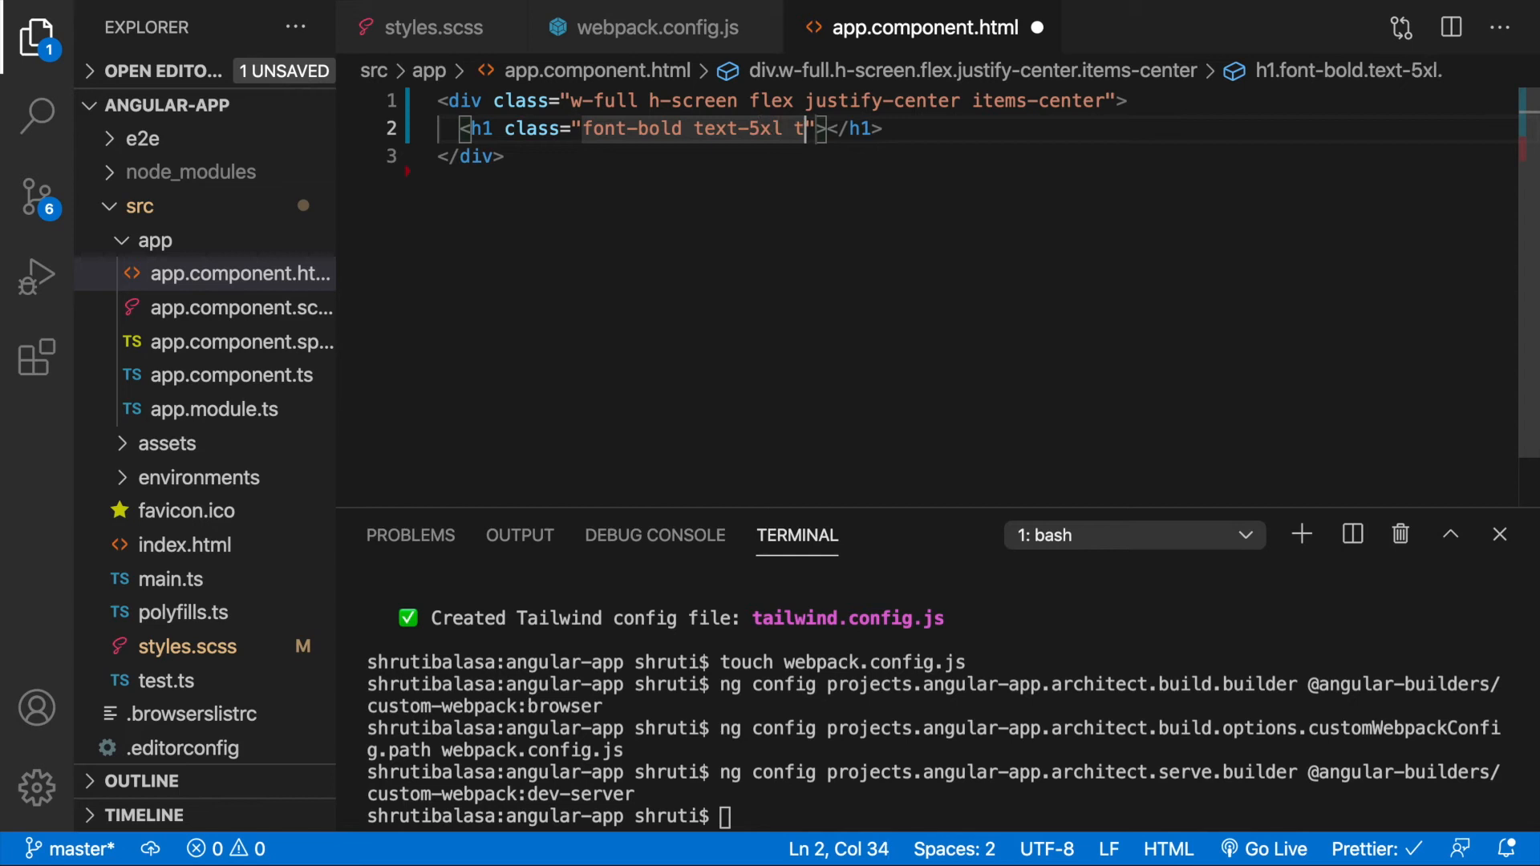
pyautogui.write('ext-blue-')
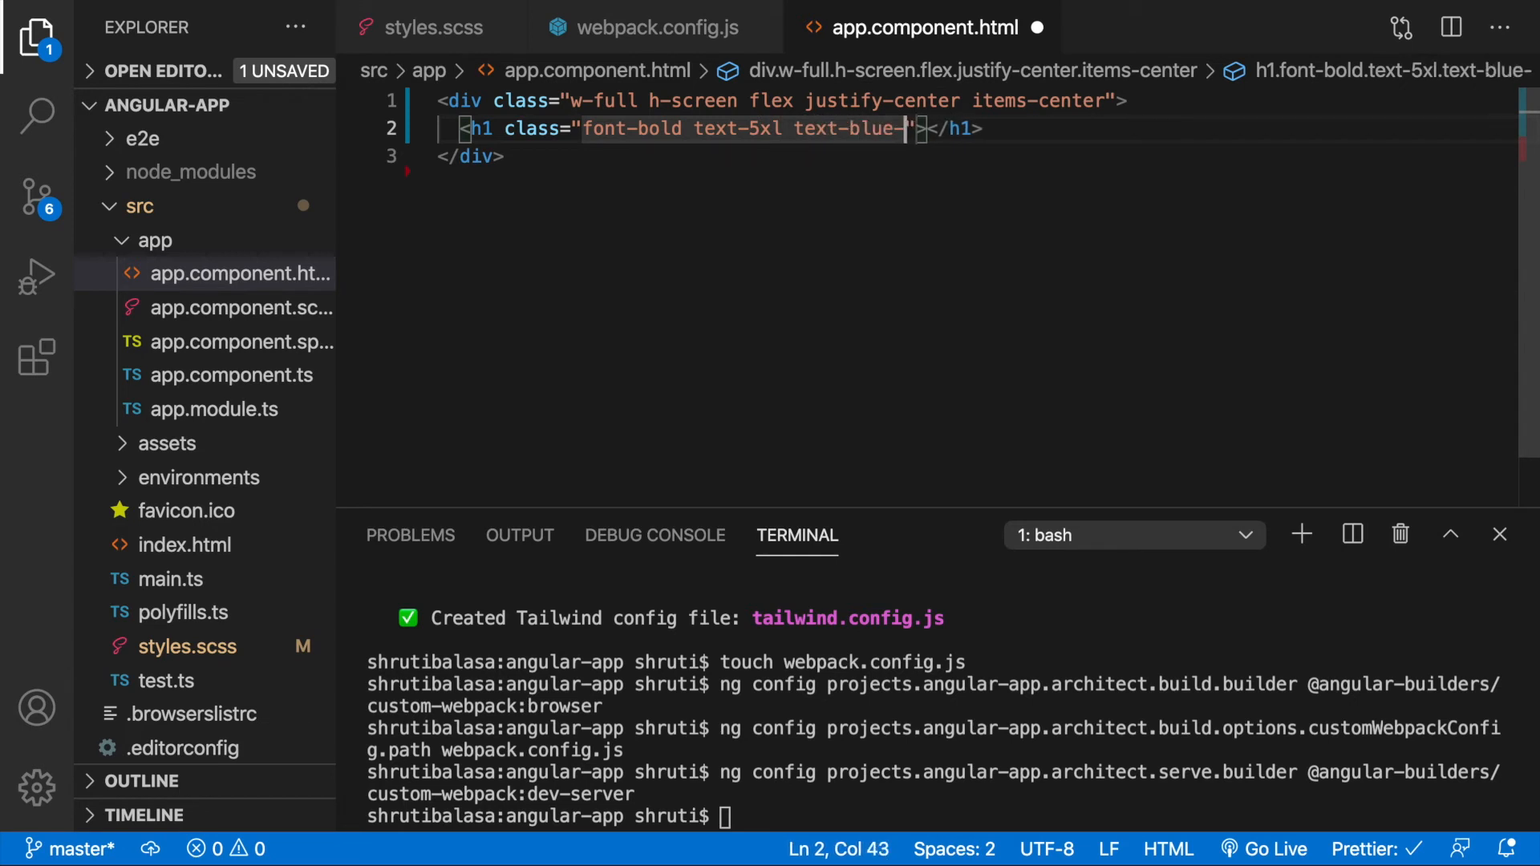
pyautogui.write('700')
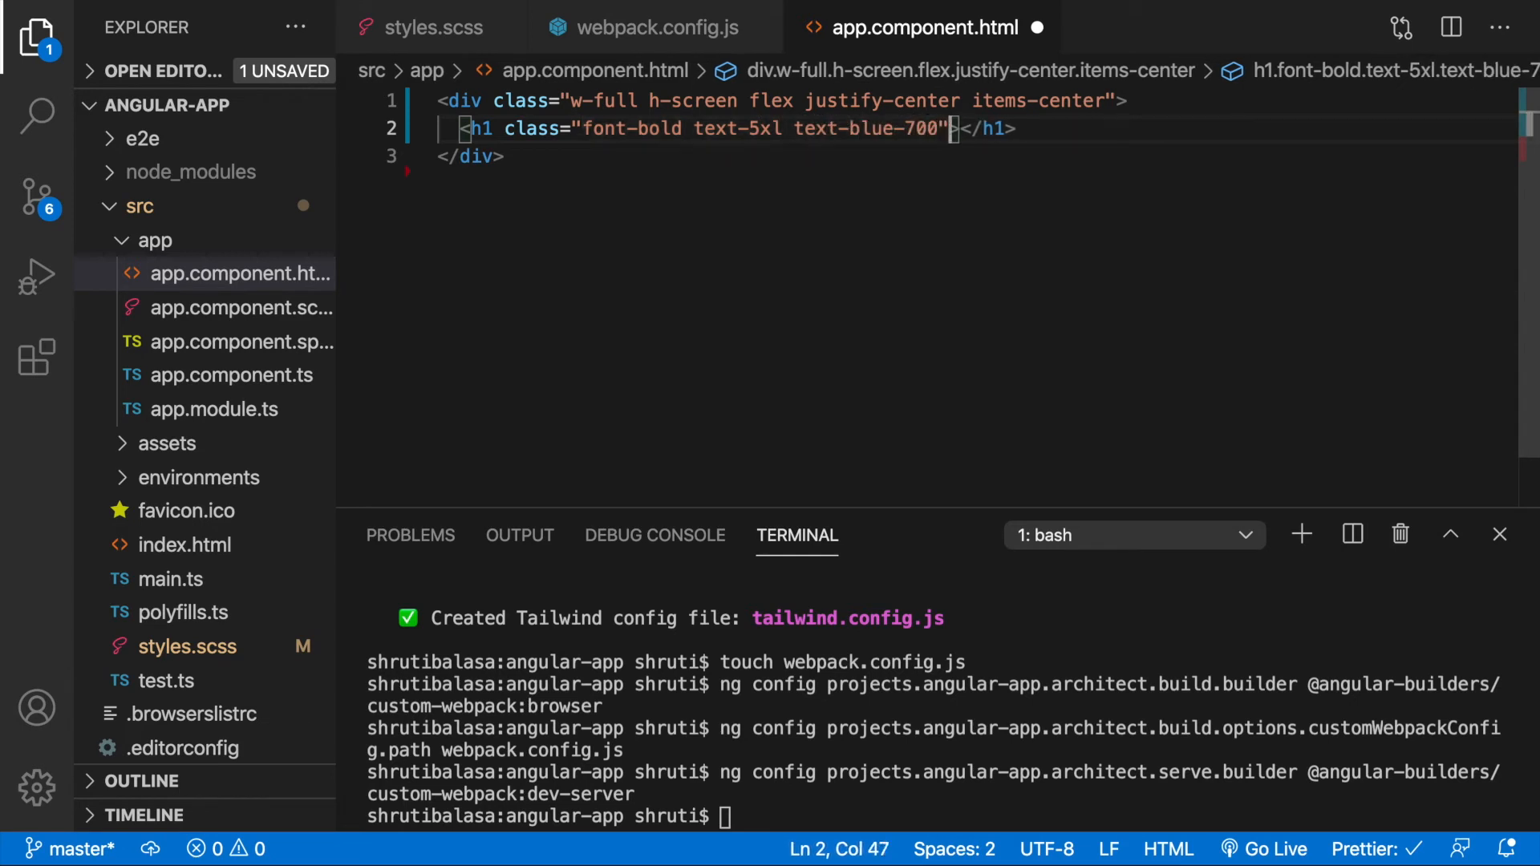
pyautogui.write('Hello T')
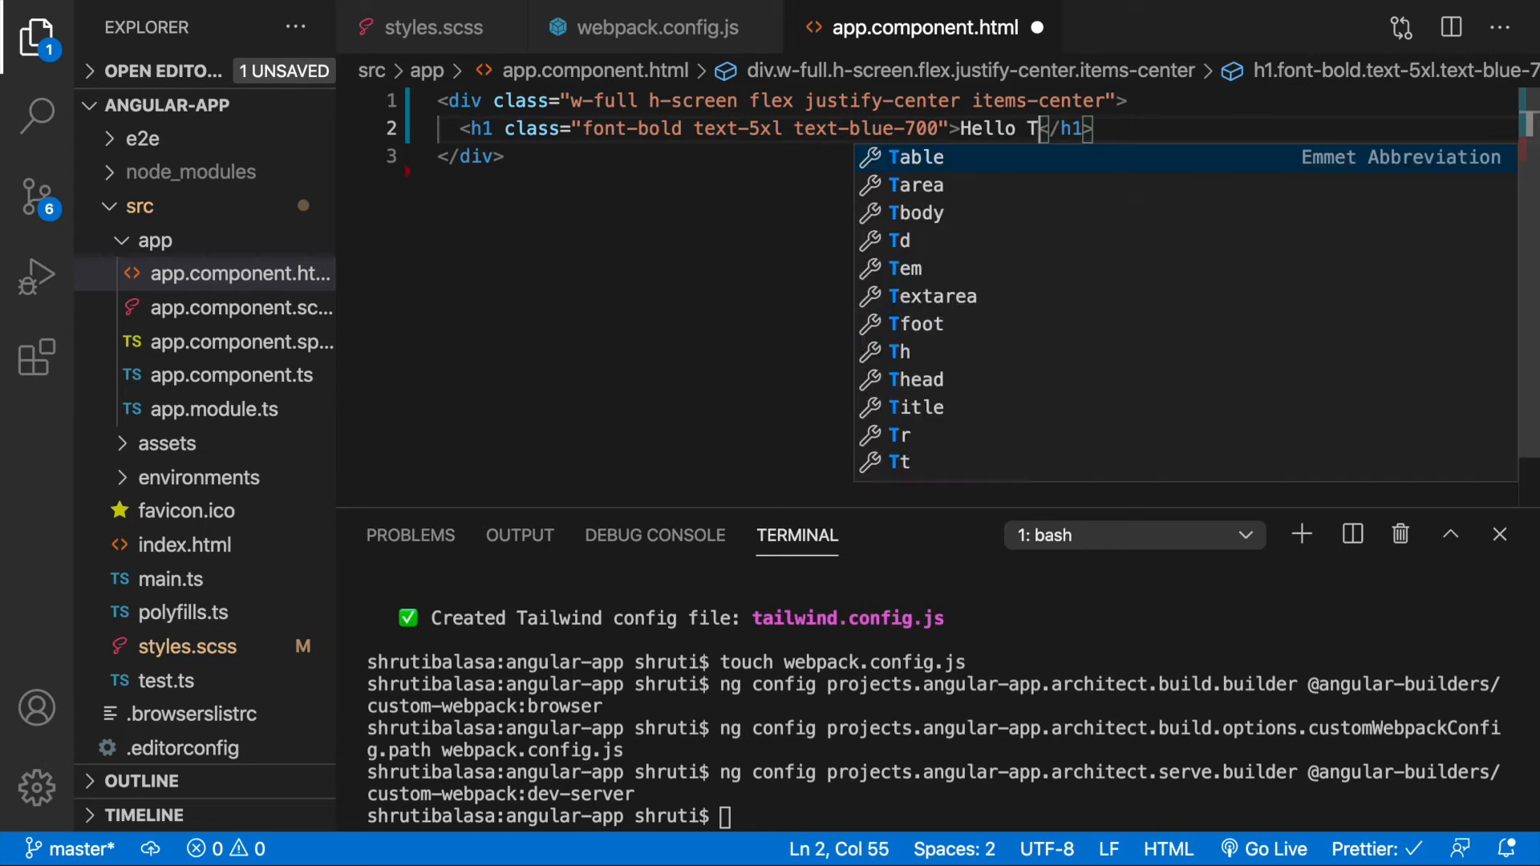
pyautogui.write('ailwind CSS')
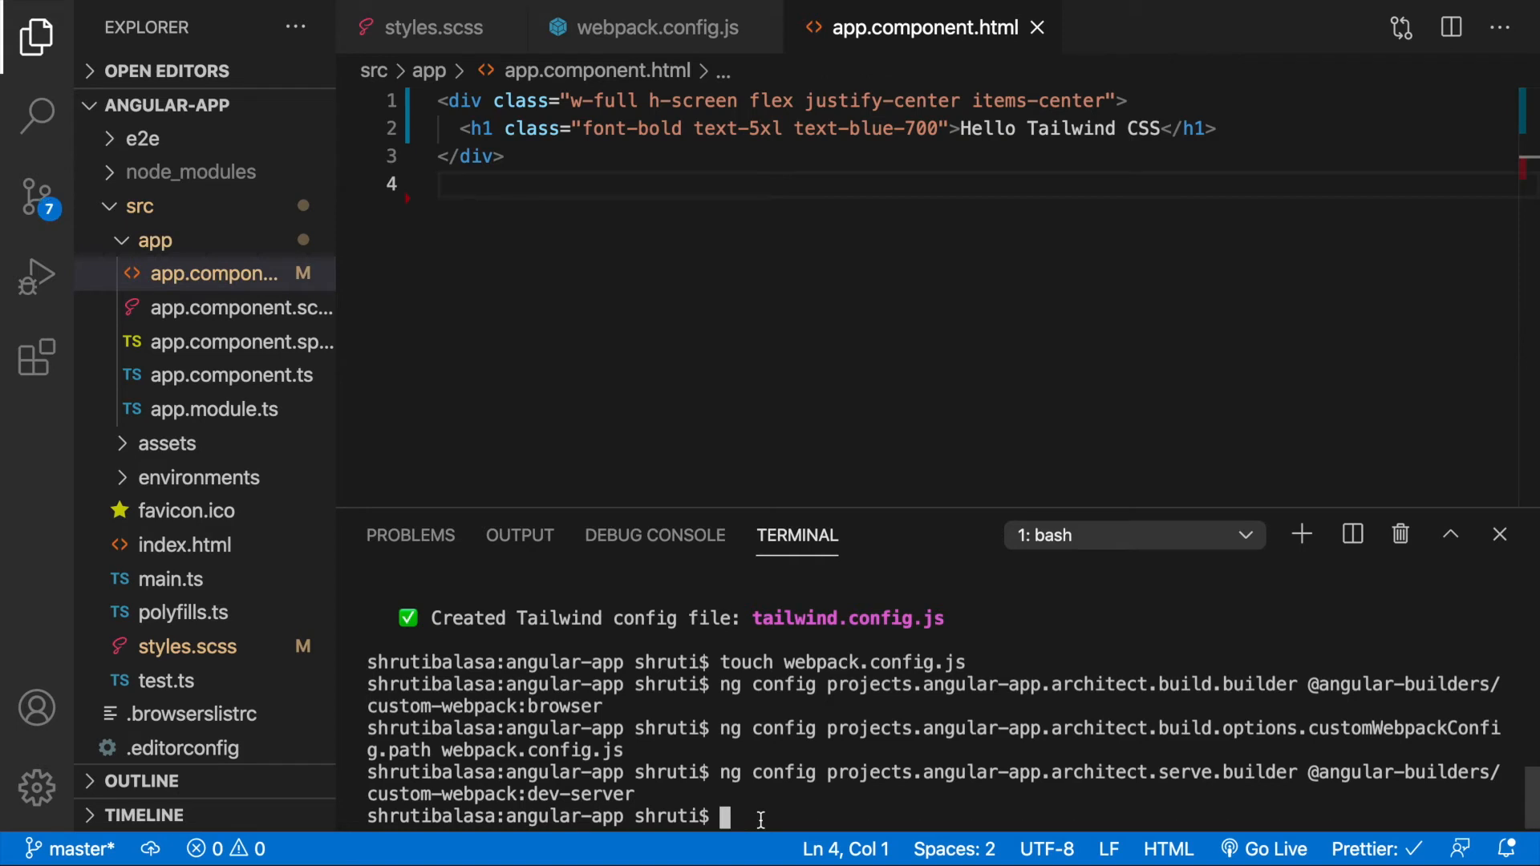
pyautogui.write('ng serv')
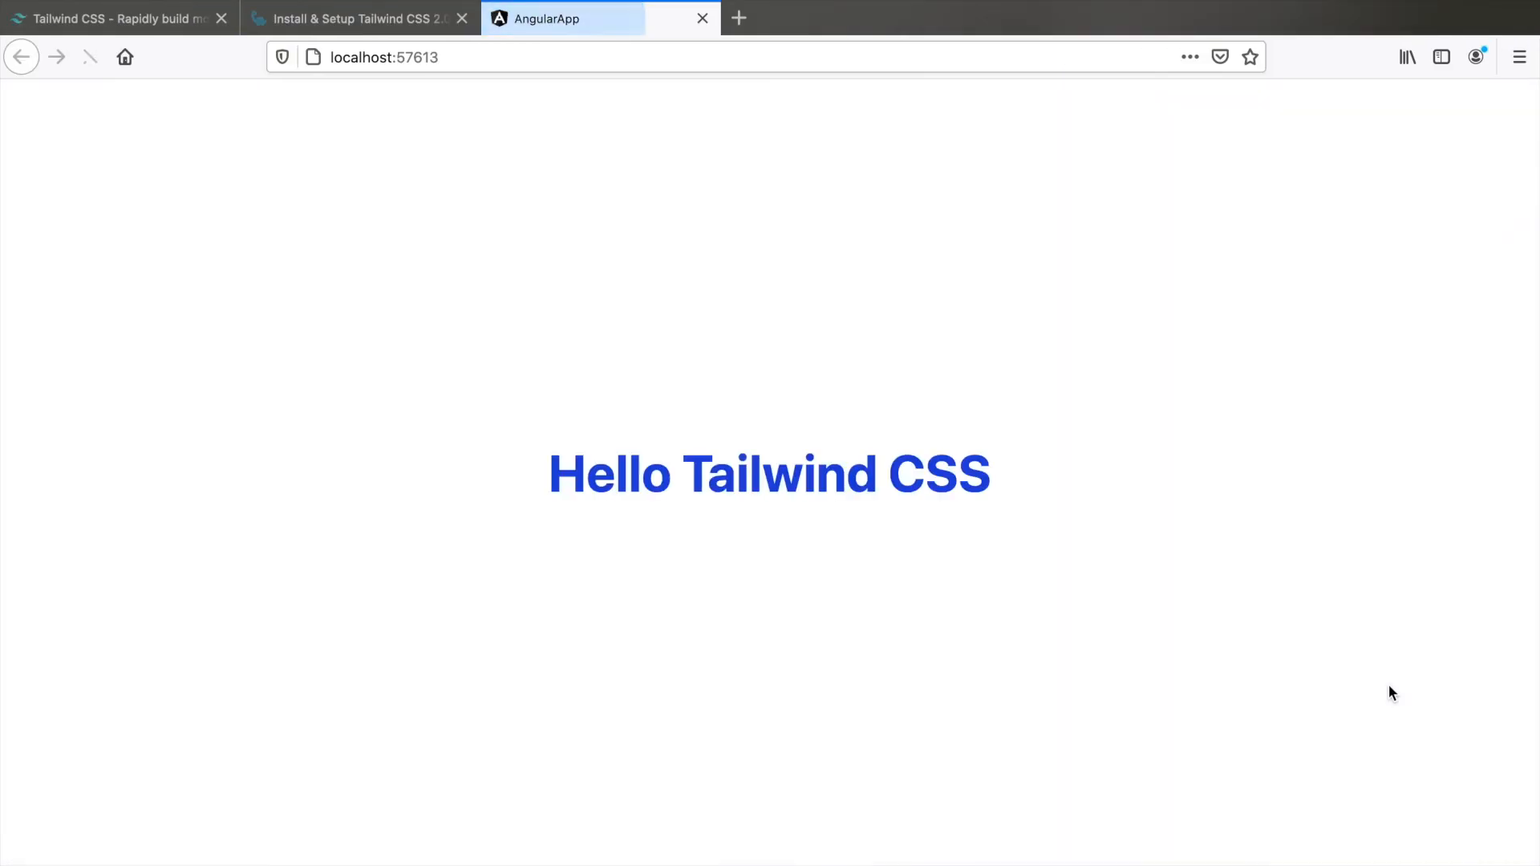
# Select the Hello heading on localhost, clear the selection and open Inspect Element on the page
pyautogui.doubleClick(610, 475)
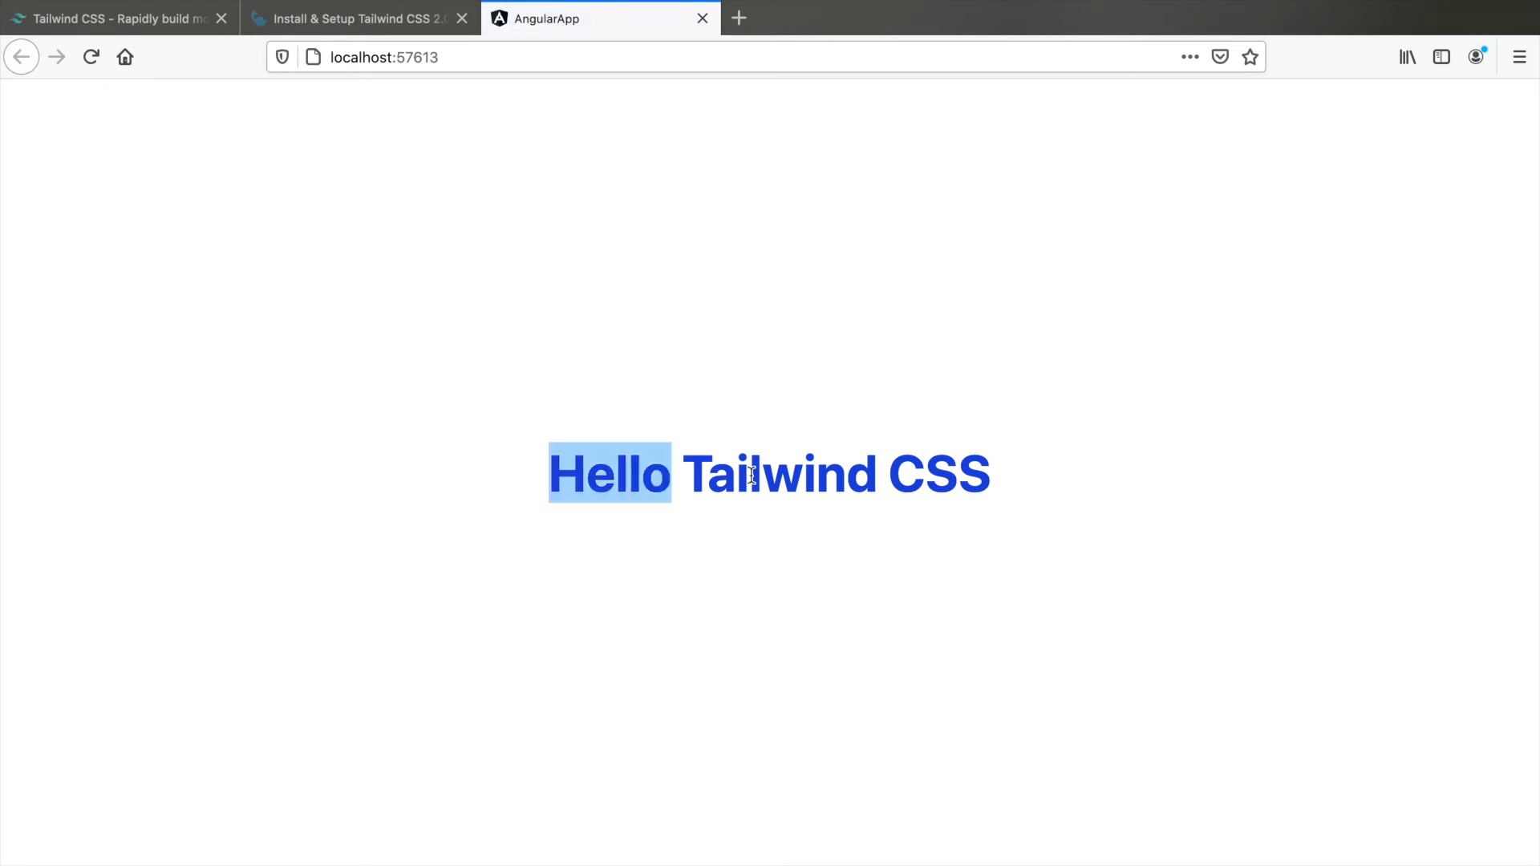
pyautogui.click(805, 476)
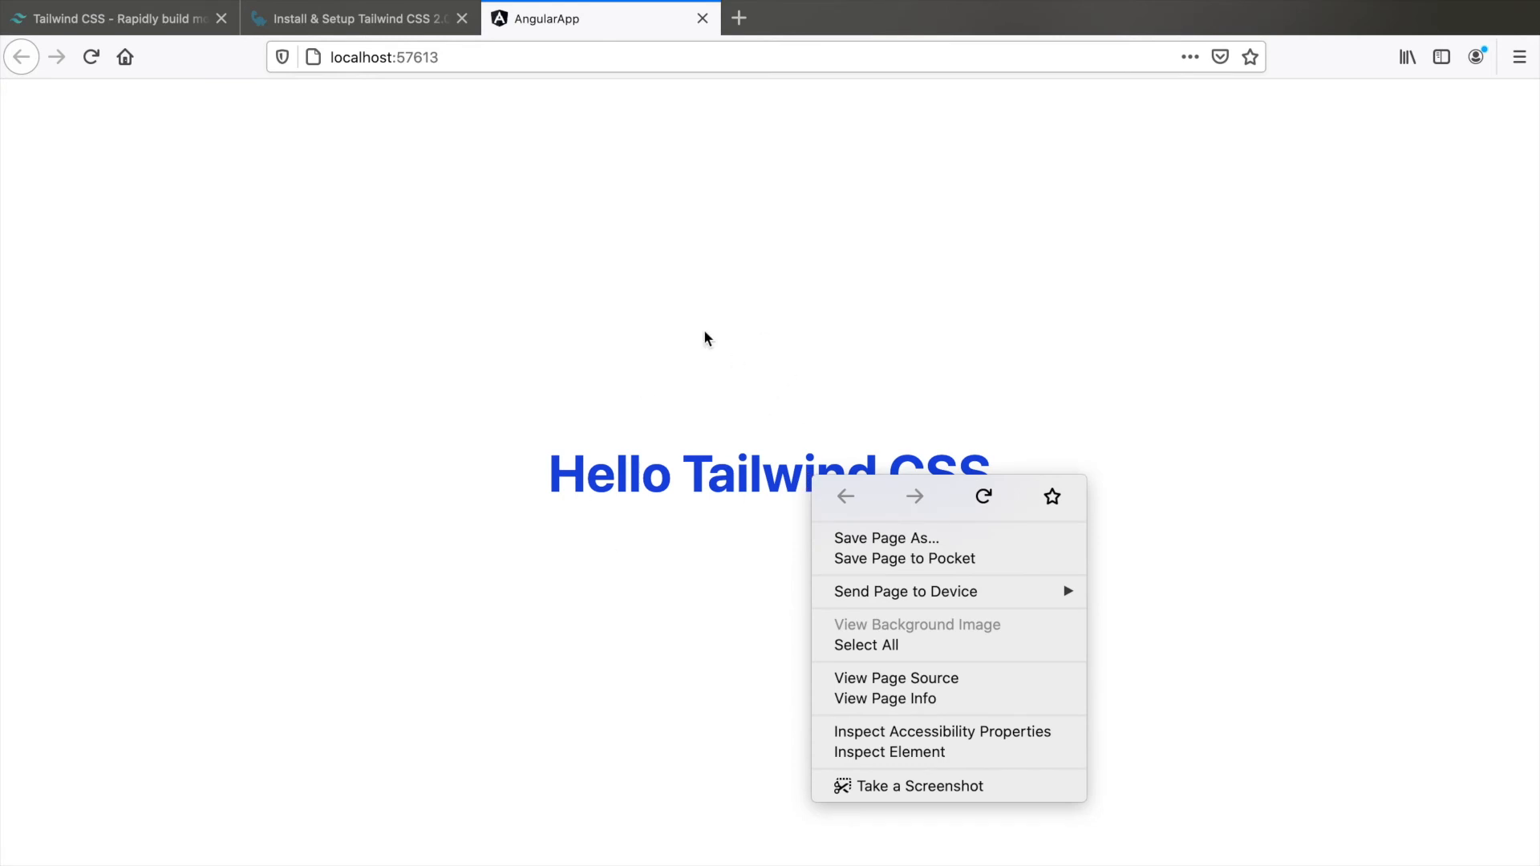
pyautogui.moveTo(676, 663)
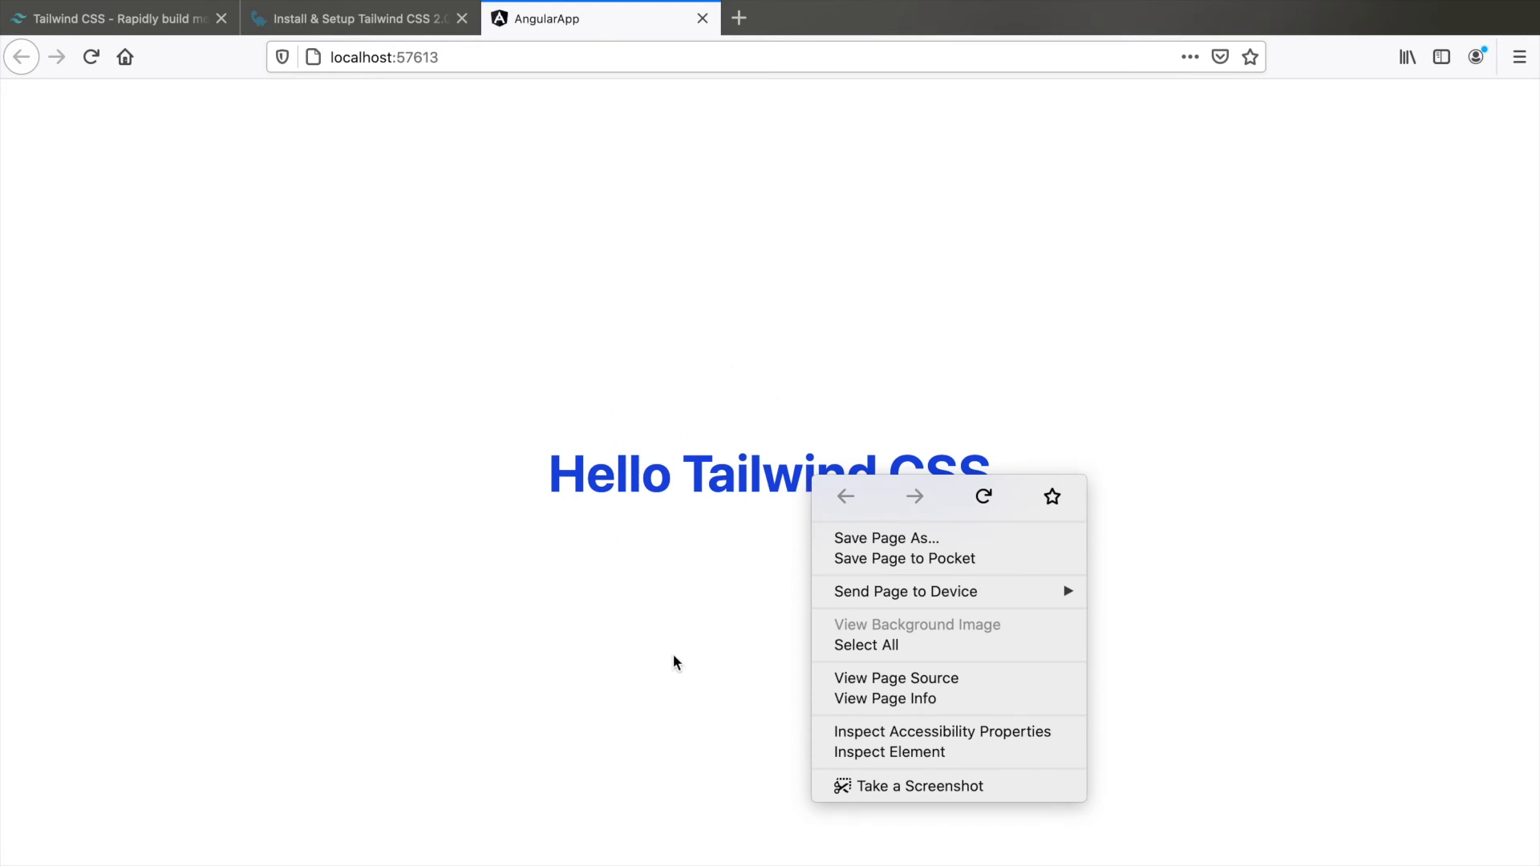
pyautogui.moveTo(887, 751)
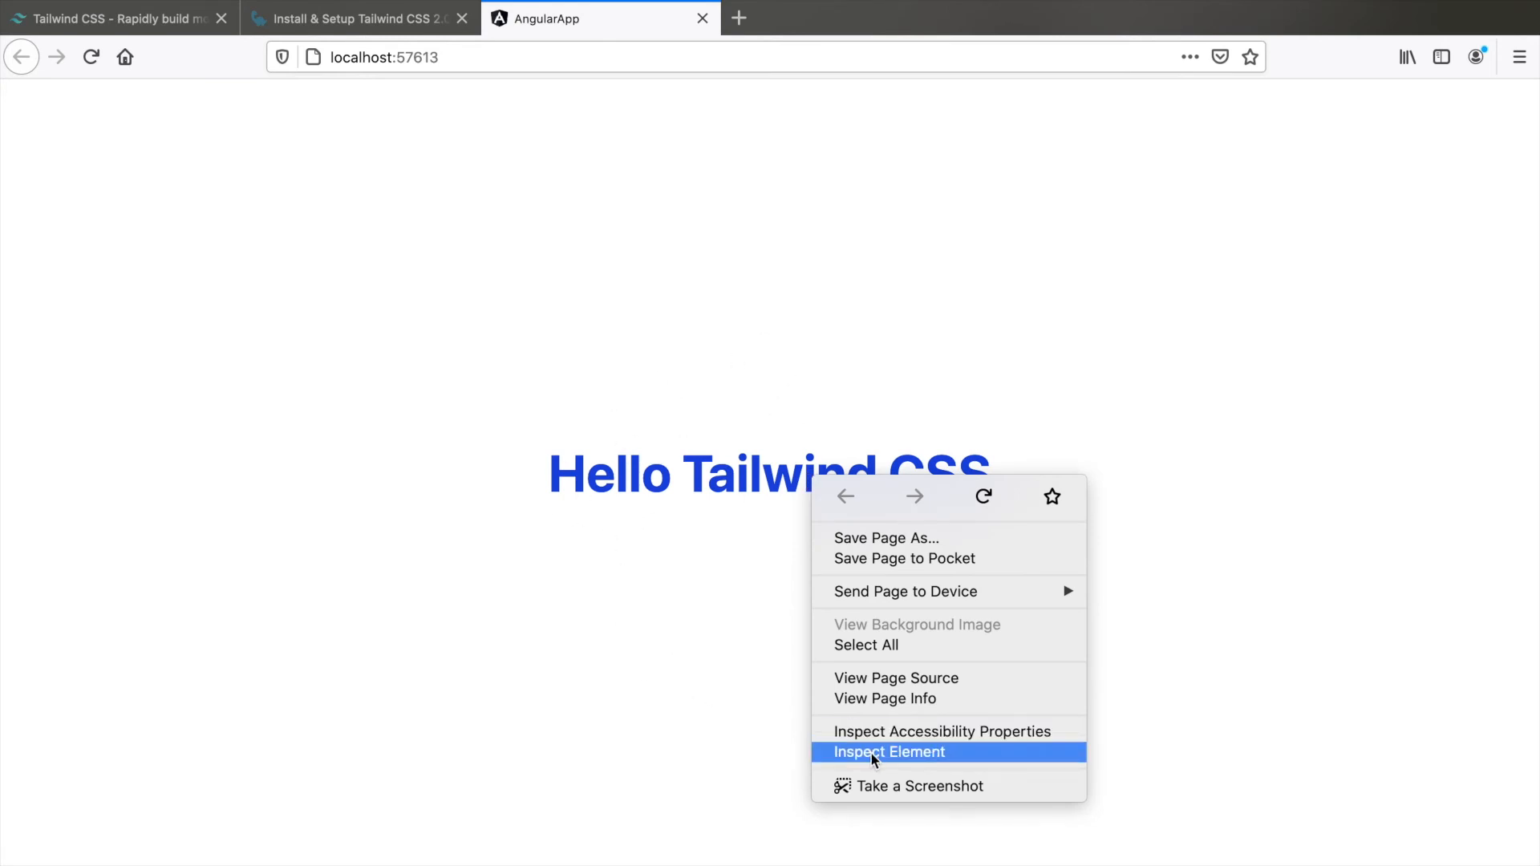
pyautogui.click(887, 751)
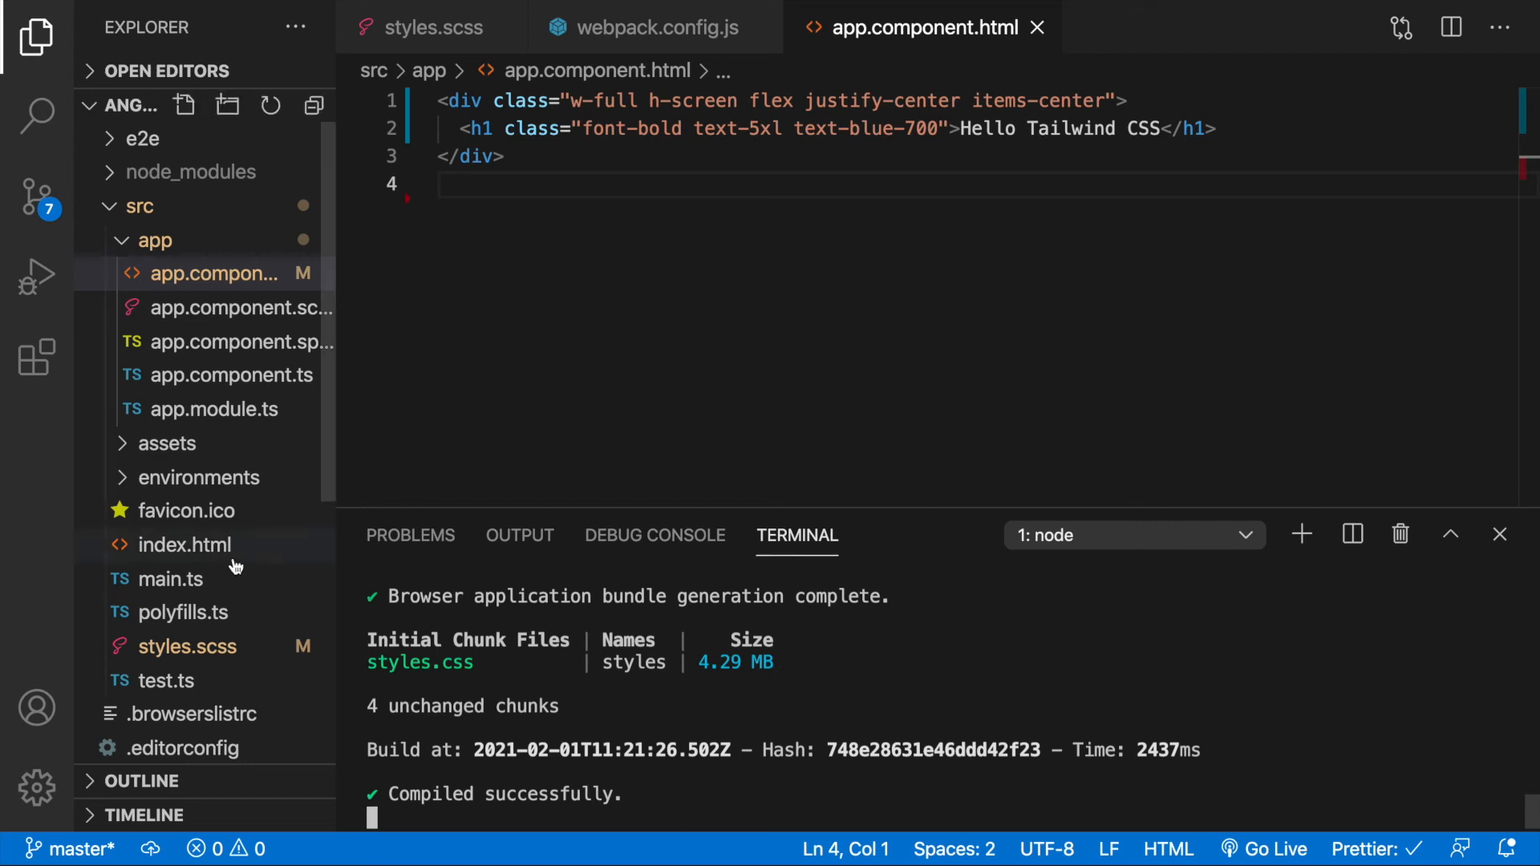
# Open tailwind.config.js from the project root in the Explorer
pyautogui.scroll(-3)
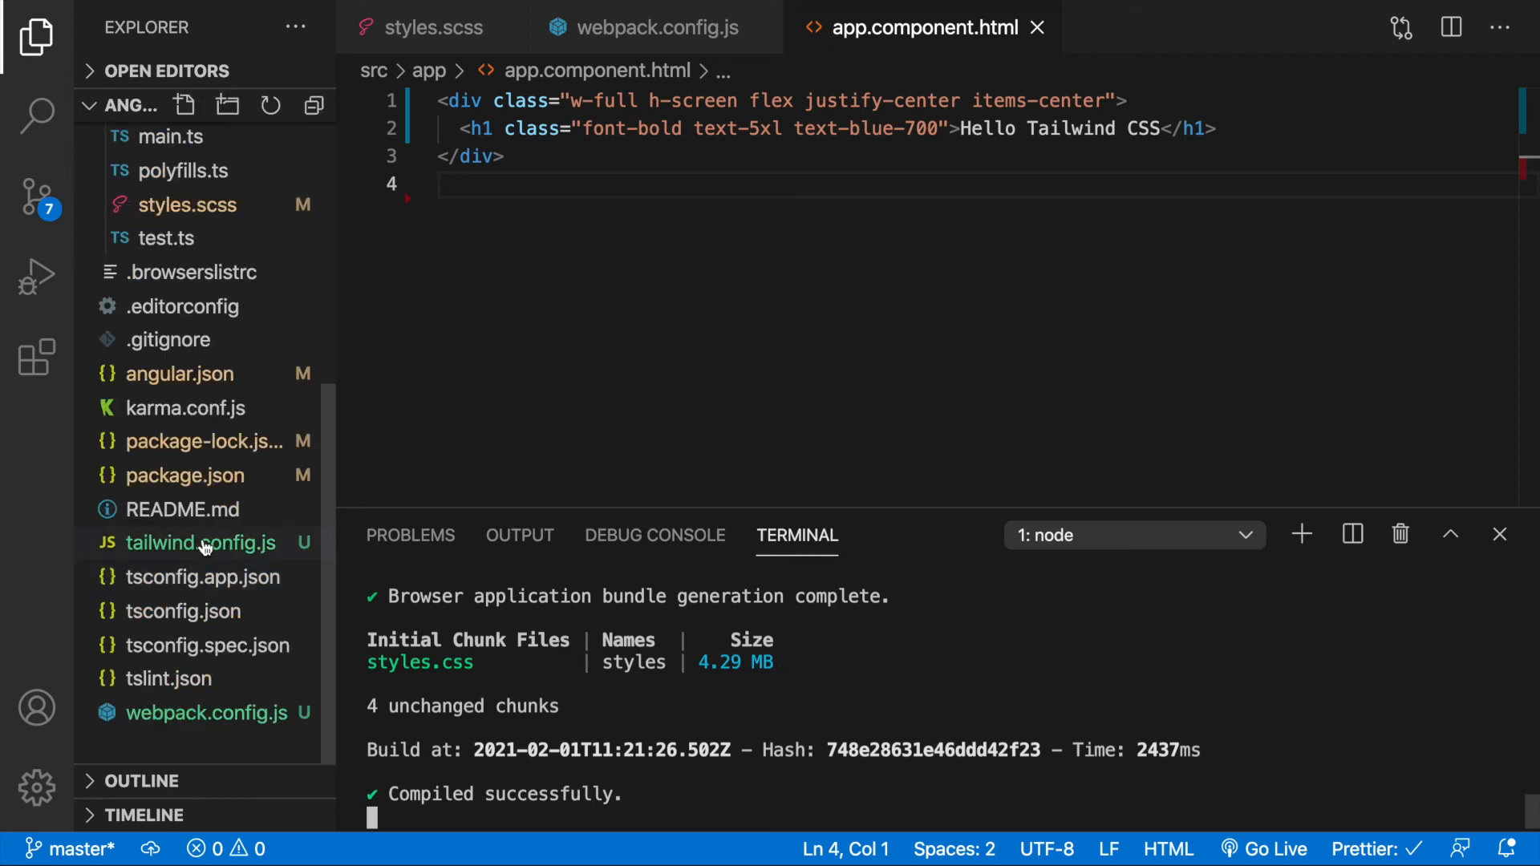
pyautogui.click(201, 544)
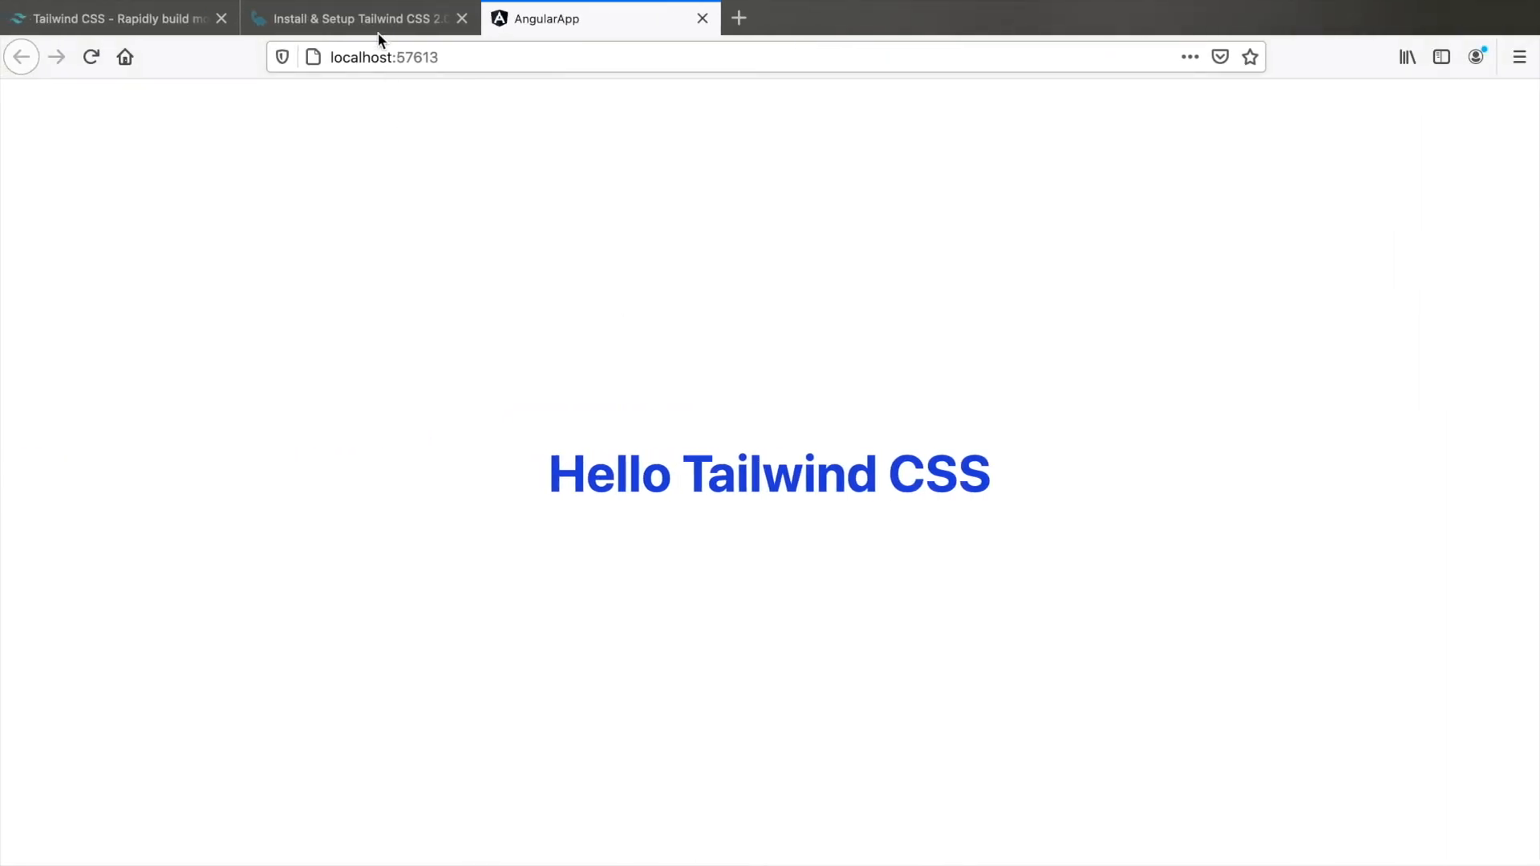
# Return to the Tailwind setup article and reach the Optimizing for Production section
pyautogui.click(353, 17)
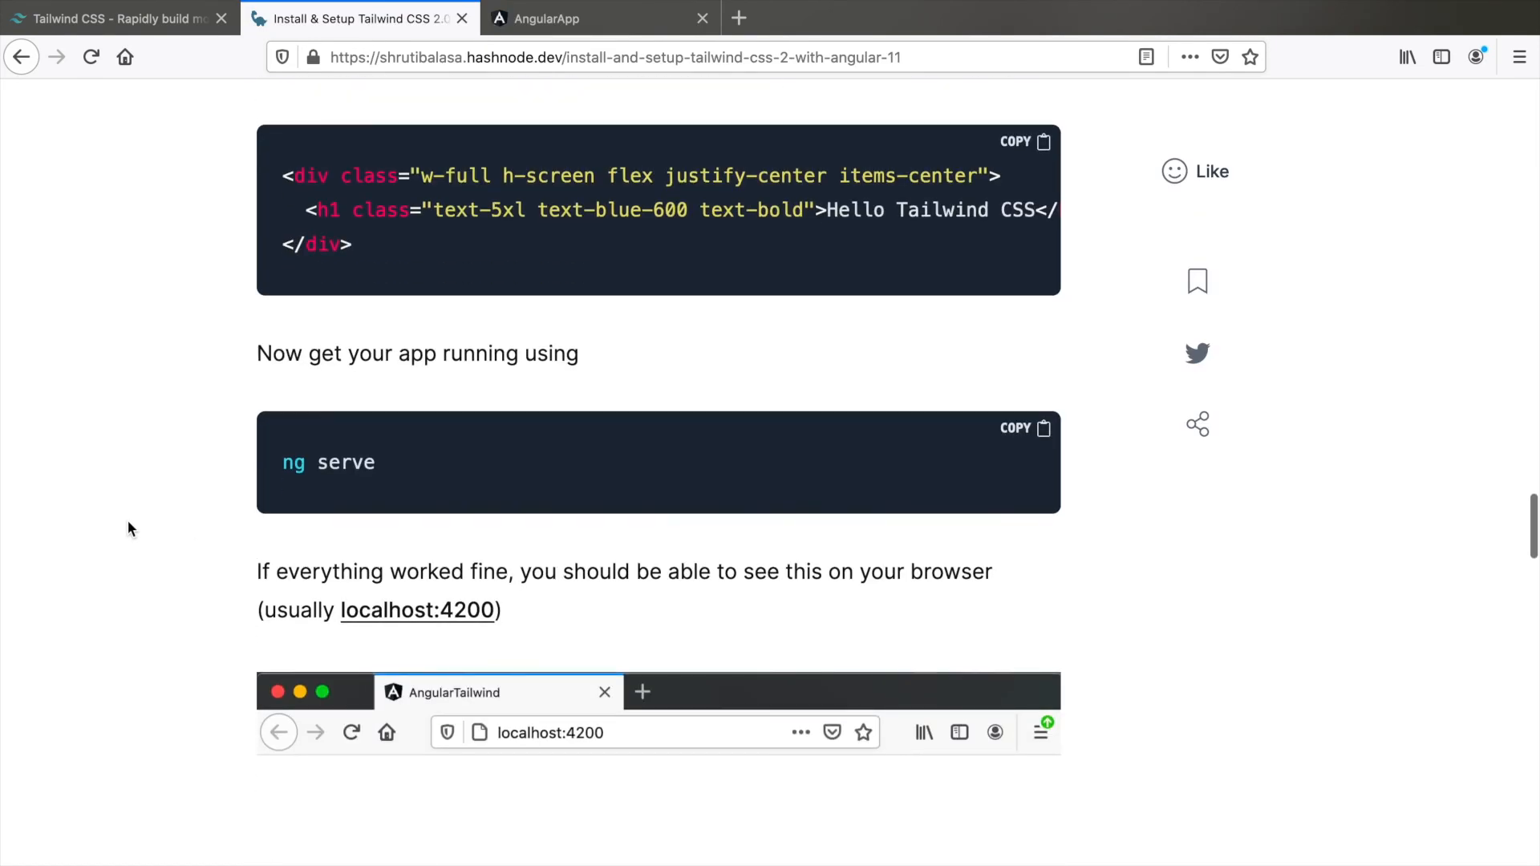
pyautogui.scroll(-3)
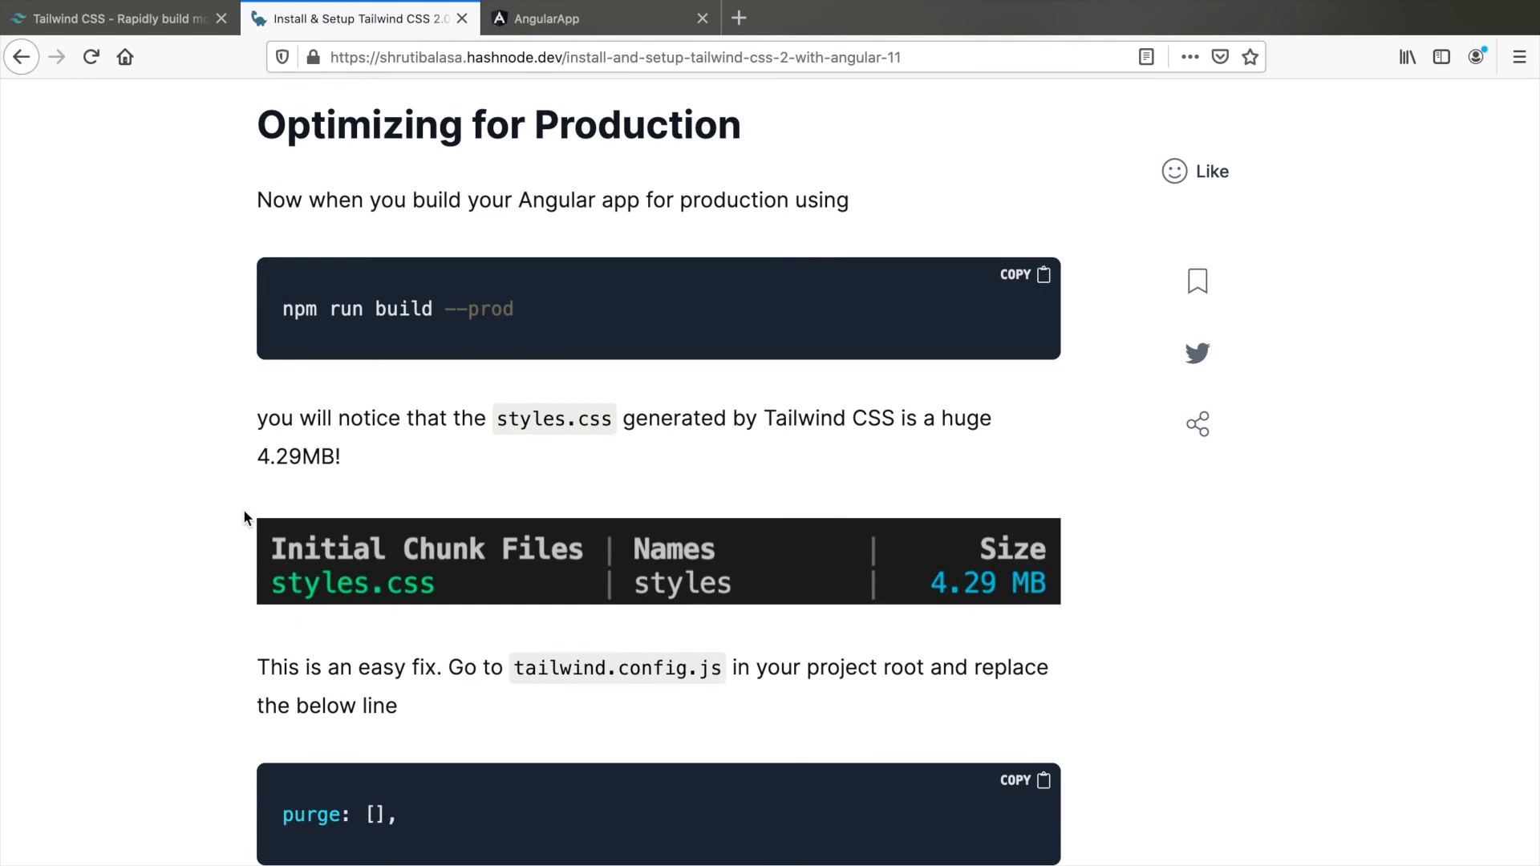
pyautogui.scroll(-3)
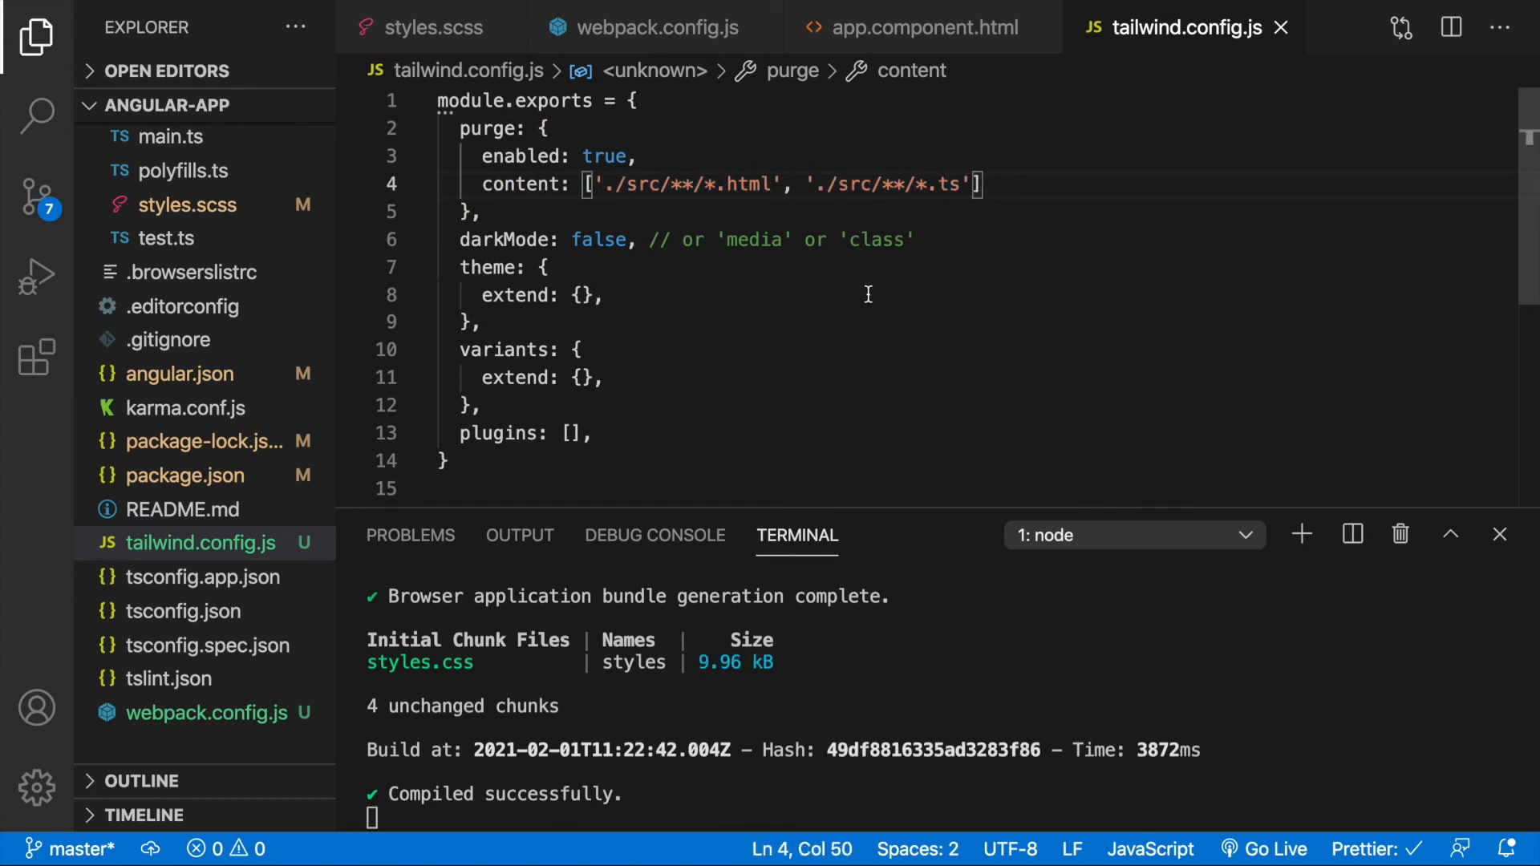
pyautogui.moveTo(834, 341)
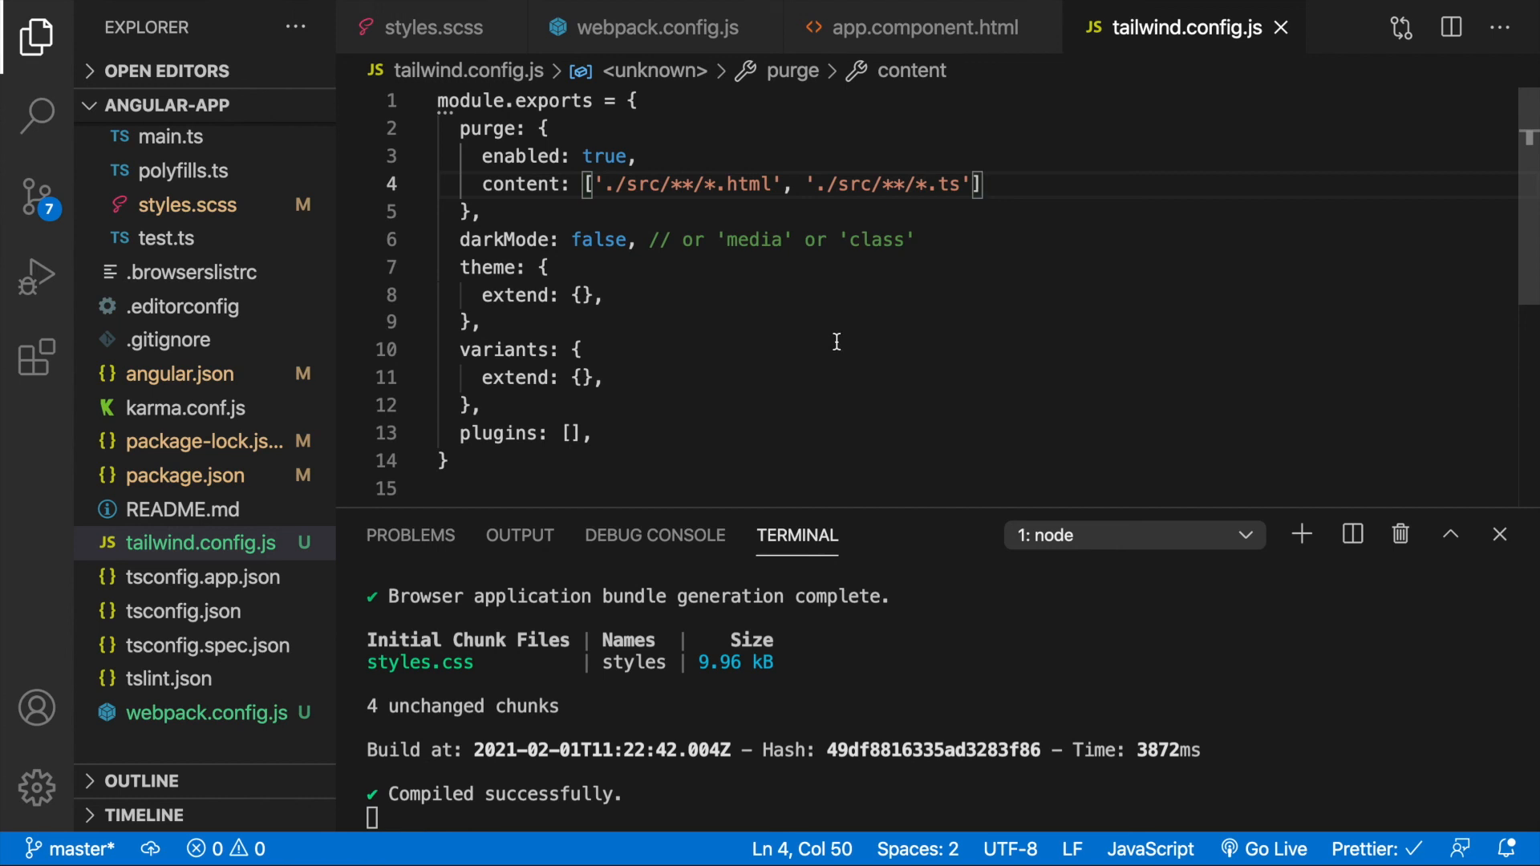